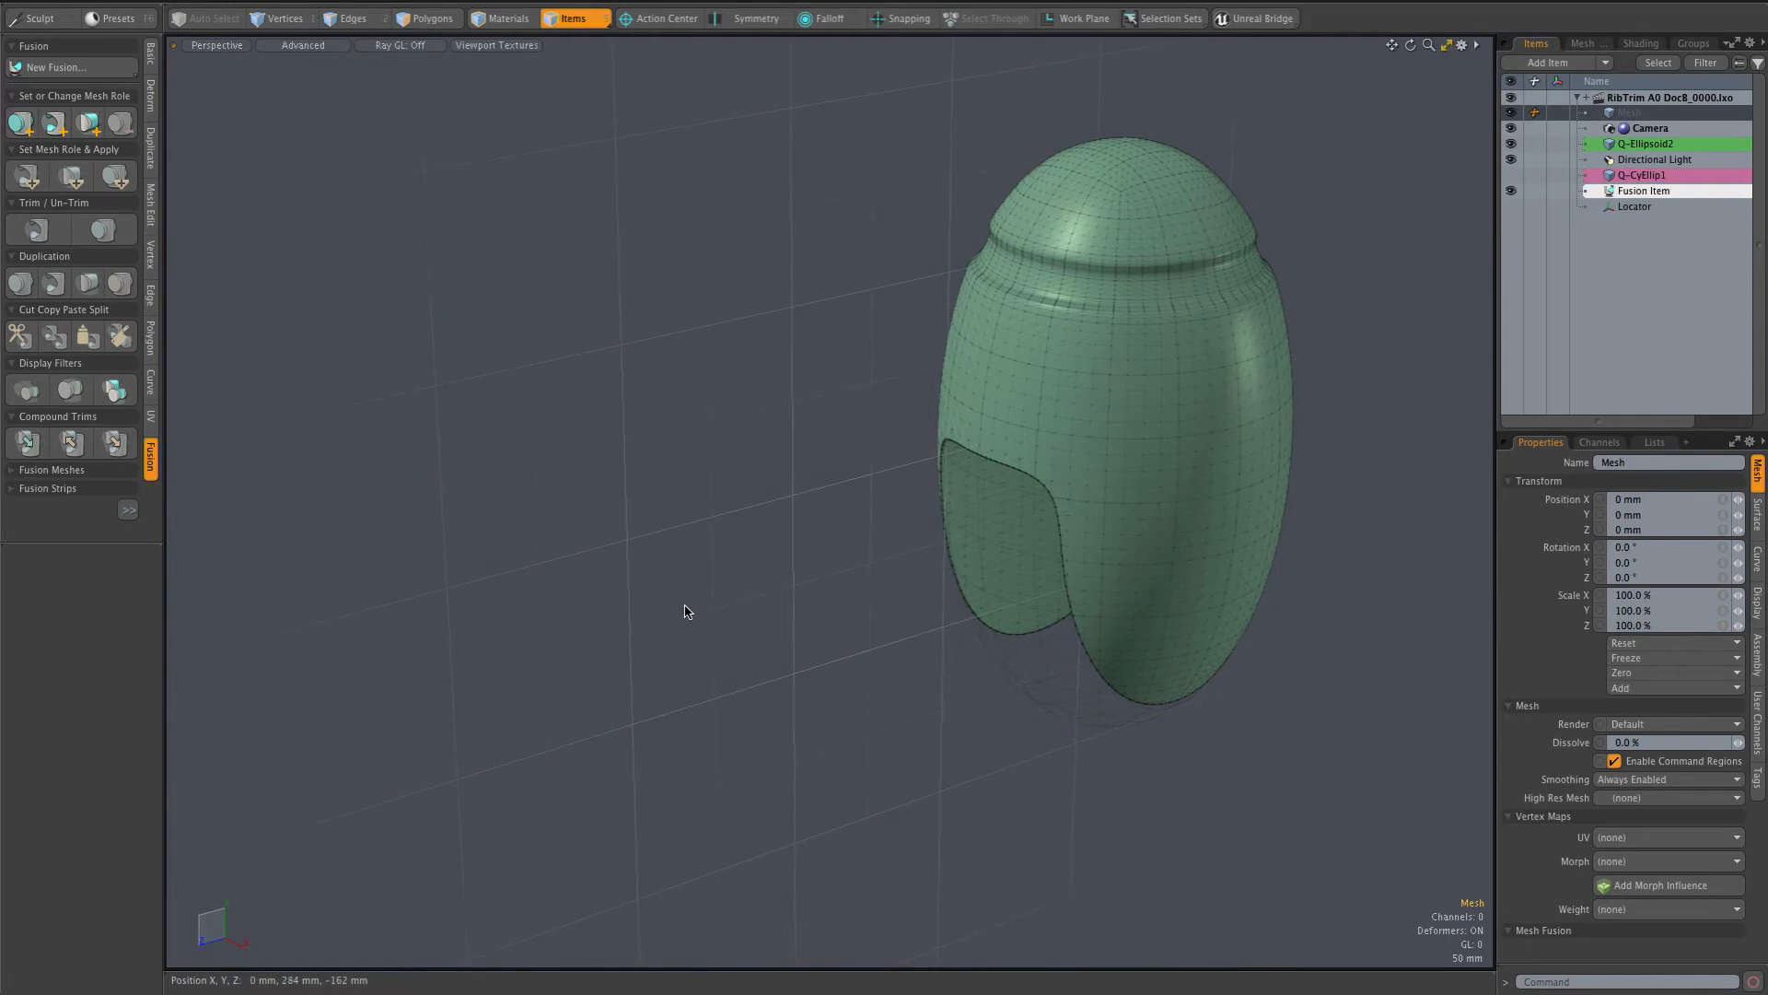
mouse_move(823, 490)
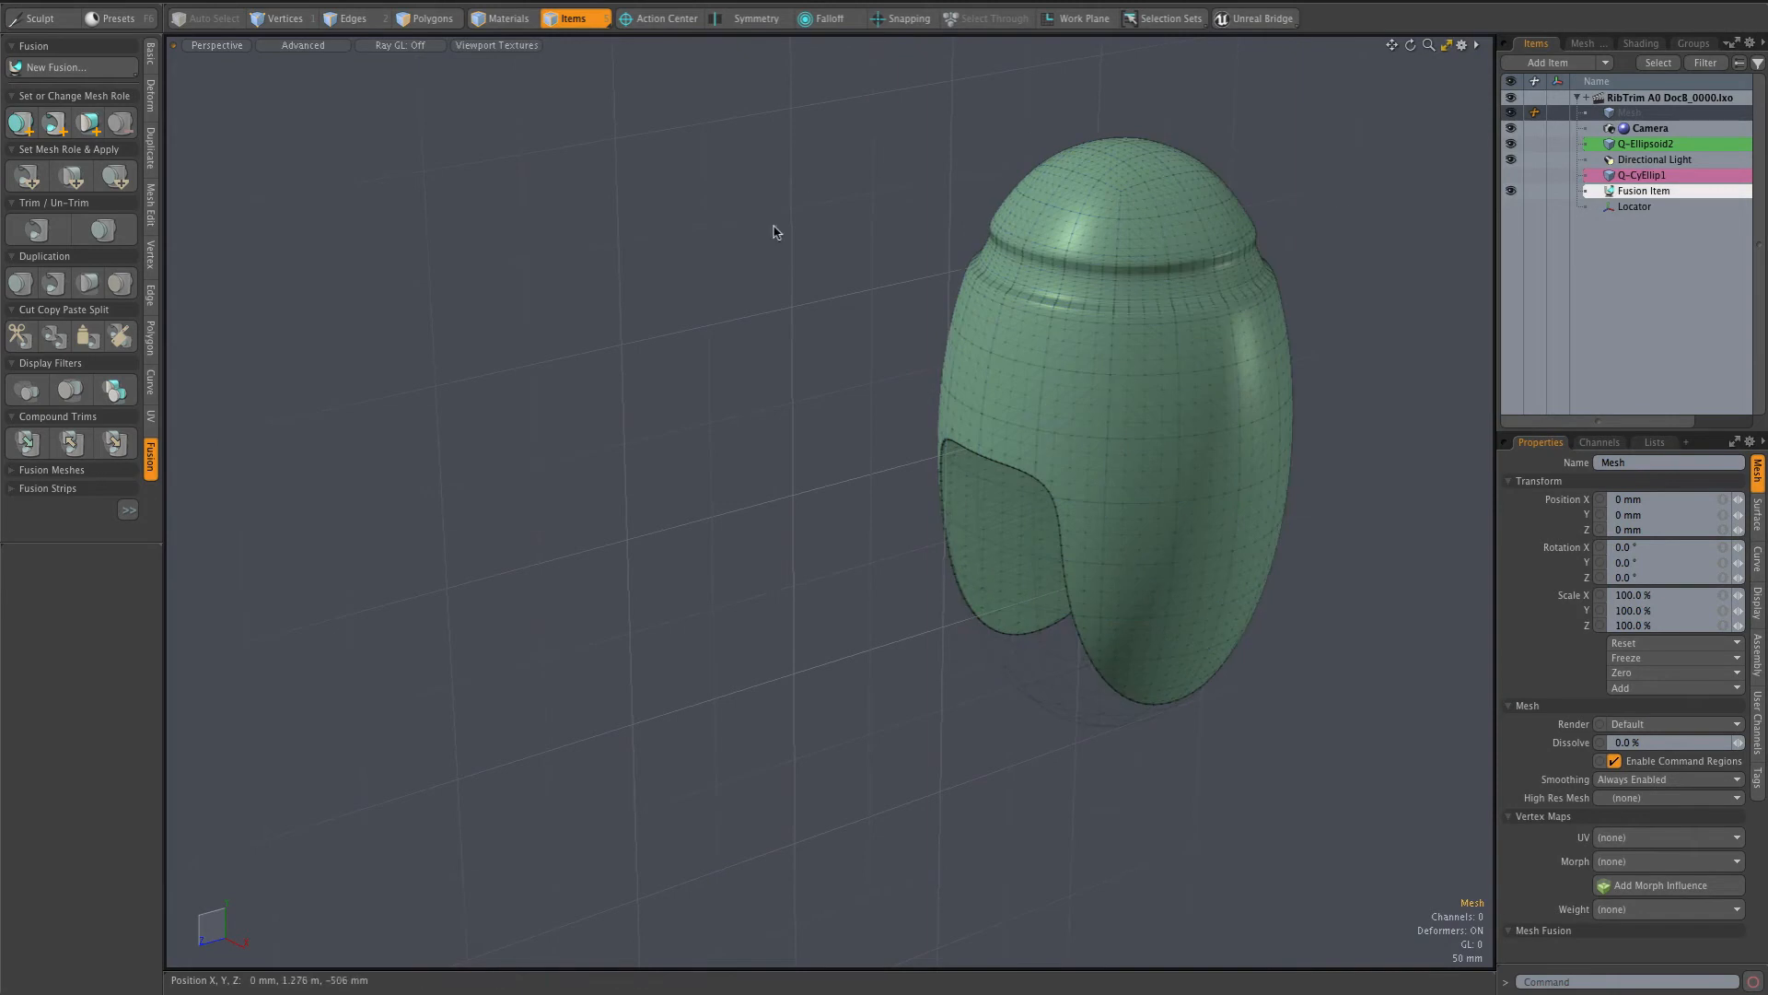
mouse_move(630, 300)
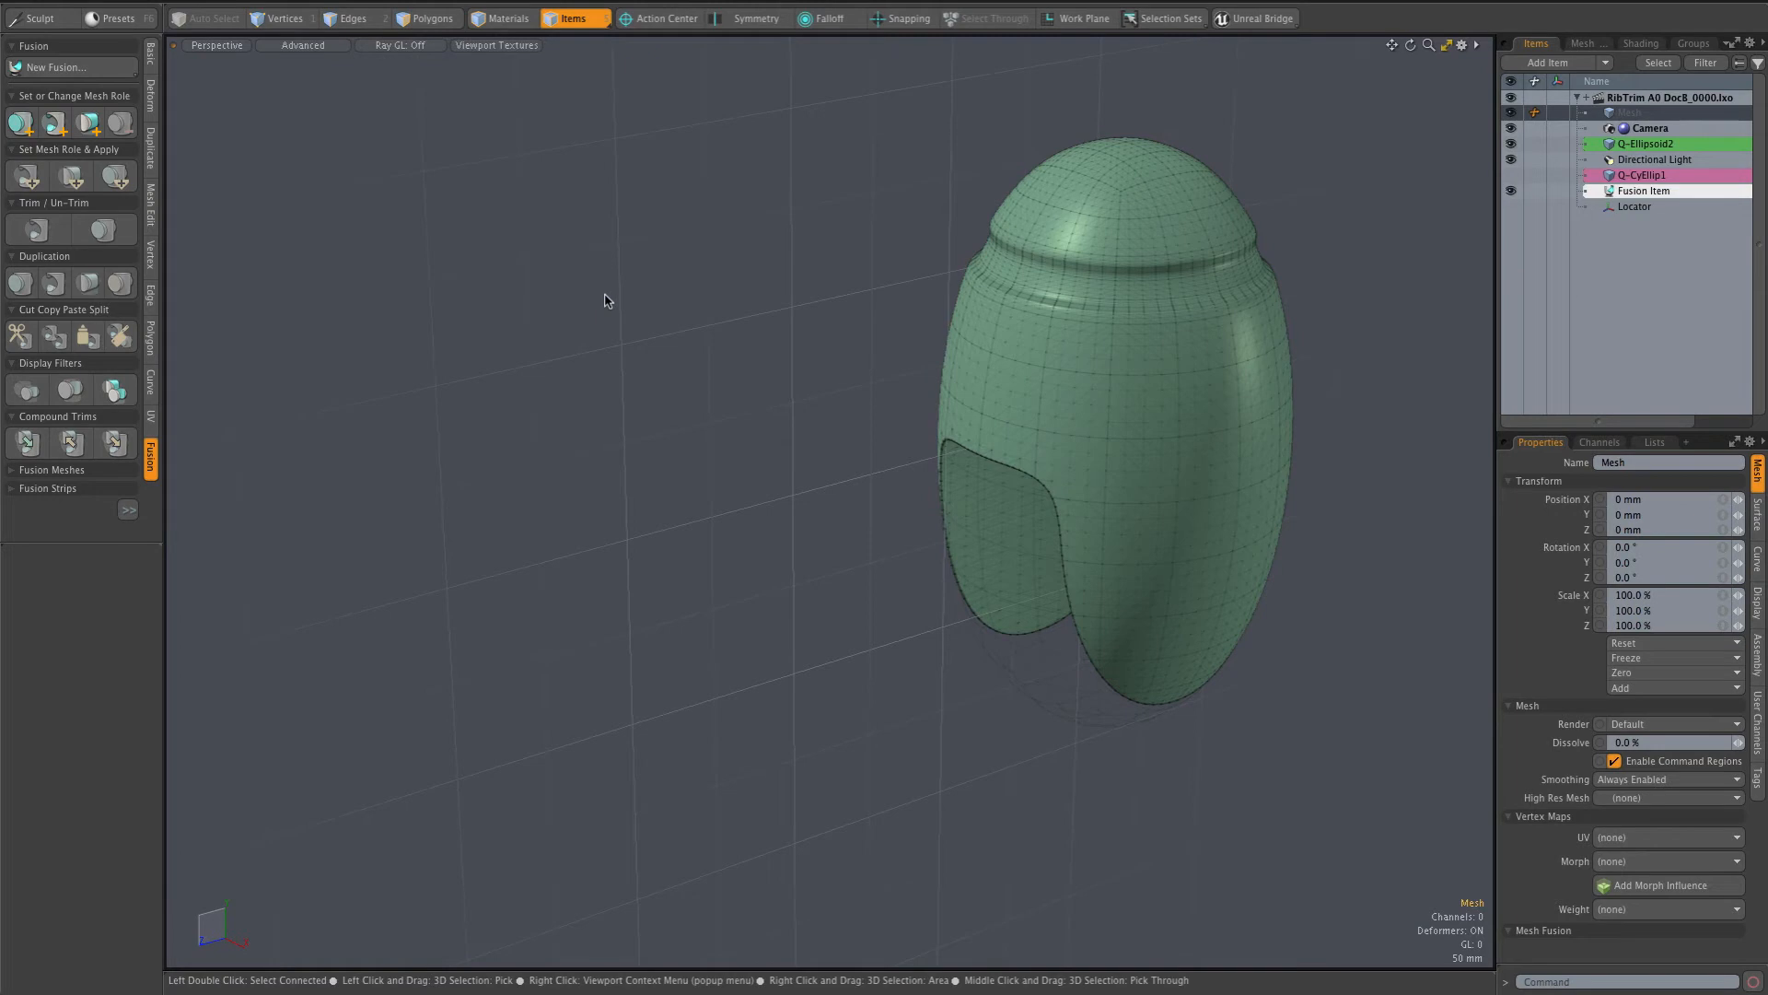
mouse_move(615, 310)
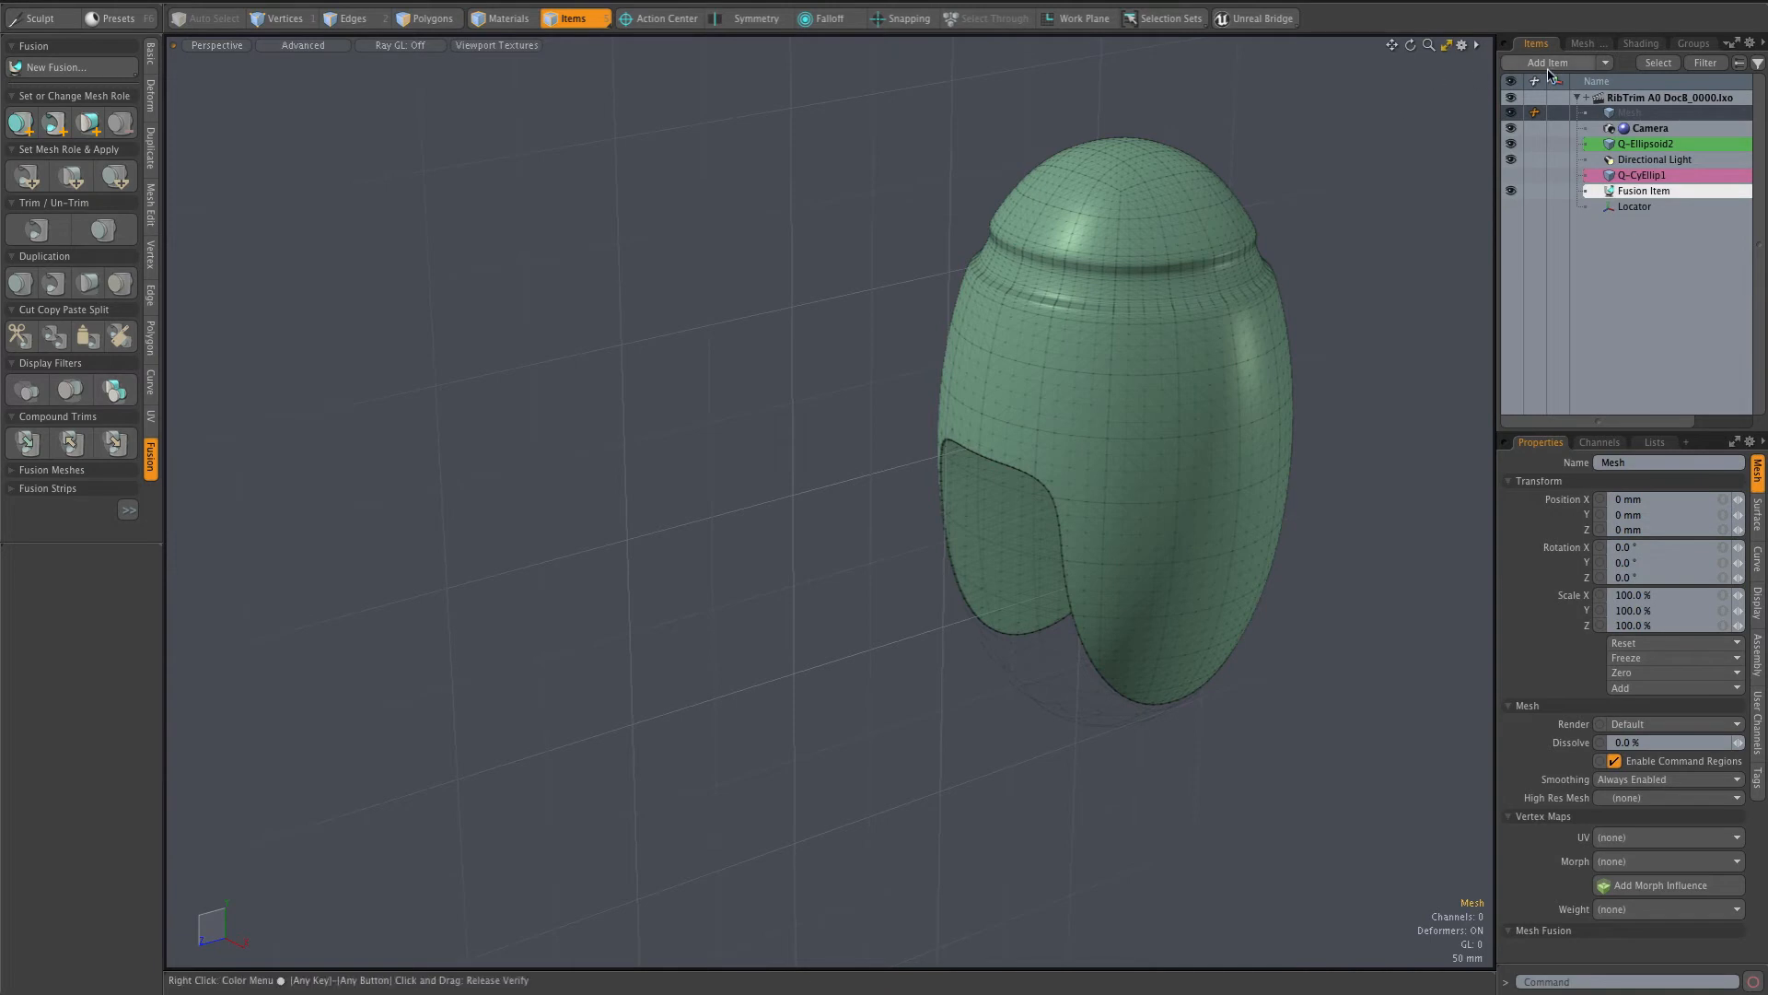
Browse the item presets library to the Mesh Fusion assemblies listing RibTrim Alpha.
click(1548, 62)
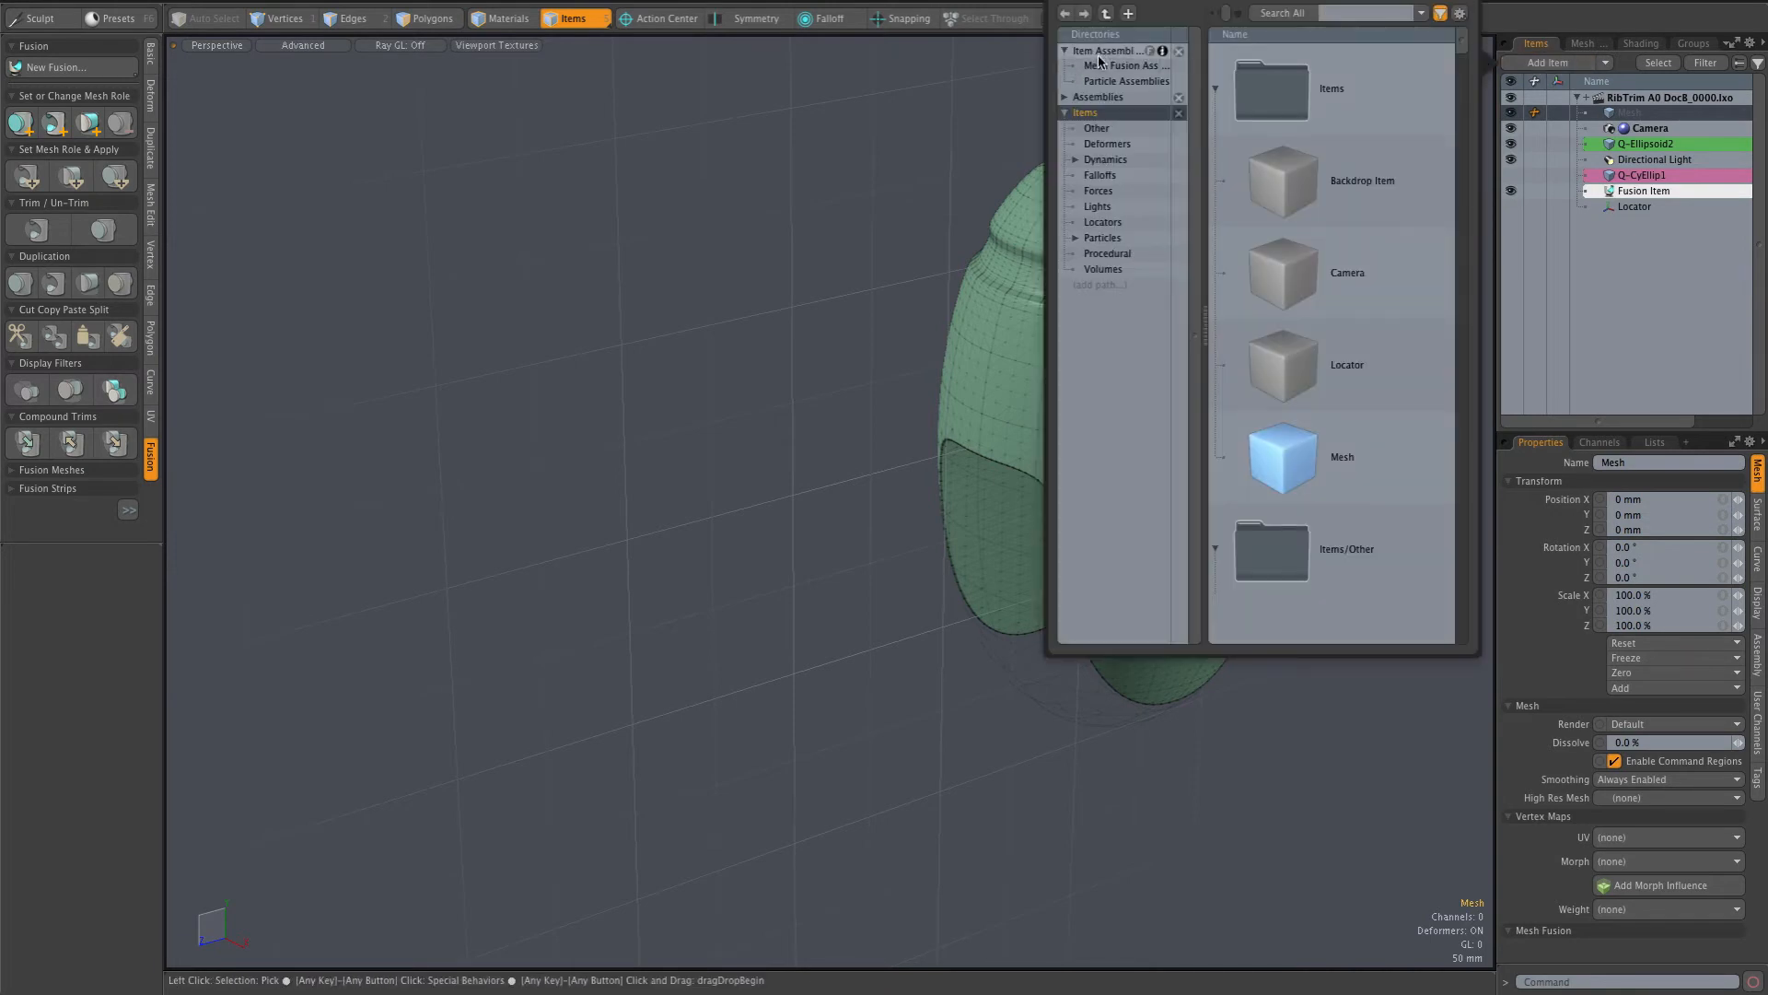
click(1122, 64)
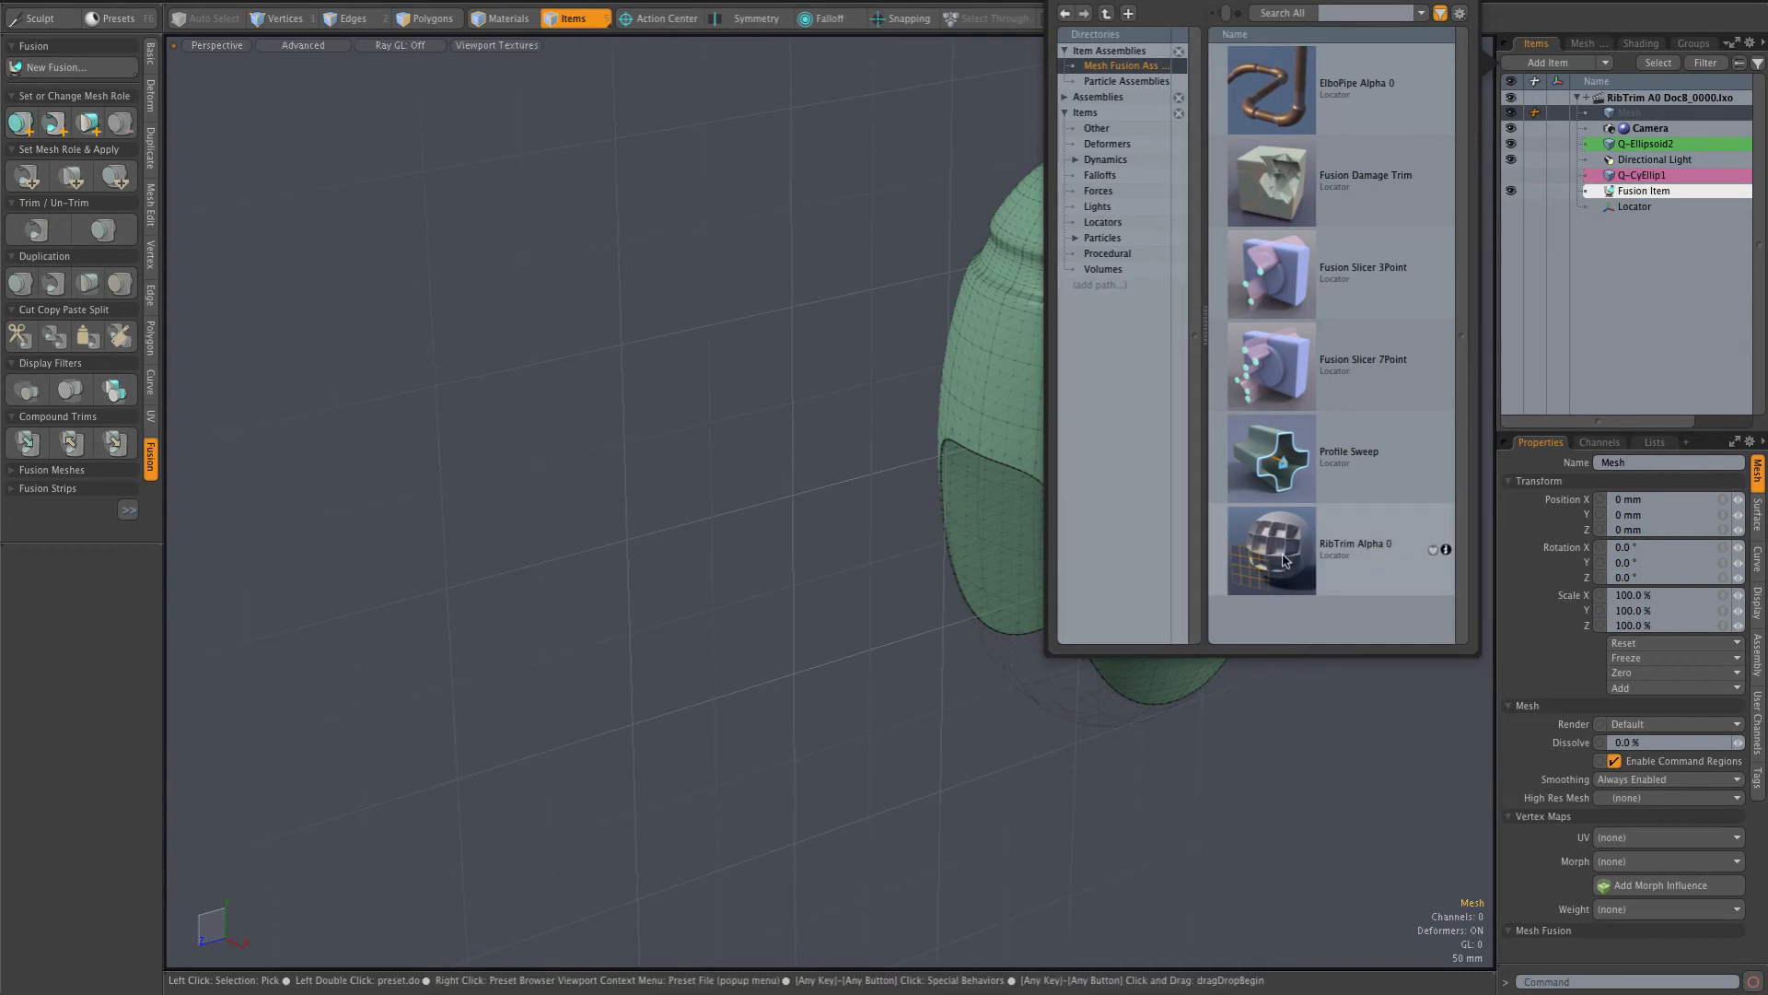
mouse_move(1287, 551)
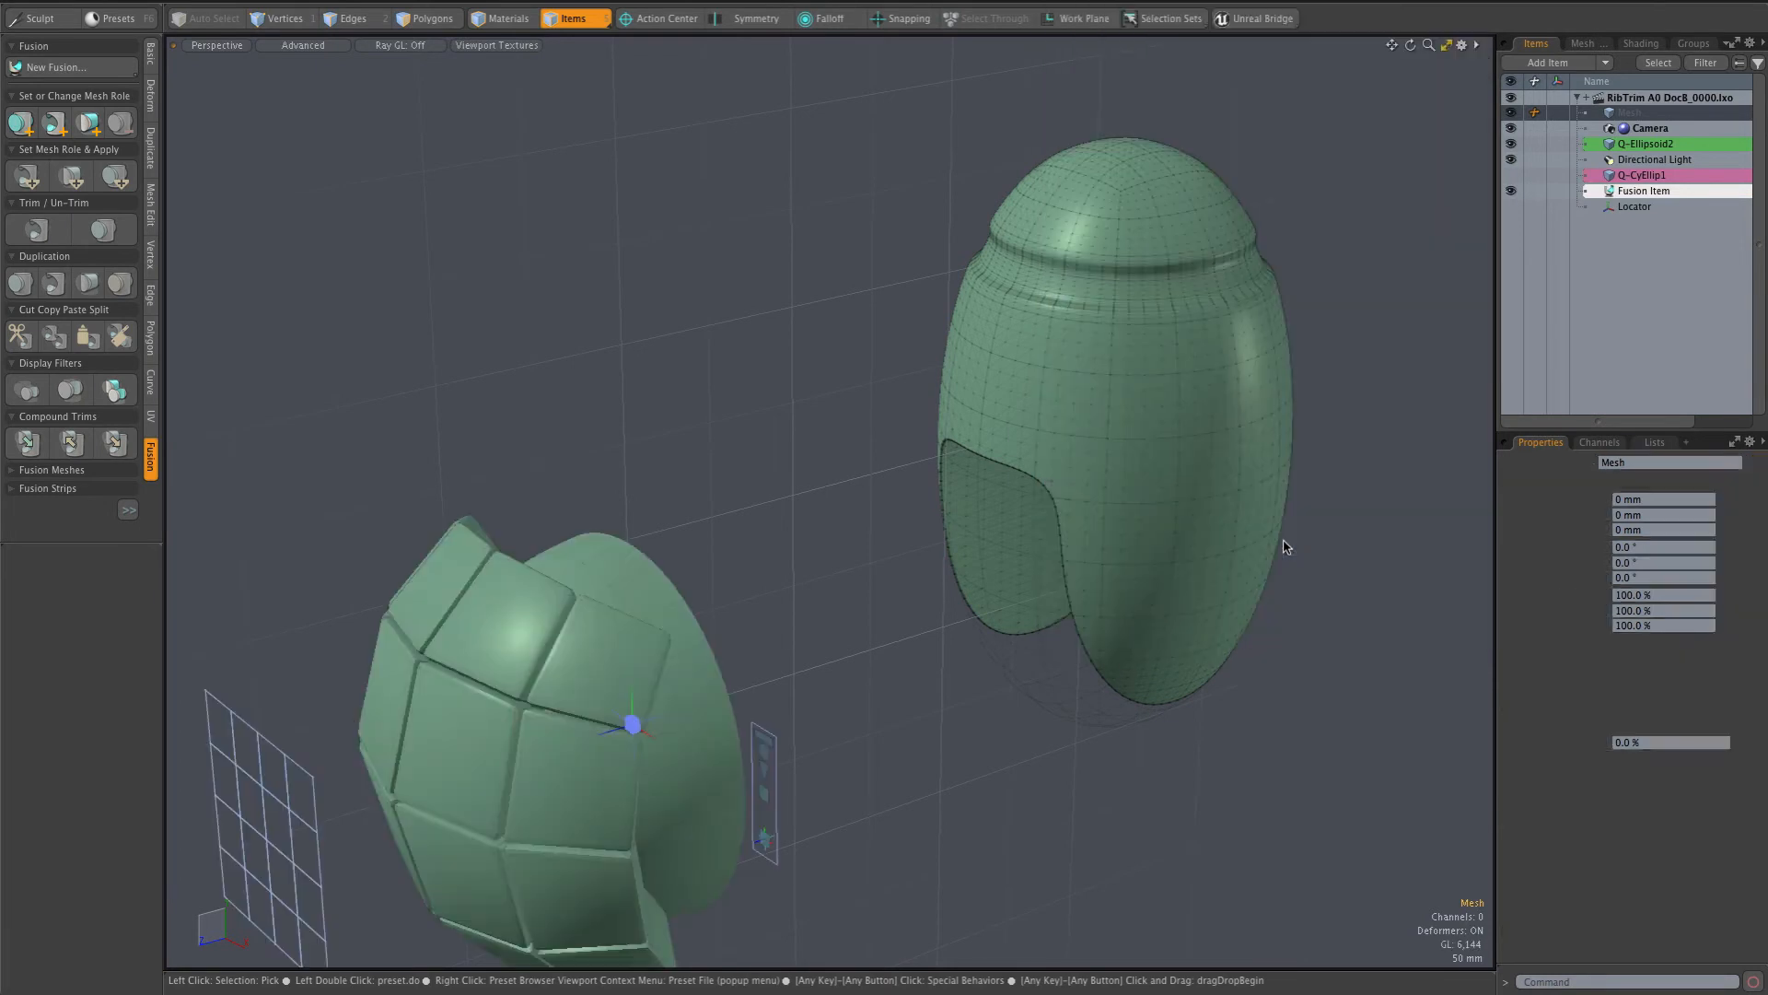
Expand RibTrim Alpha 0 in the Items list to show its RibTrim, UV targets, patterns, falloffs and effectors.
click(1641, 189)
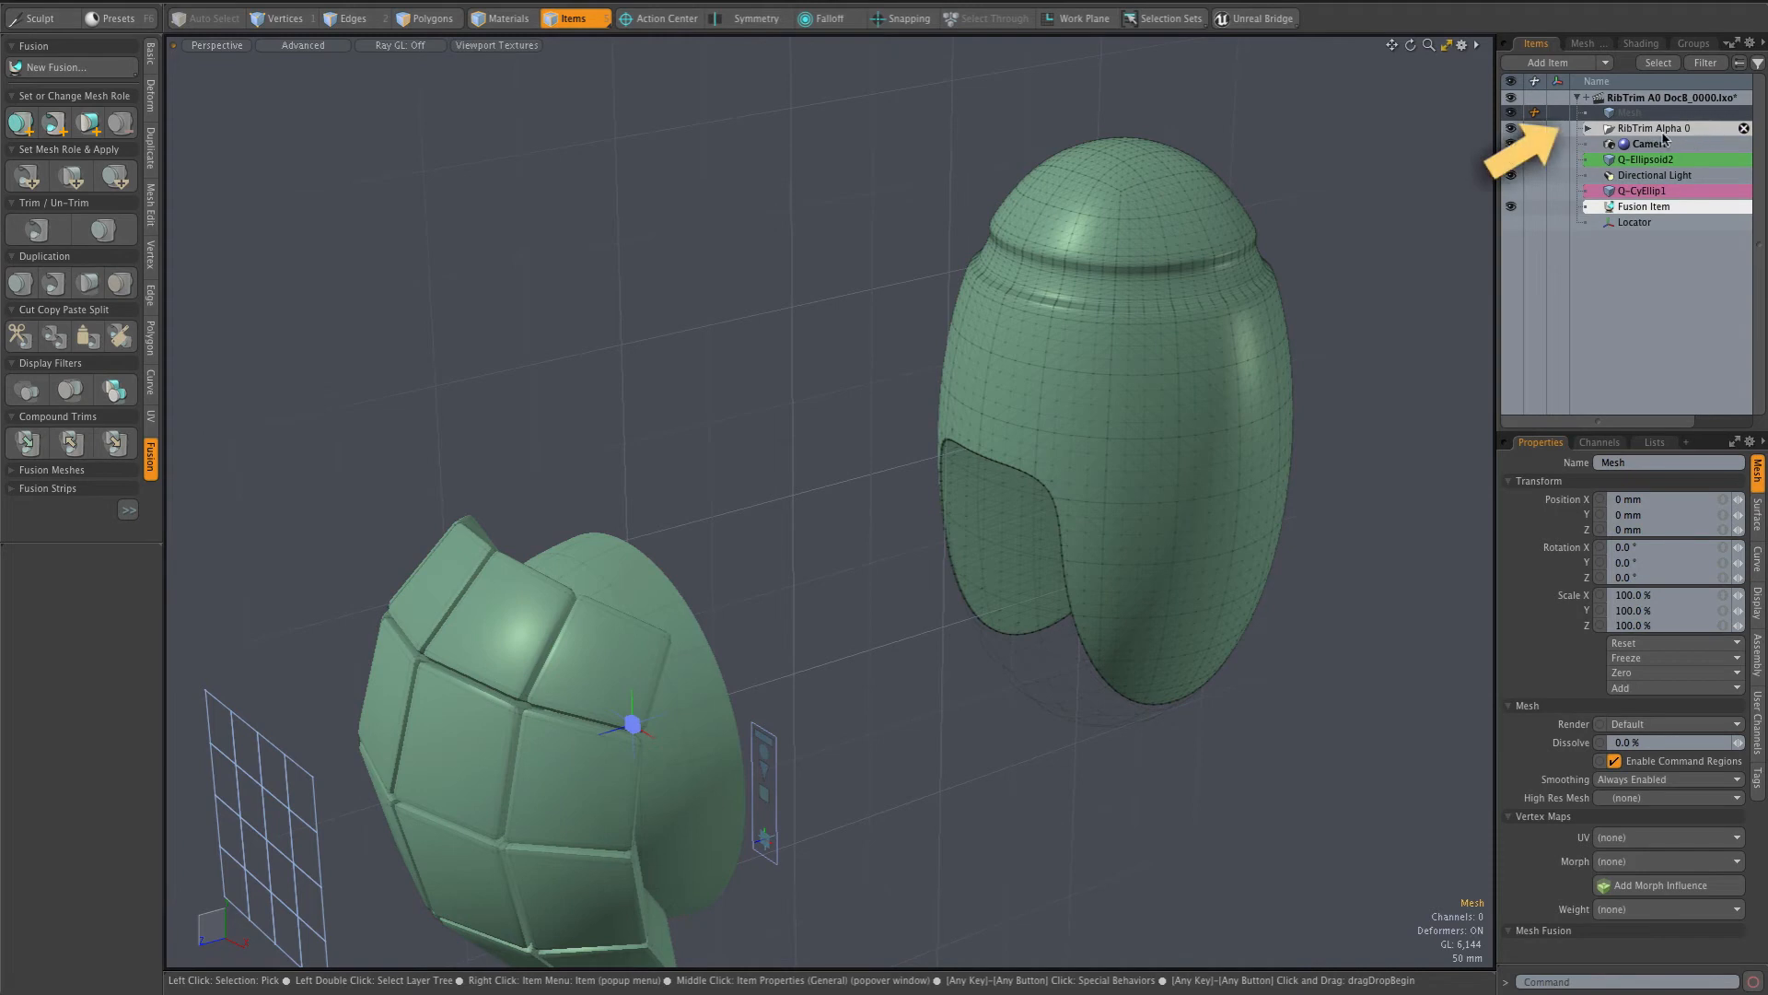
click(1592, 127)
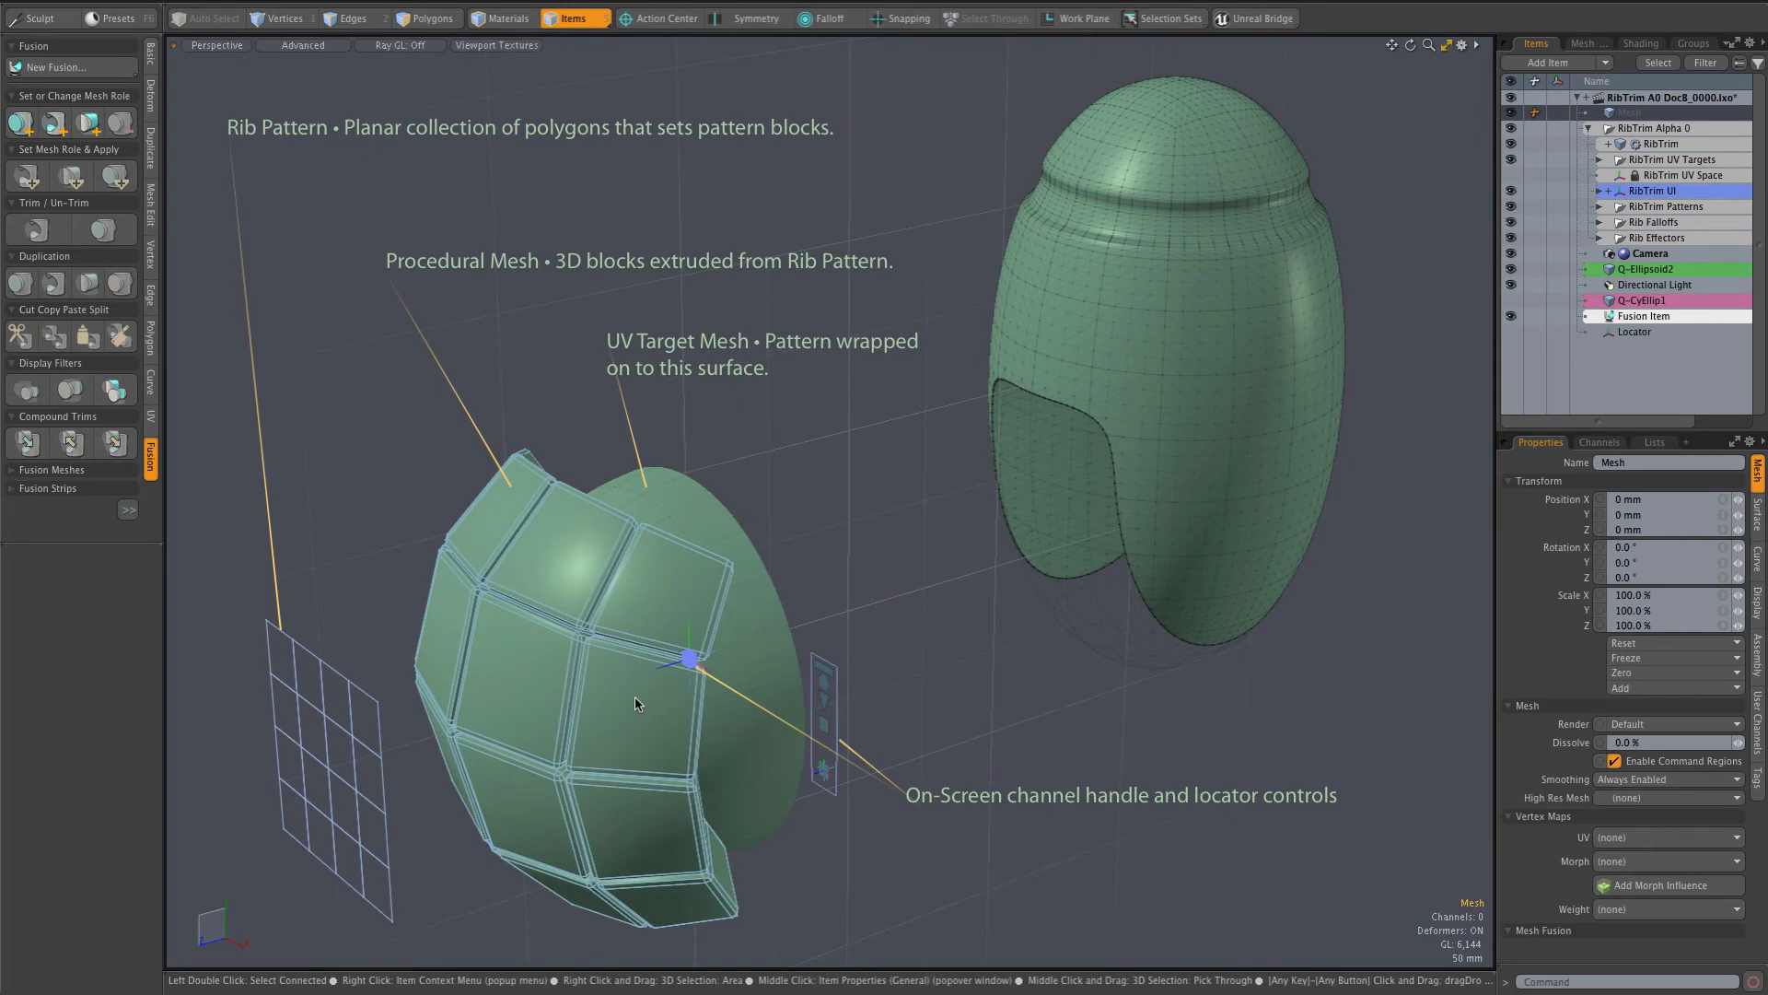
Switch to the Shader Tree showing the Base Material's diffuse and specular settings.
click(1640, 42)
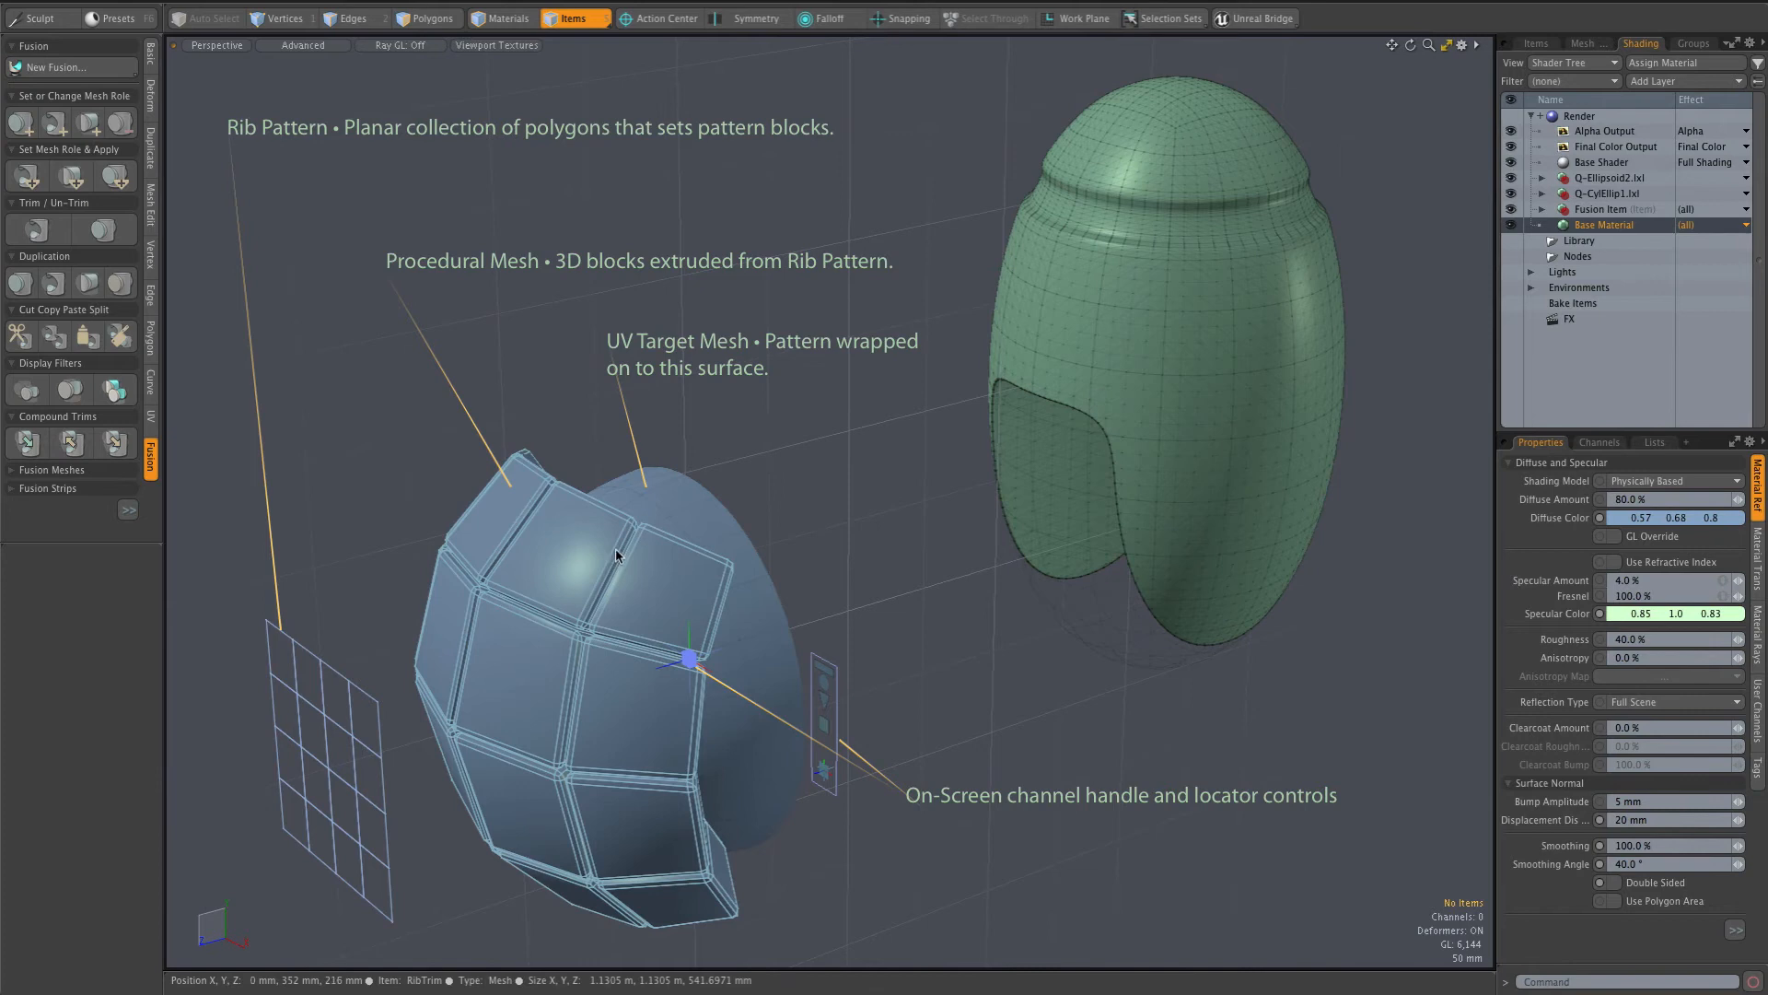
drag(615, 552, 637, 473)
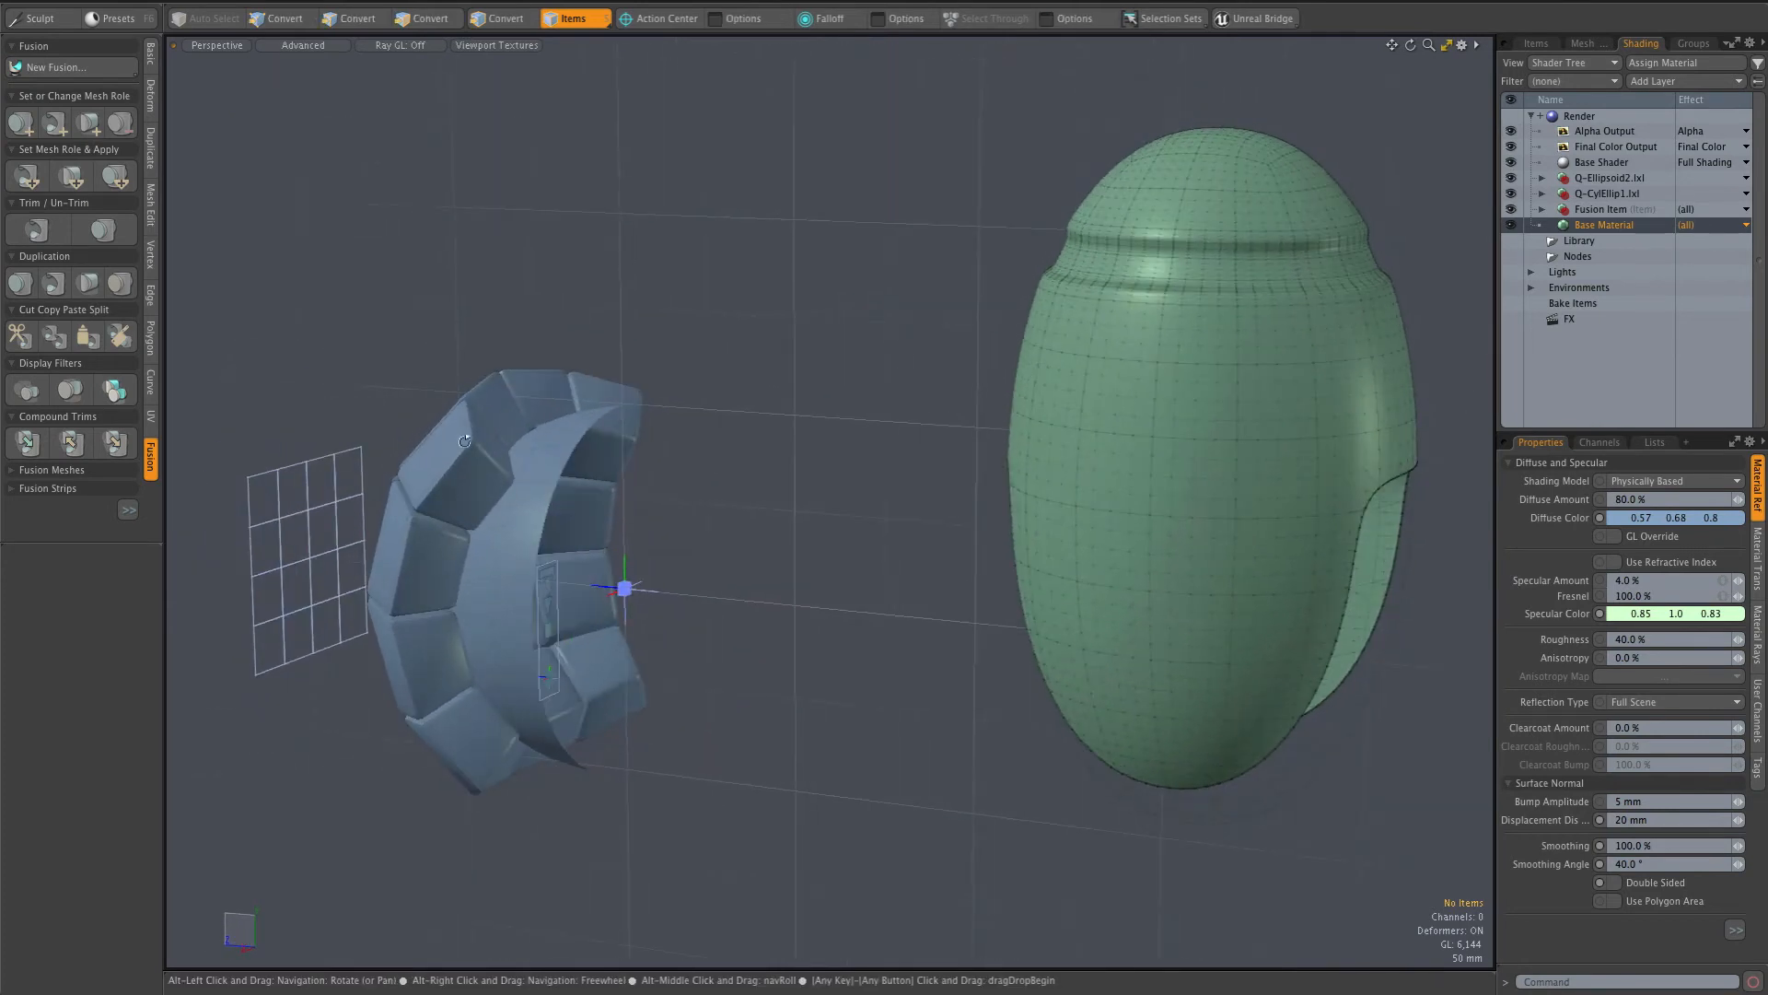
drag(464, 440, 667, 466)
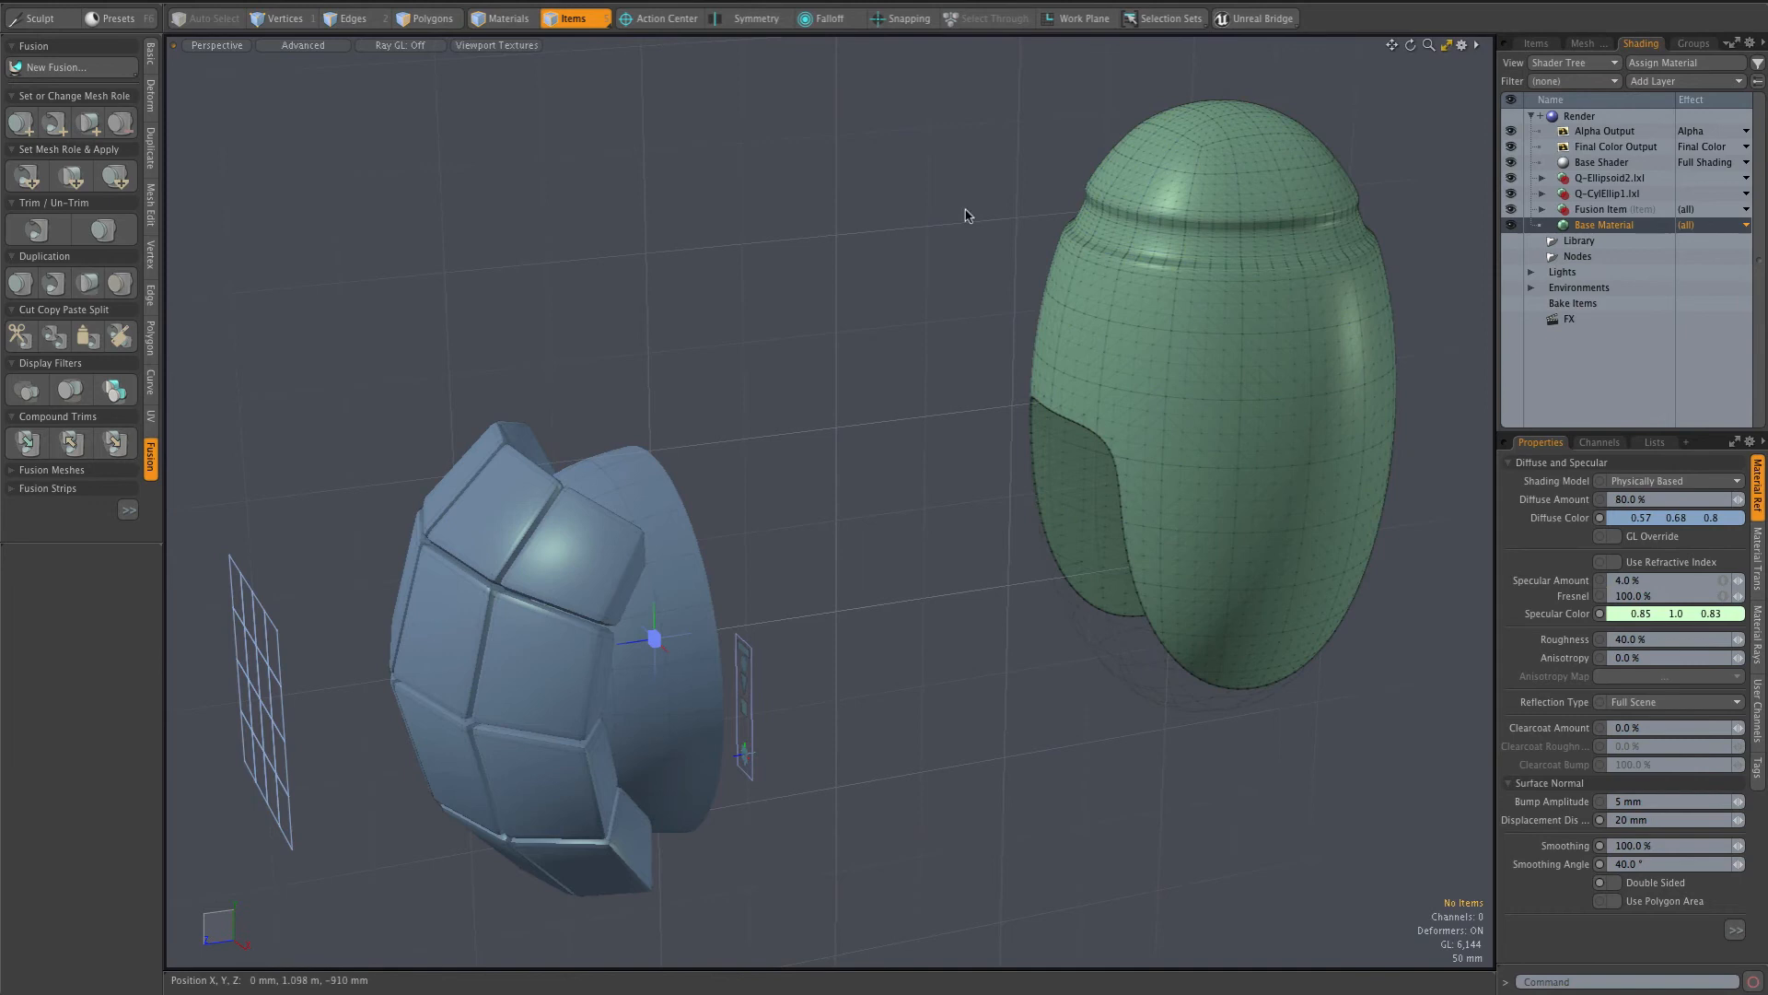
click(1207, 339)
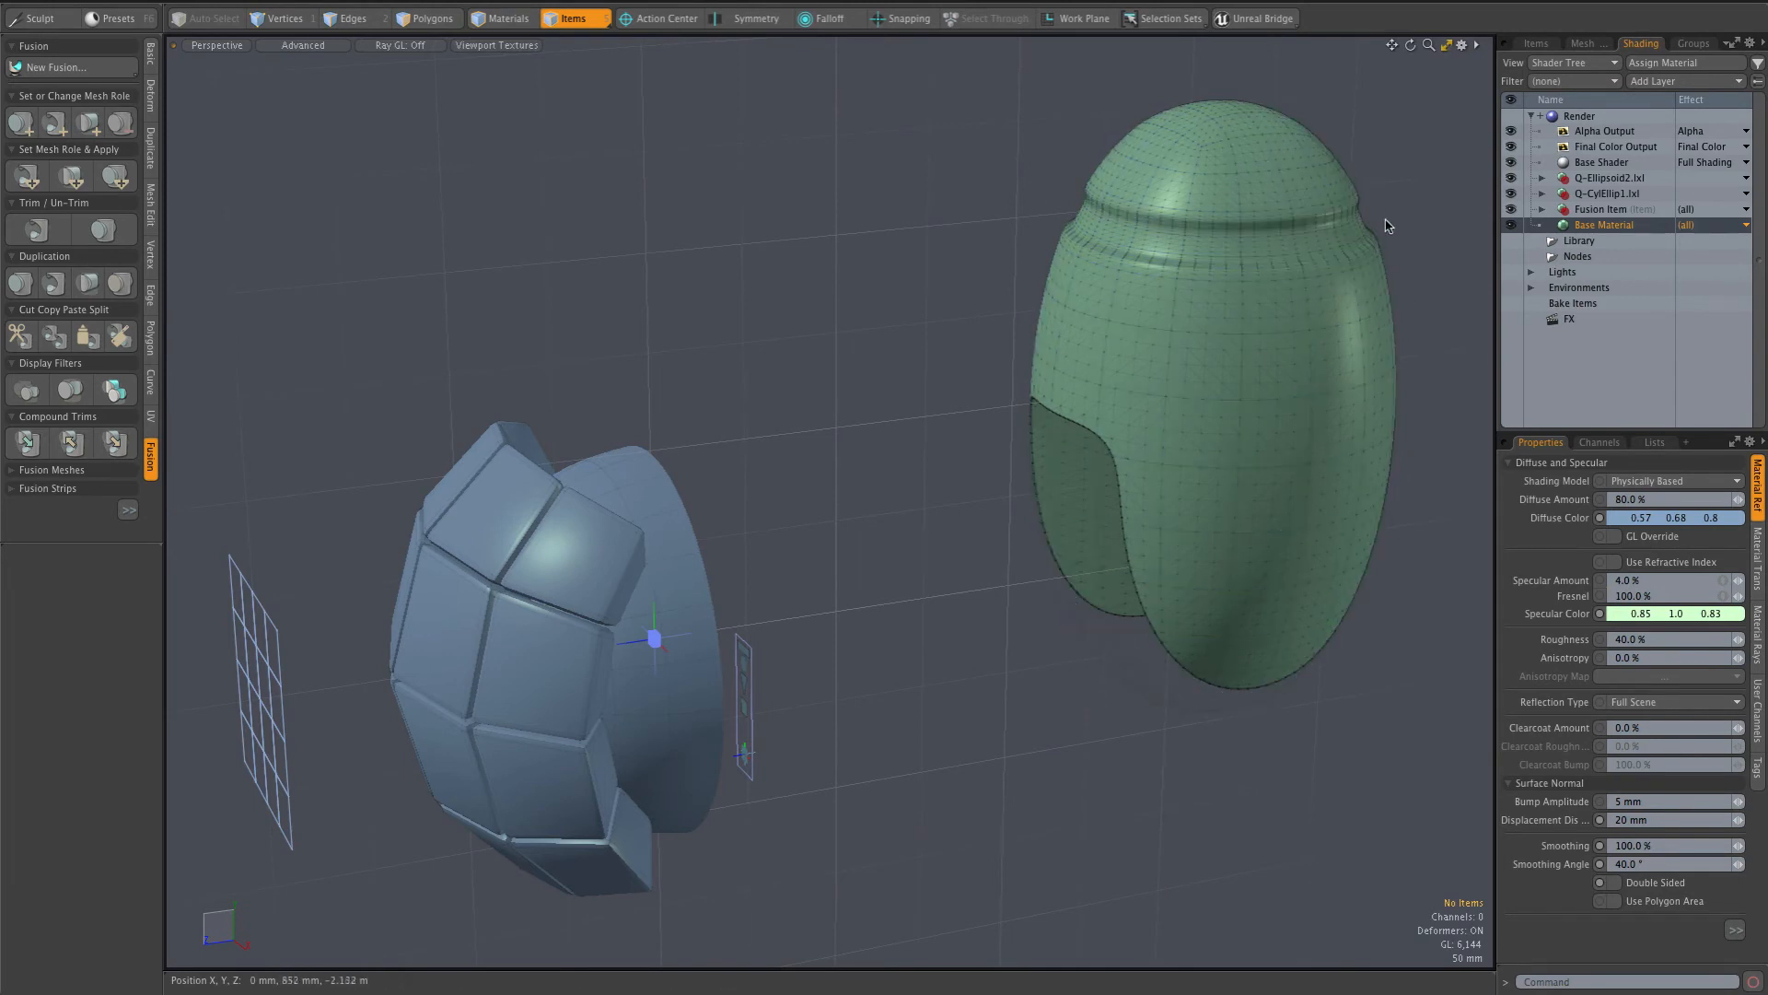
click(1148, 256)
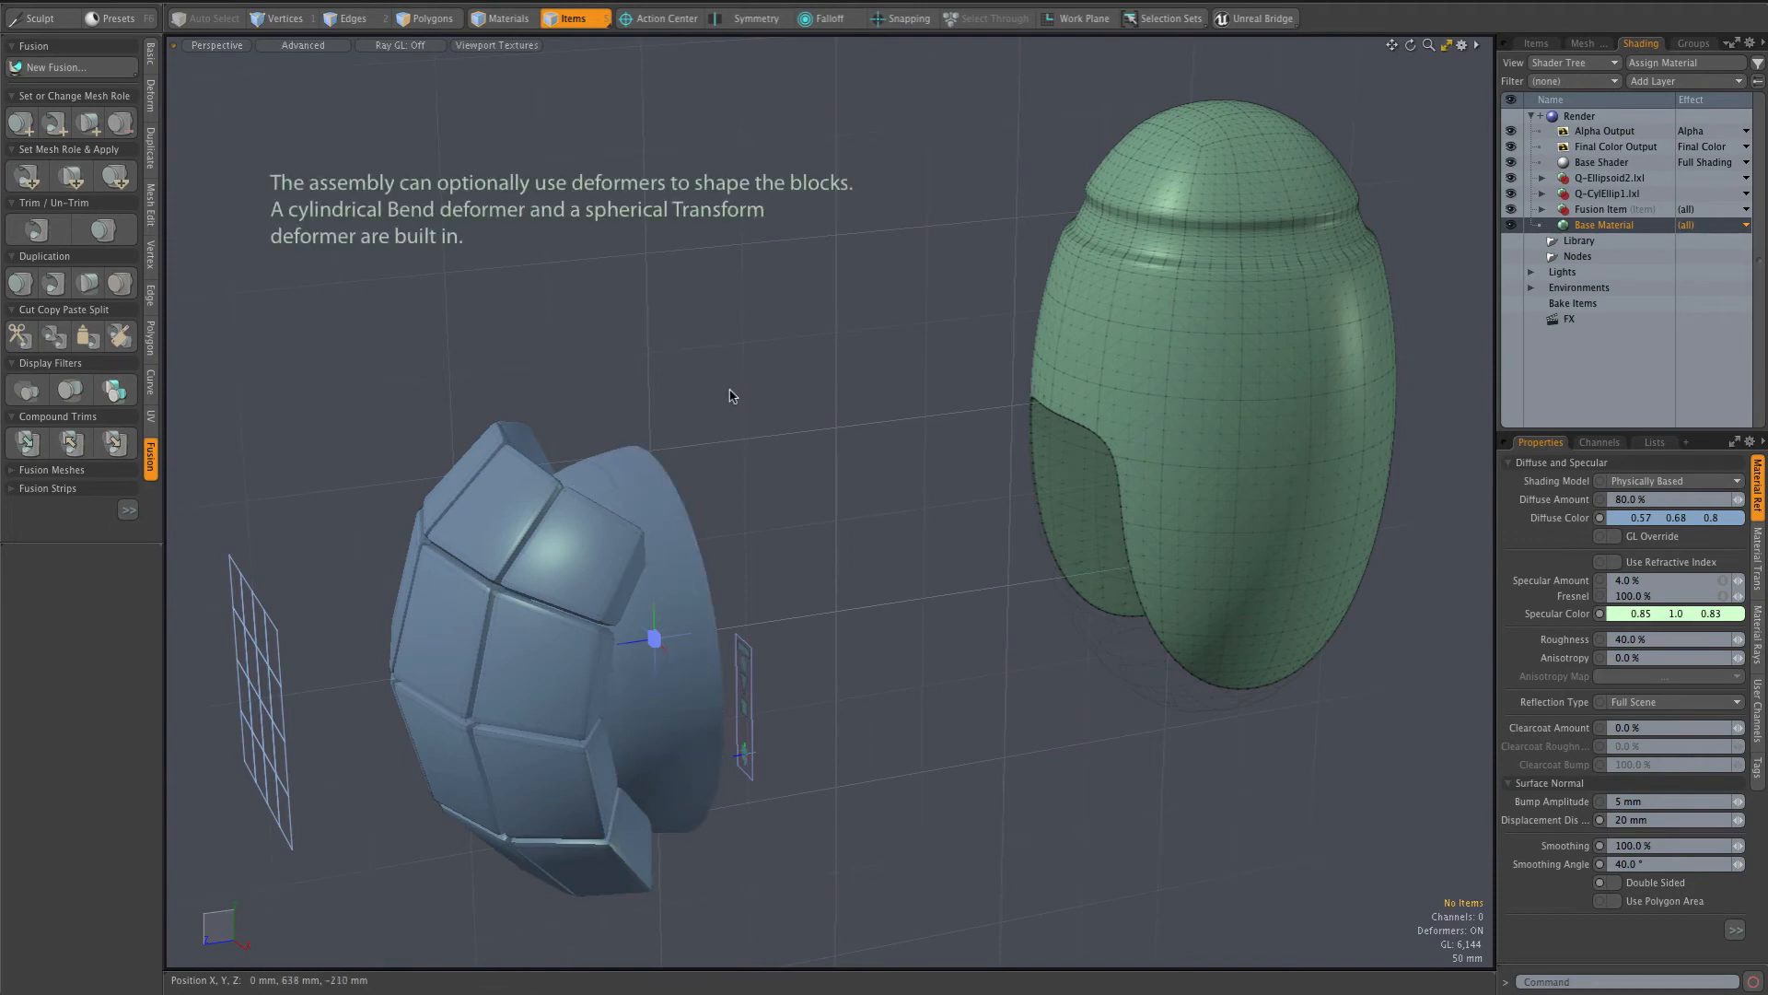
mouse_move(727, 407)
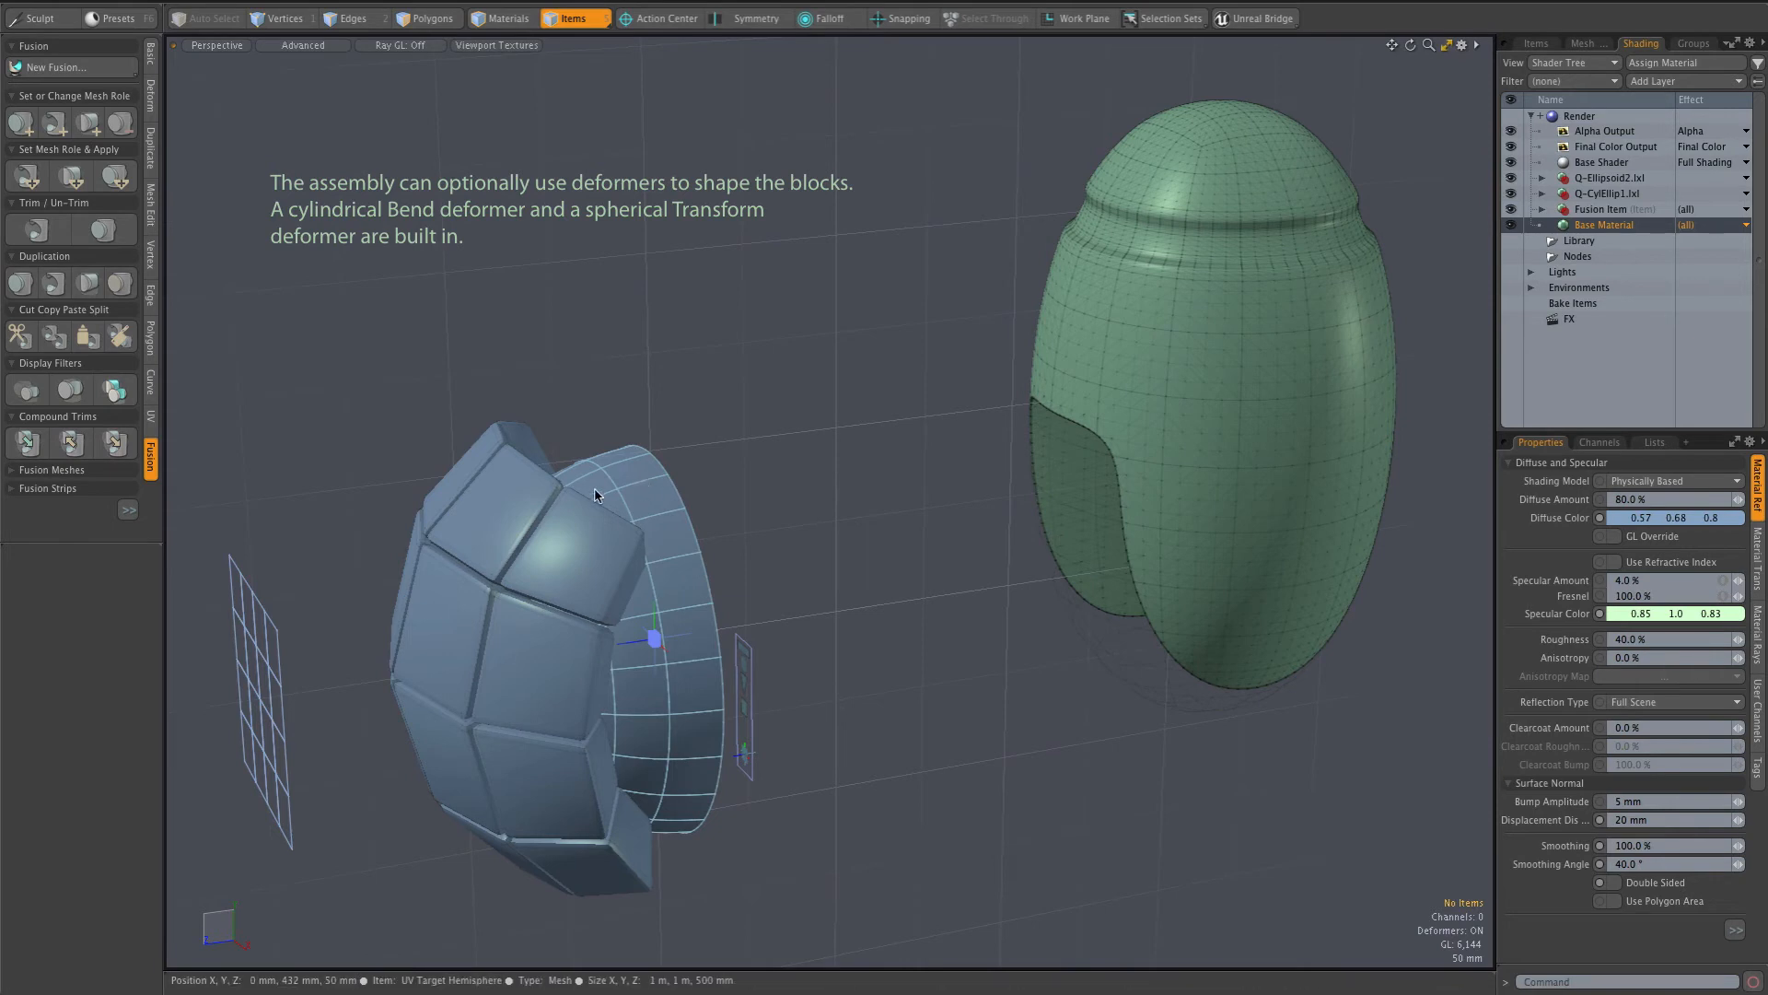
Rotate the UV target hemisphere upright (Rotation X -90°) and raise it over the capsule's top.
click(643, 484)
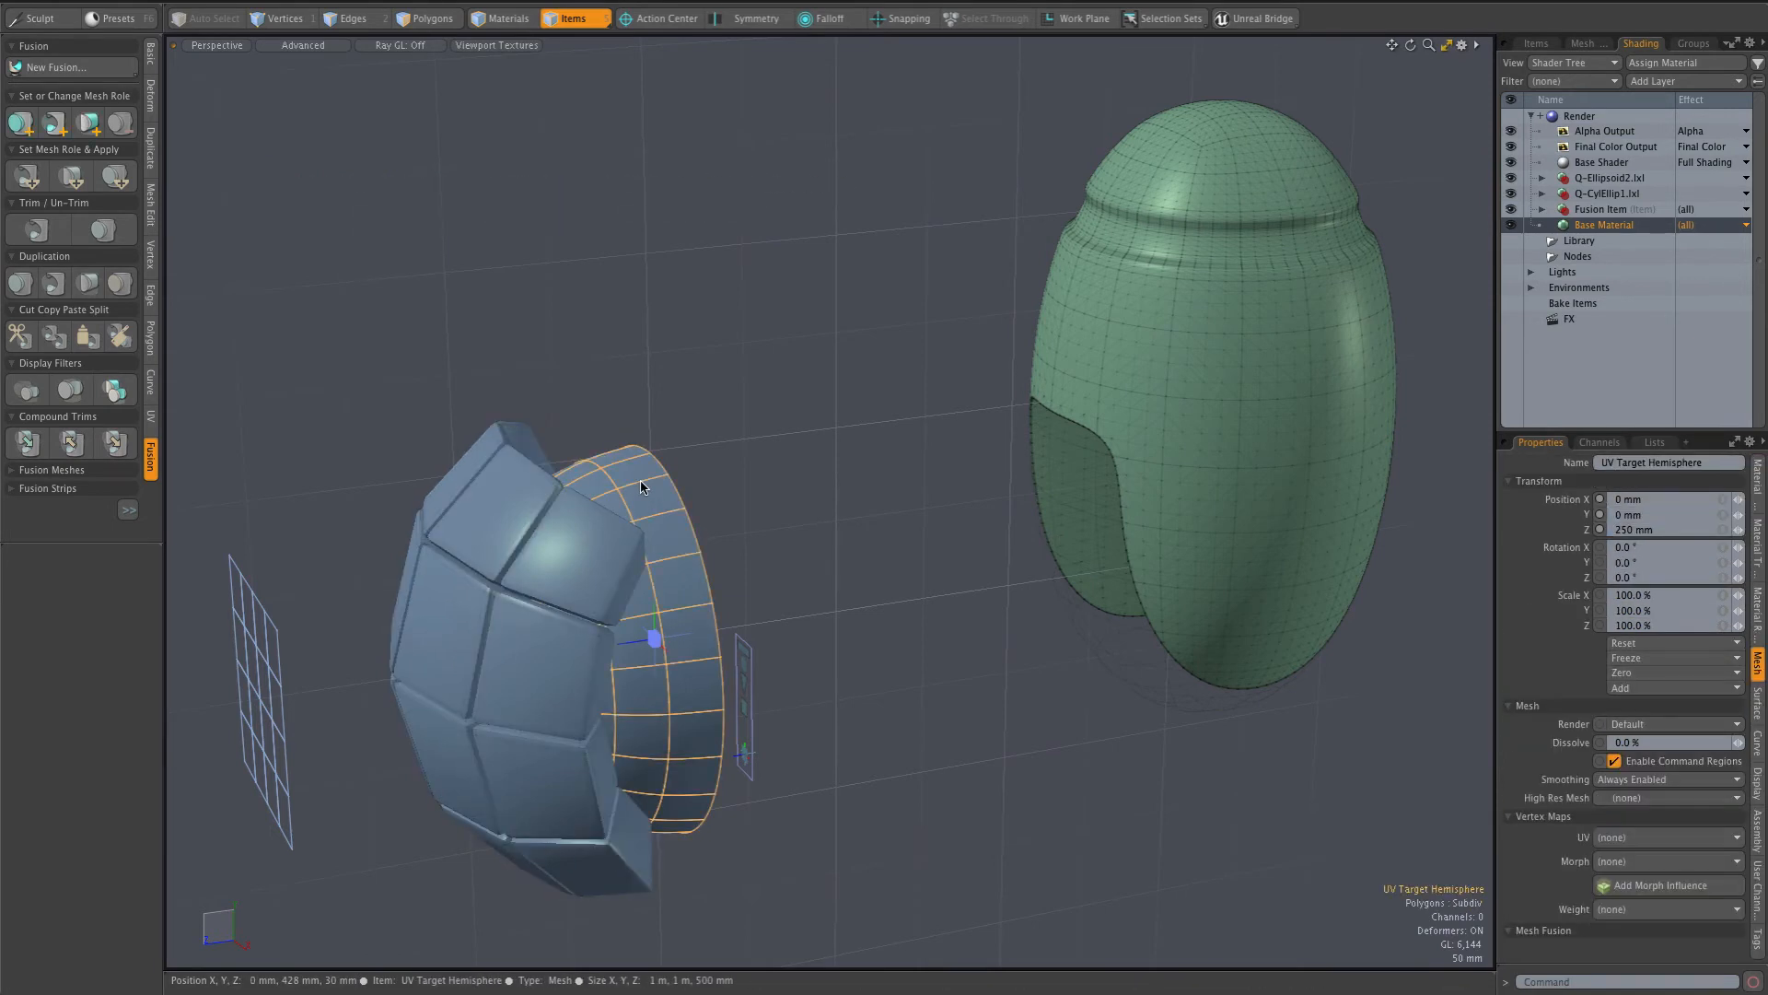
click(993, 19)
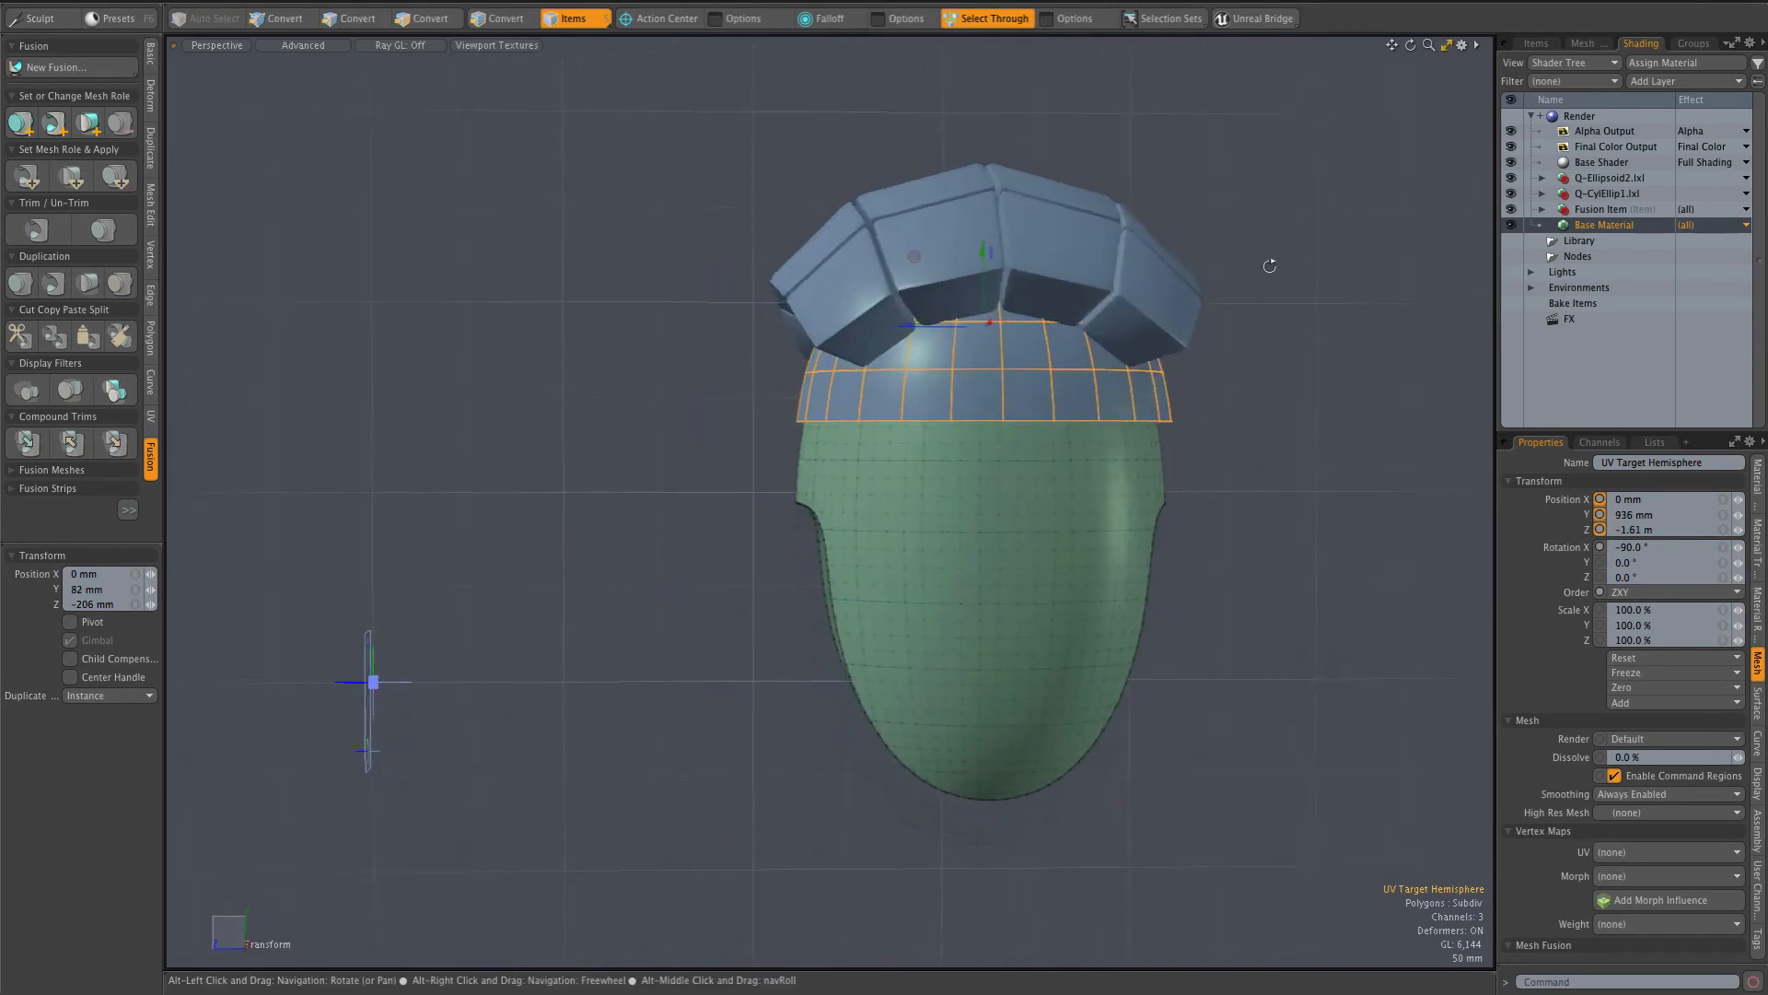
drag(982, 339, 1009, 304)
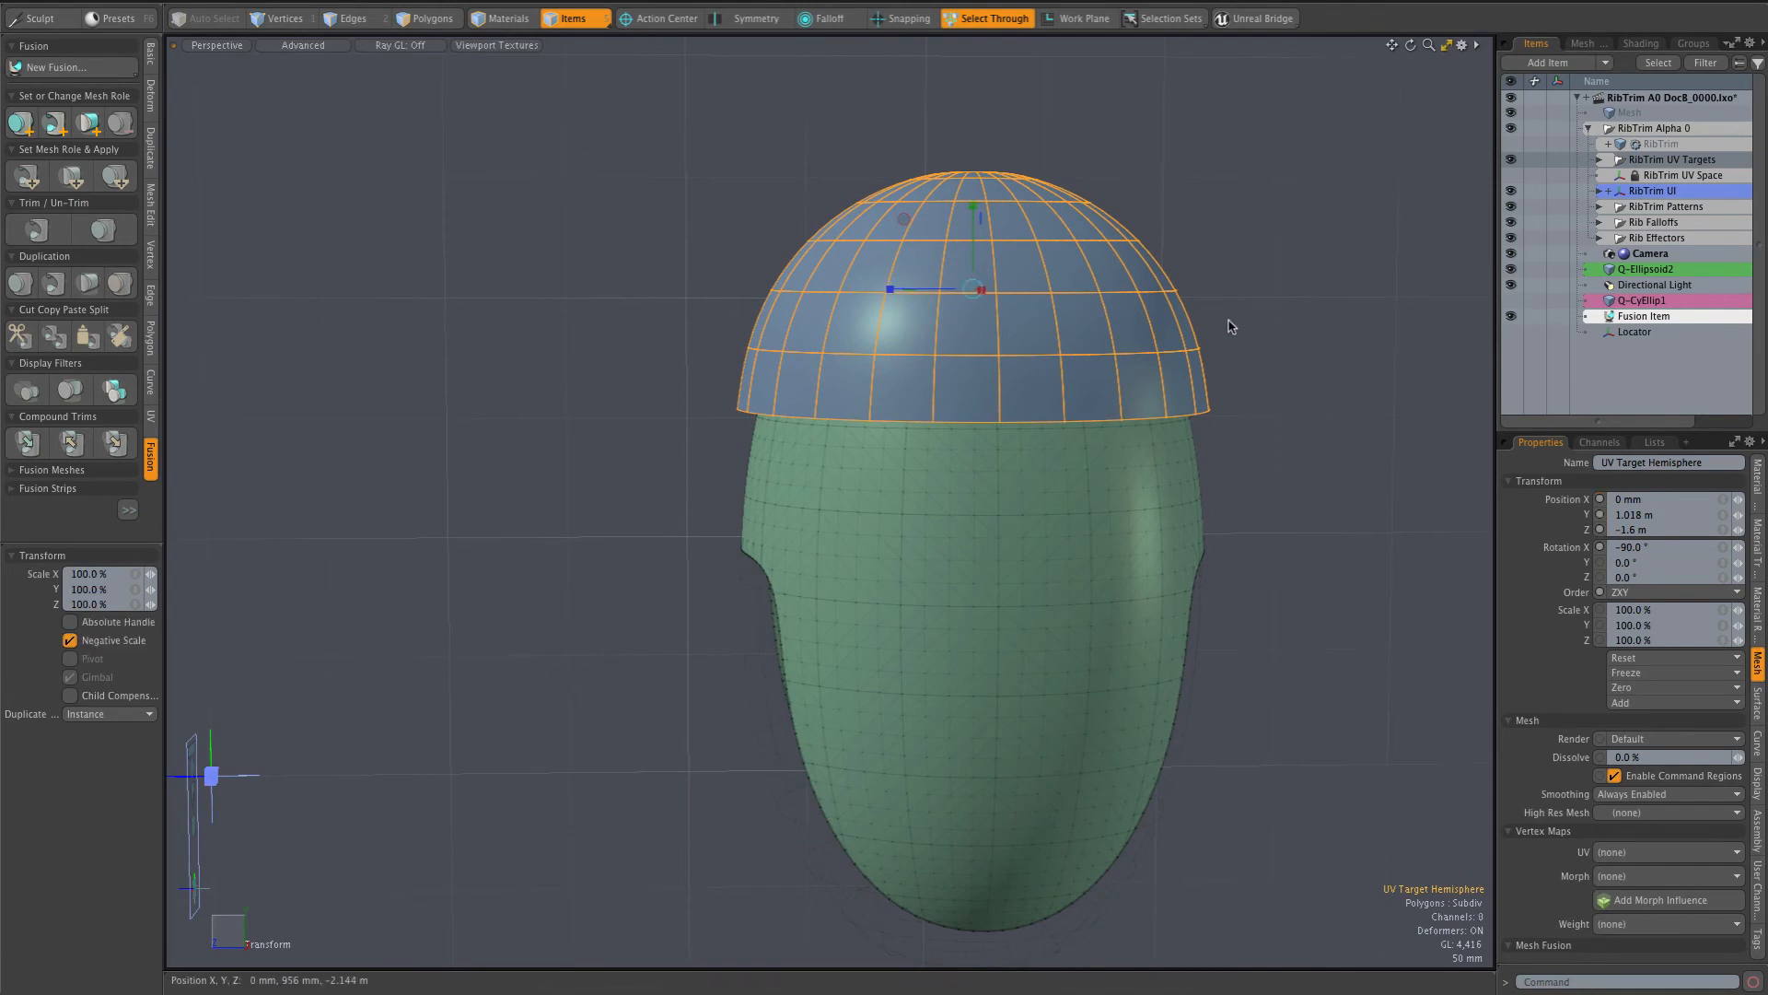
Seat the hemisphere on the capsule top at about Y 1.018 m as a dome cap.
drag(1003, 287, 976, 287)
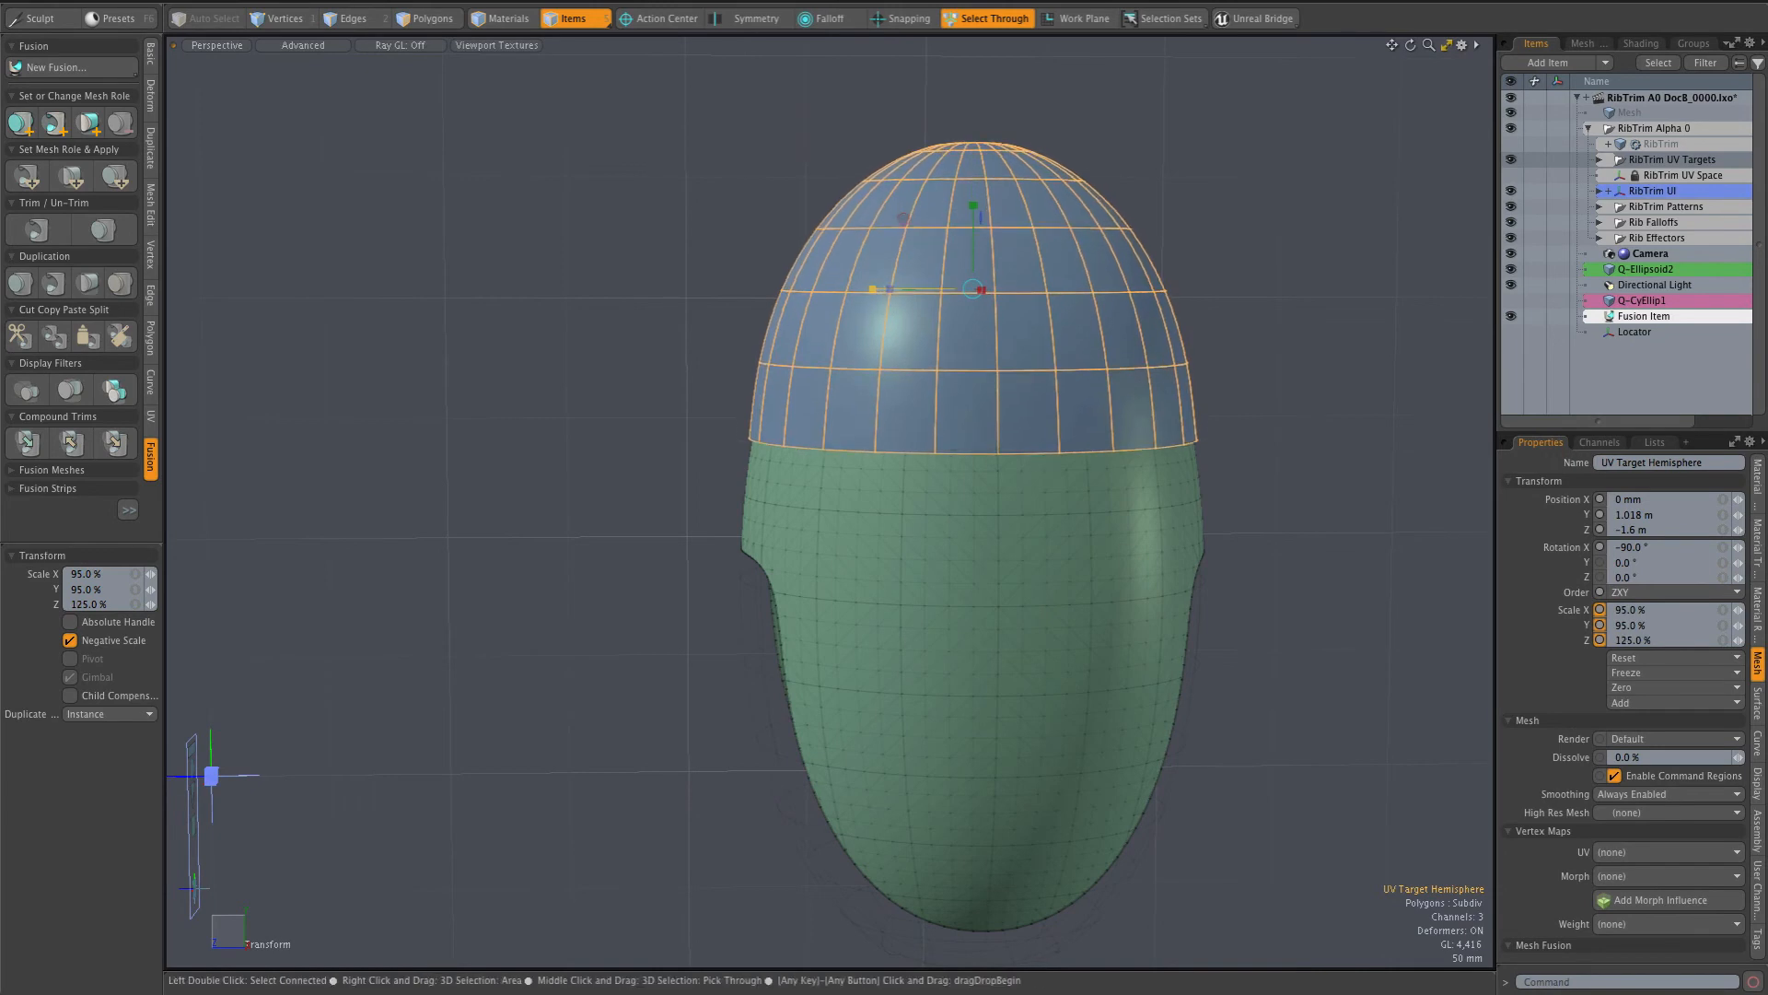
Scale the hemisphere to 95% in X and Y and 125% in Z to match the capsule dome.
drag(972, 289, 888, 289)
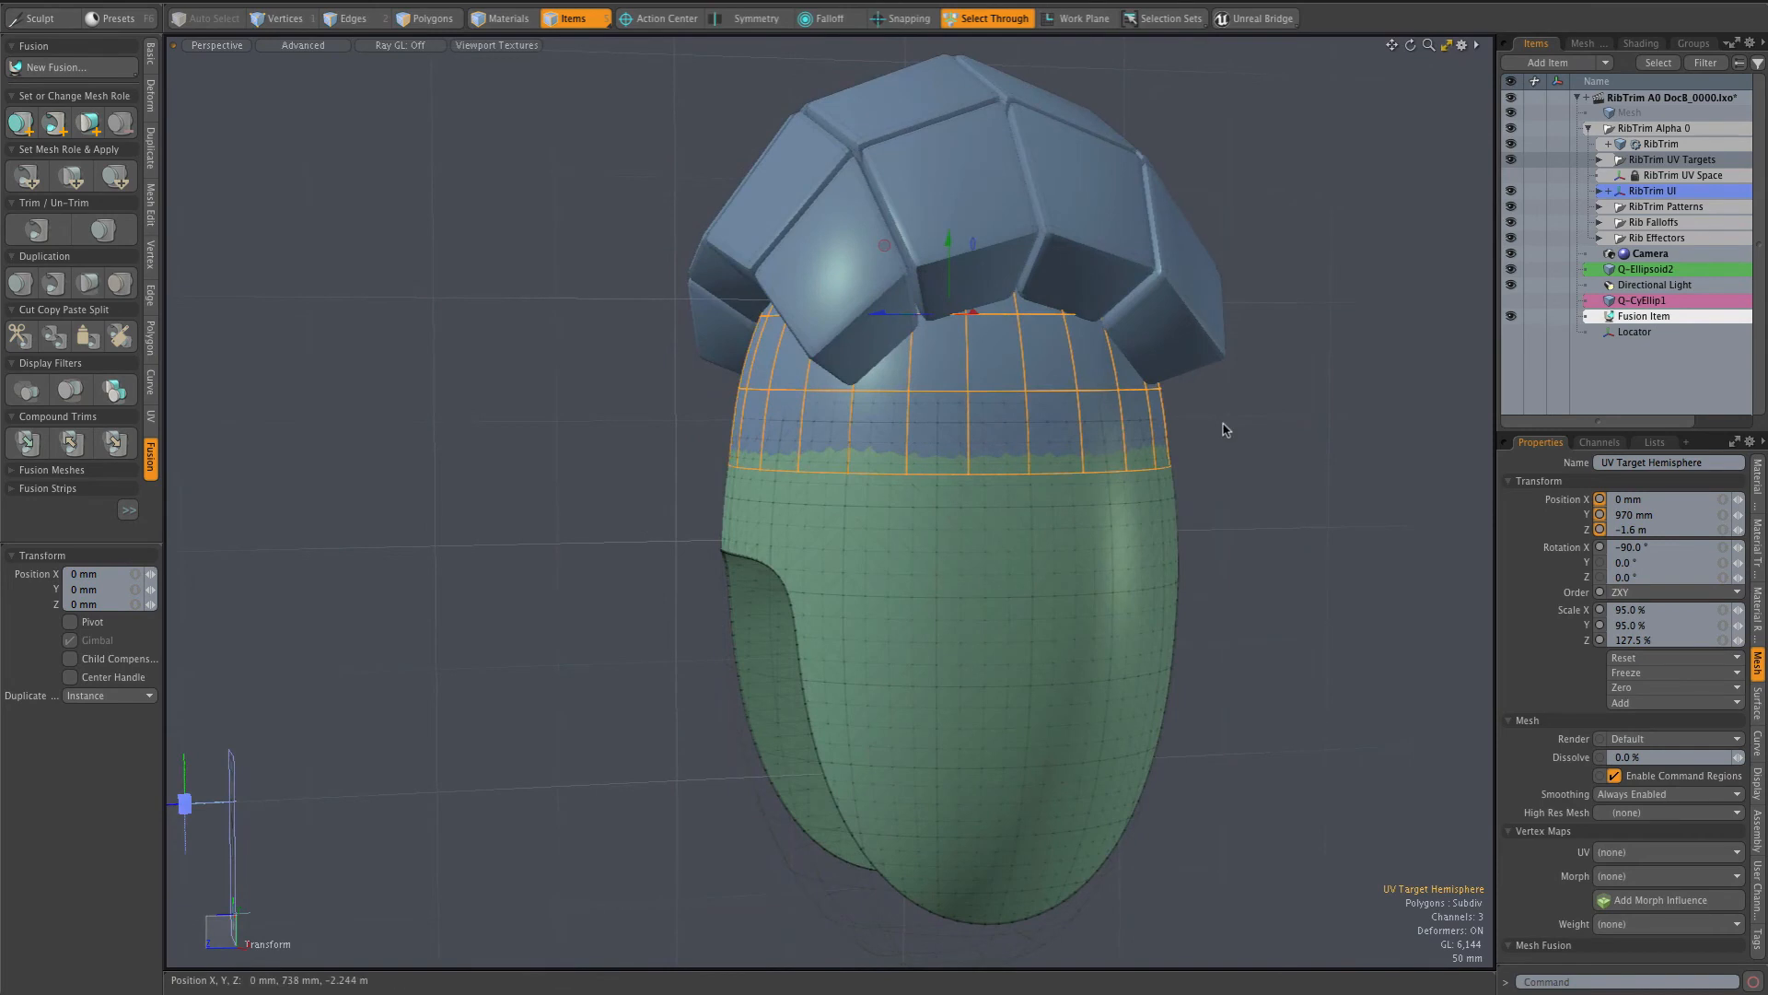
mouse_move(654, 660)
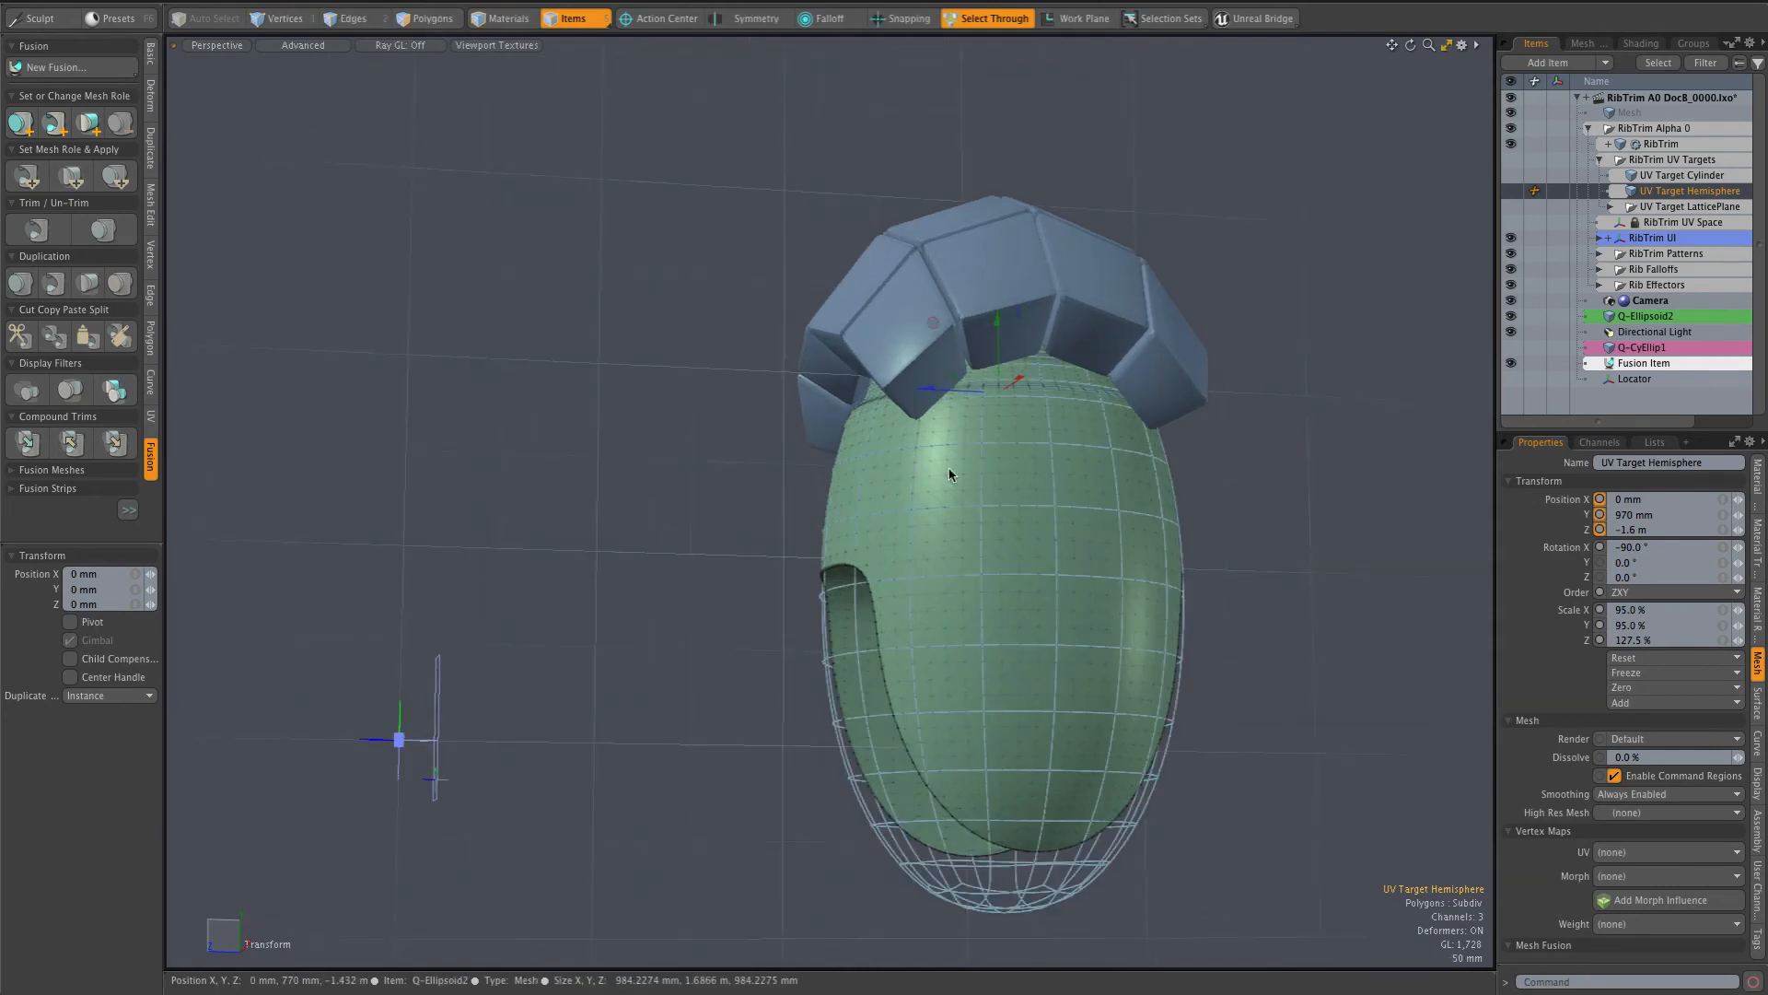
Drag the RibTrim UI handle so the rib pattern's cut-away opening grows taller and splits the base.
drag(950, 475, 1083, 490)
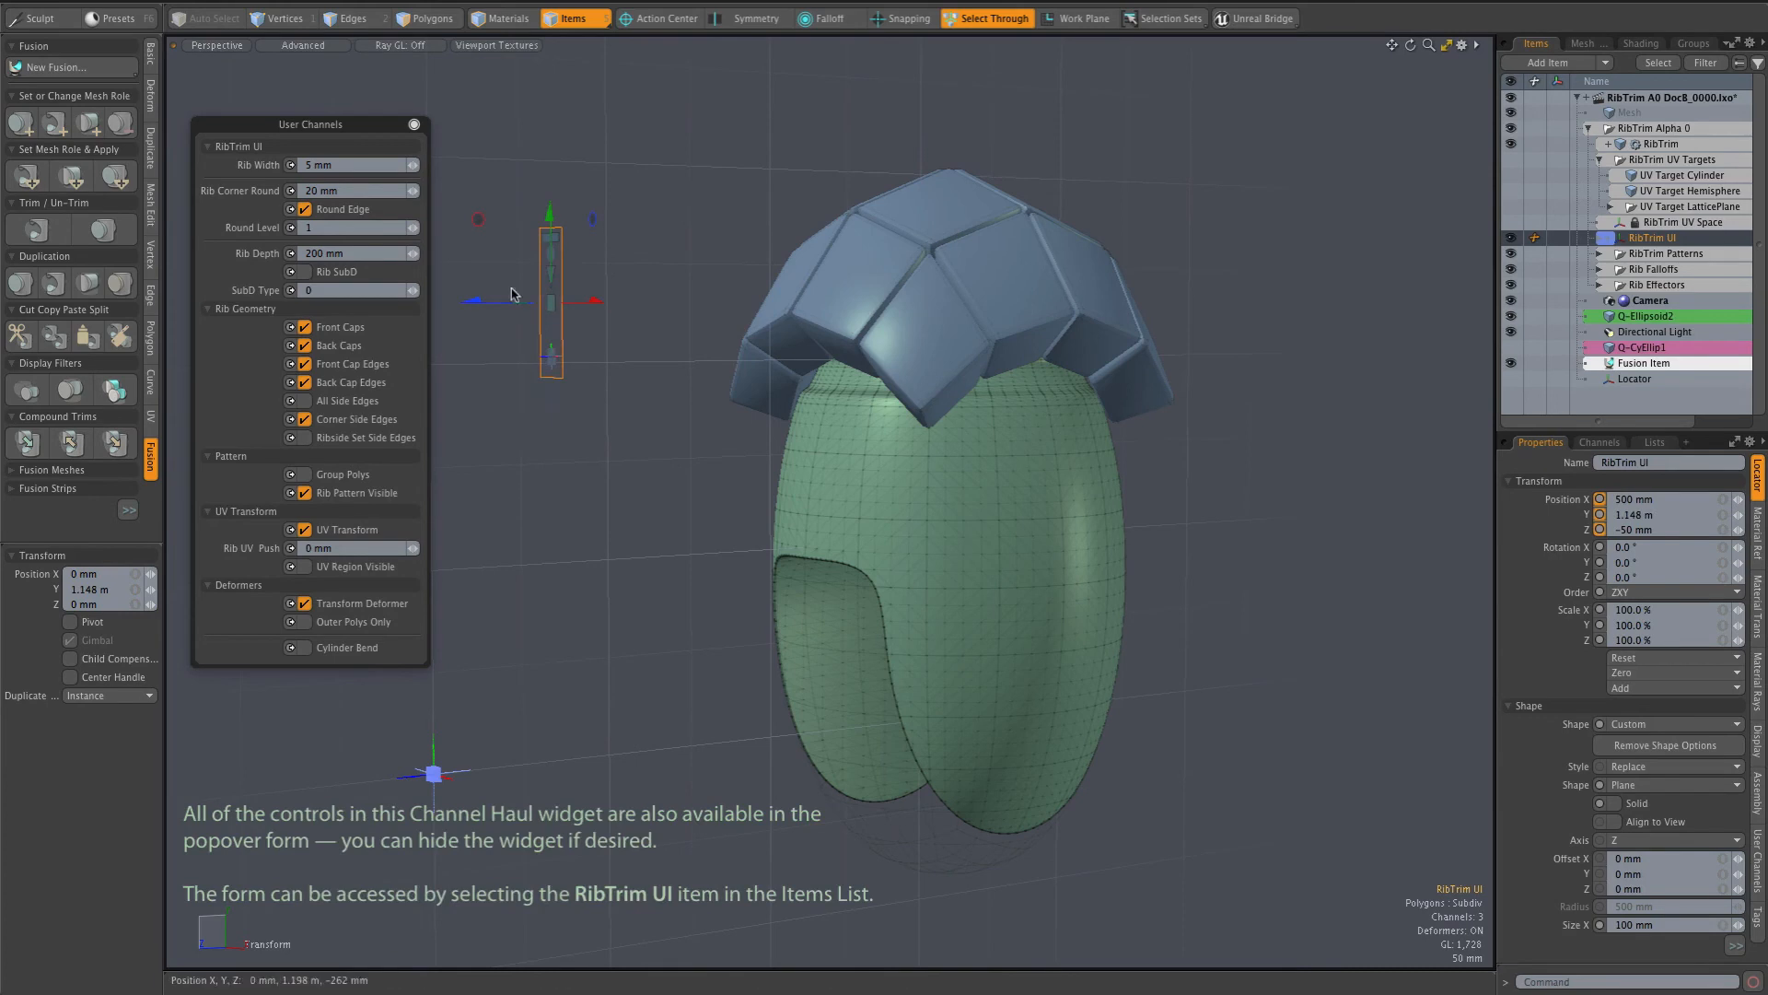
drag(552, 298, 680, 300)
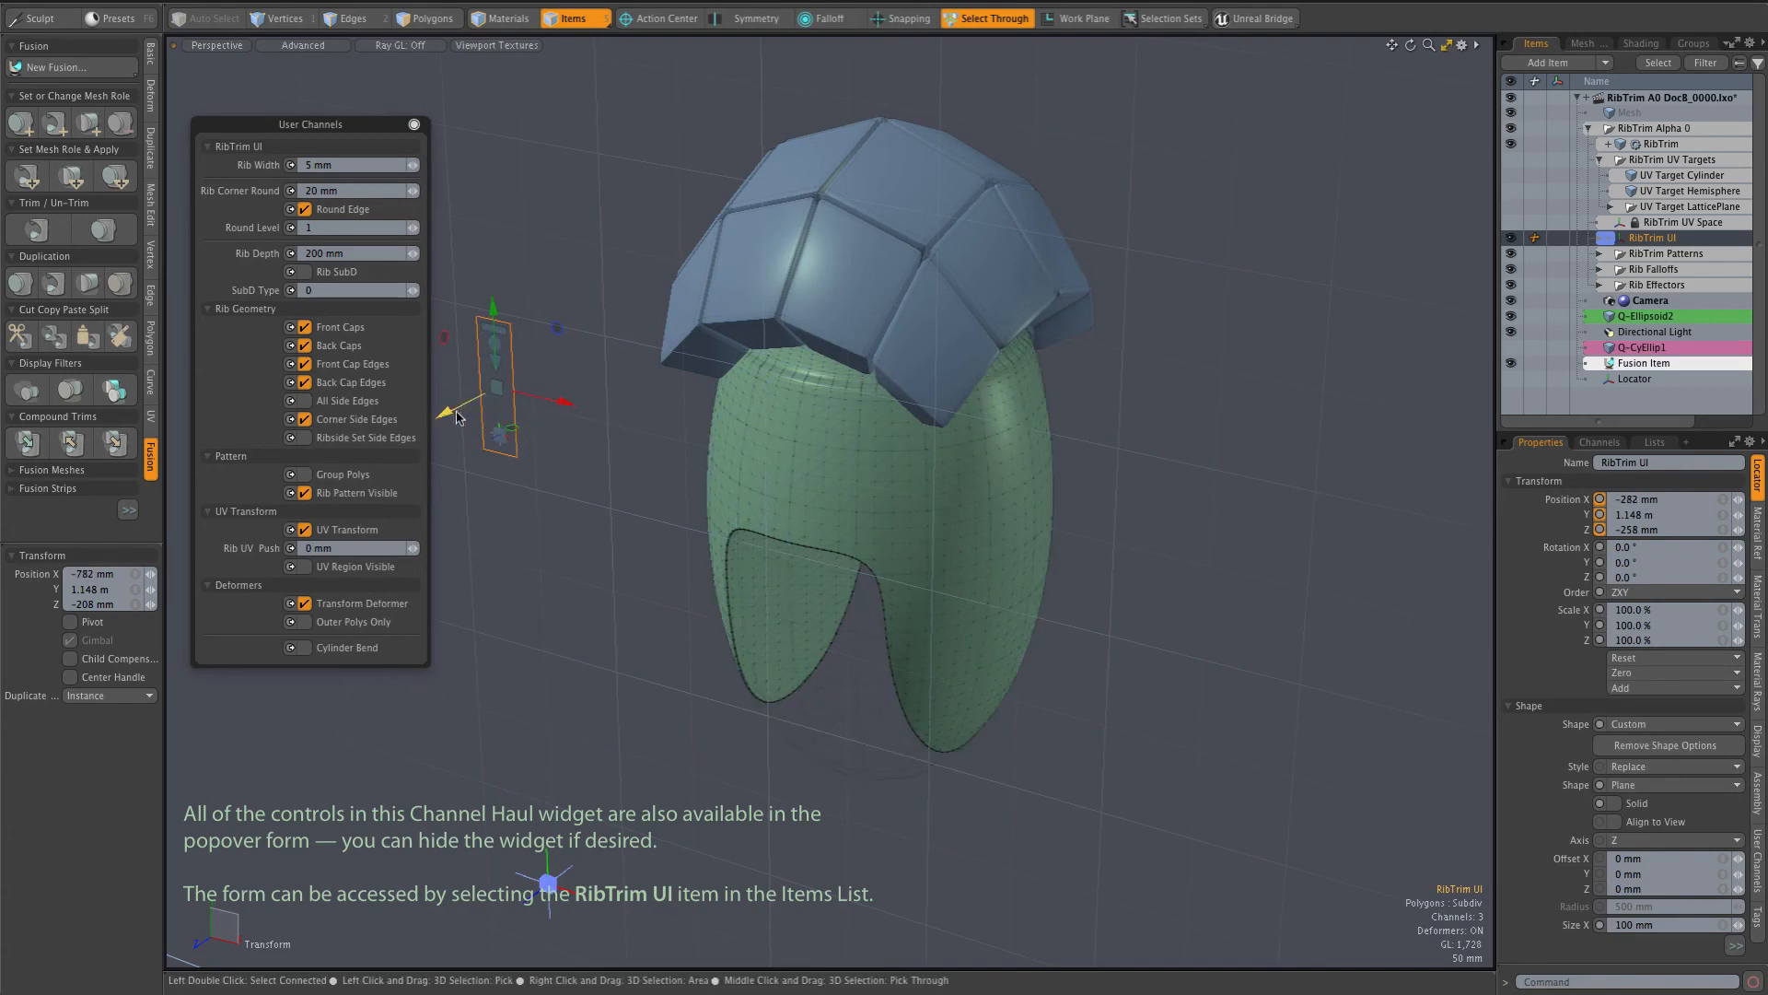
drag(508, 411, 592, 361)
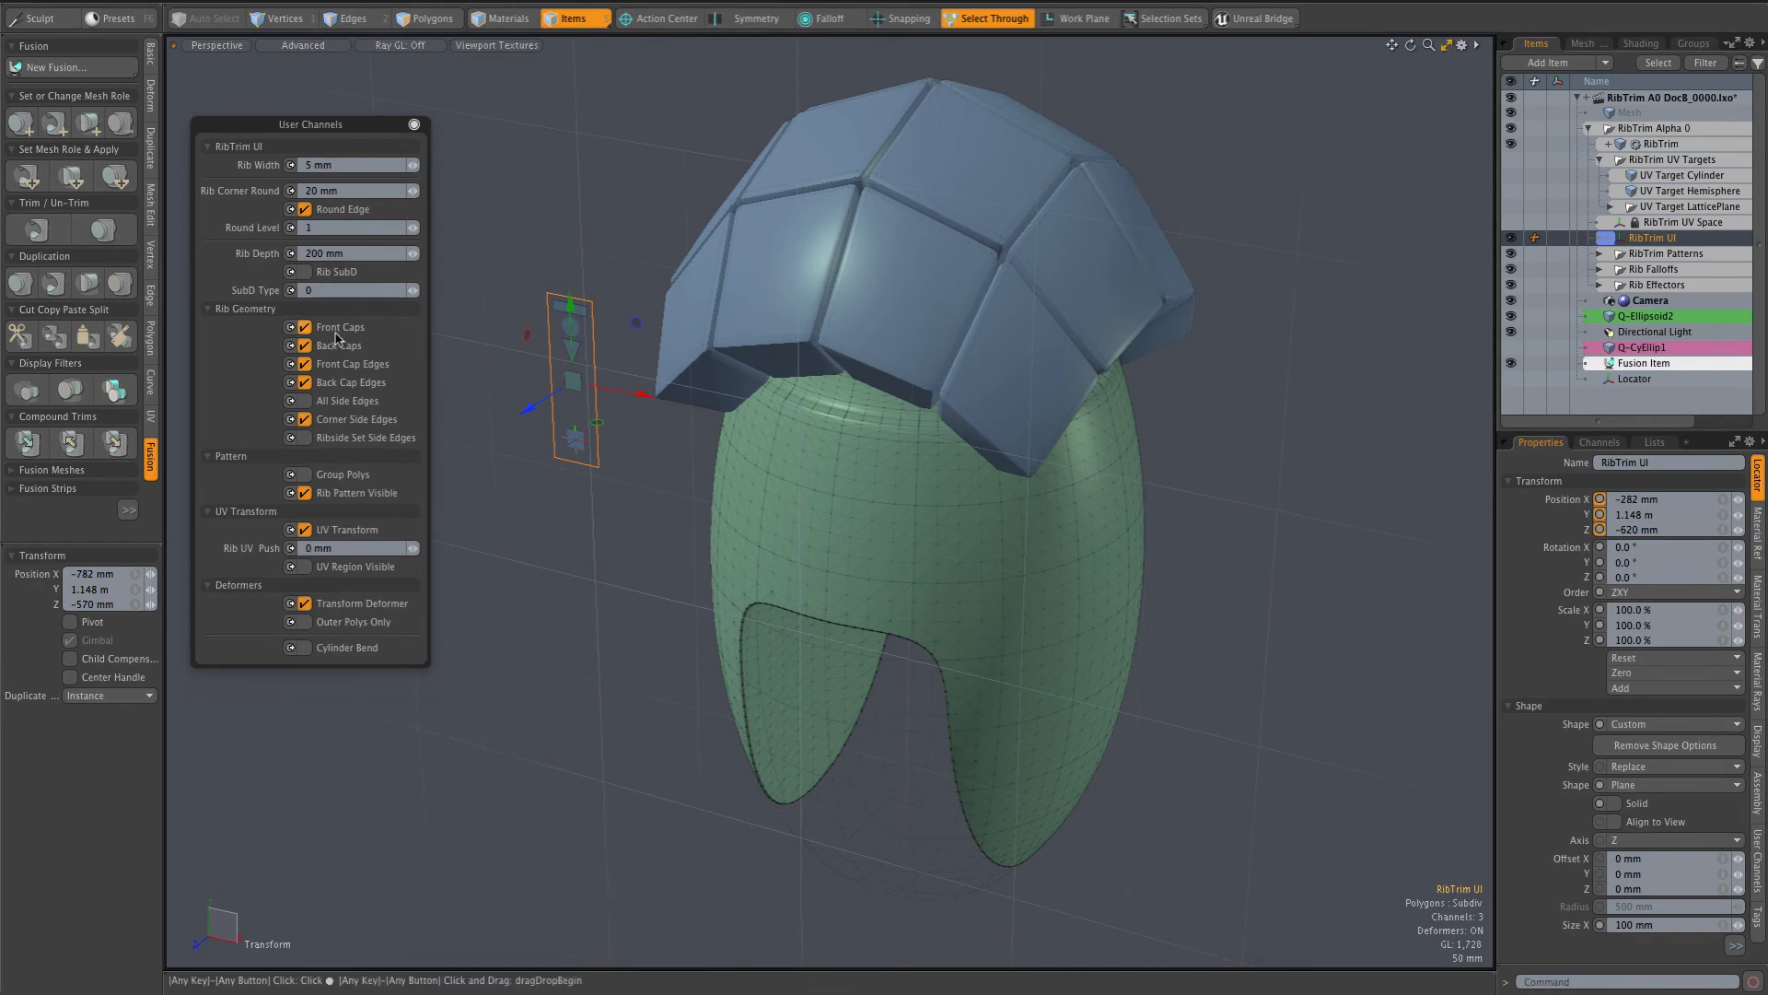
mouse_move(339, 346)
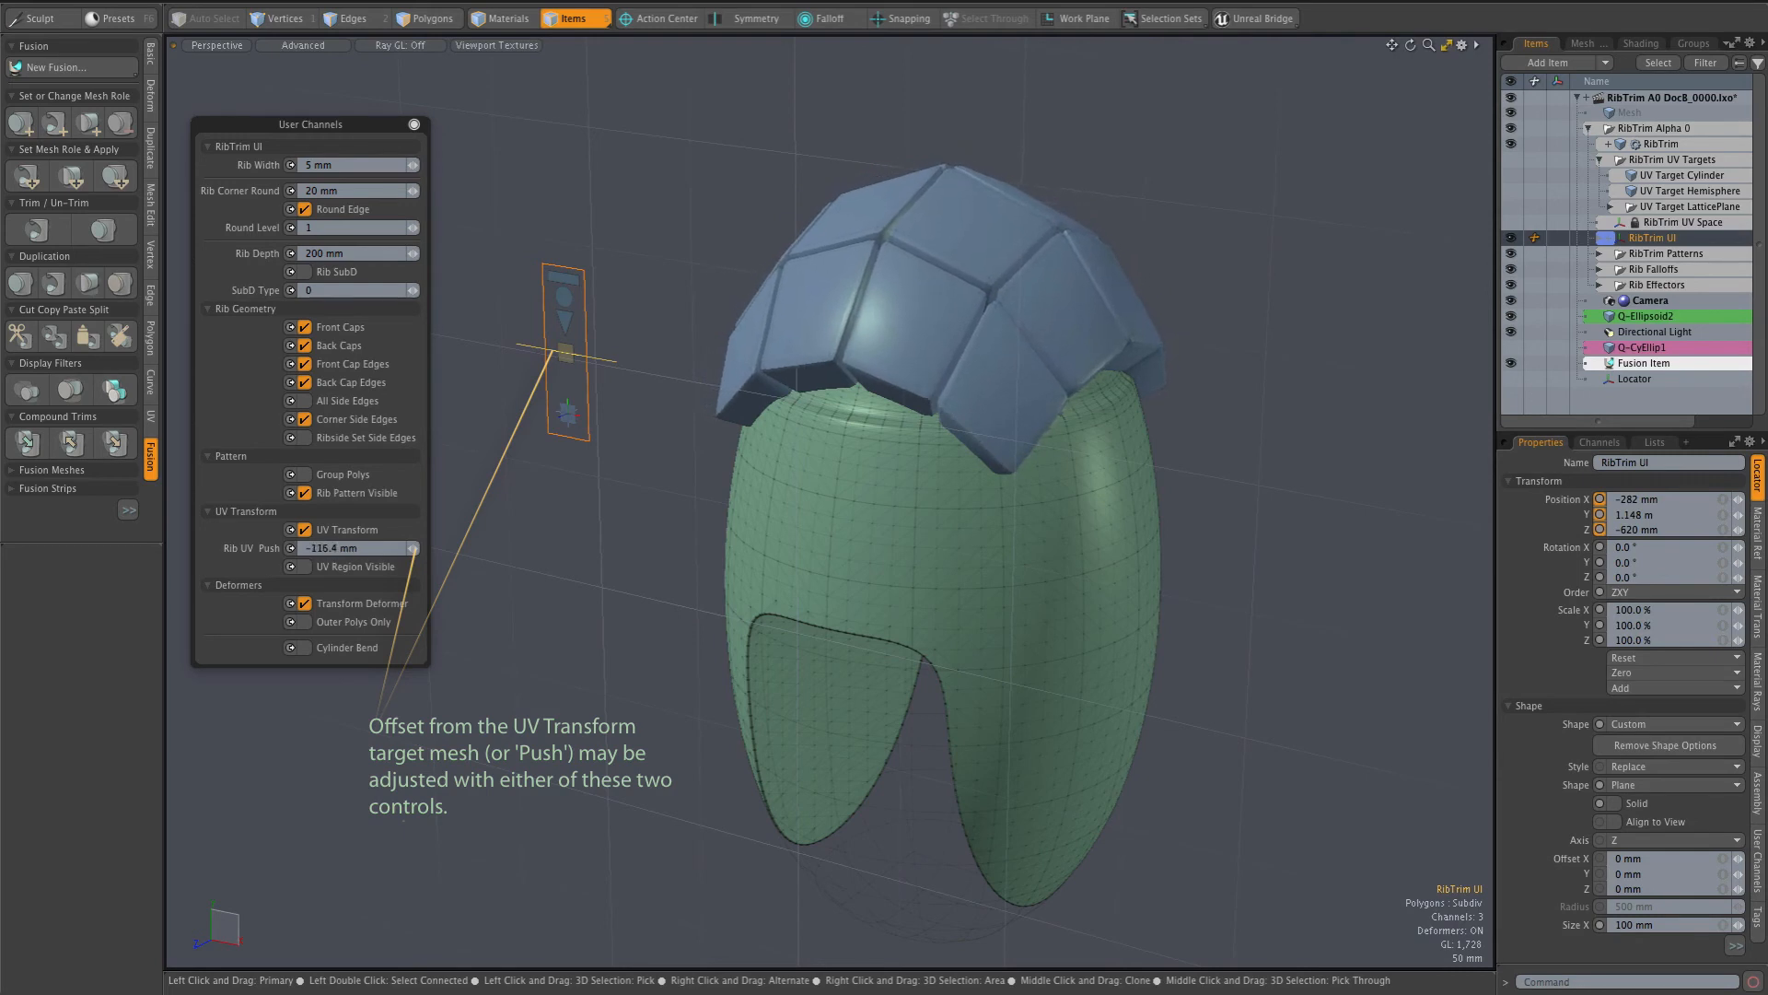
Give the ribs a negative UV push offset, slightly wider width, rounder corners and a 124 mm depth.
drag(350, 549, 400, 549)
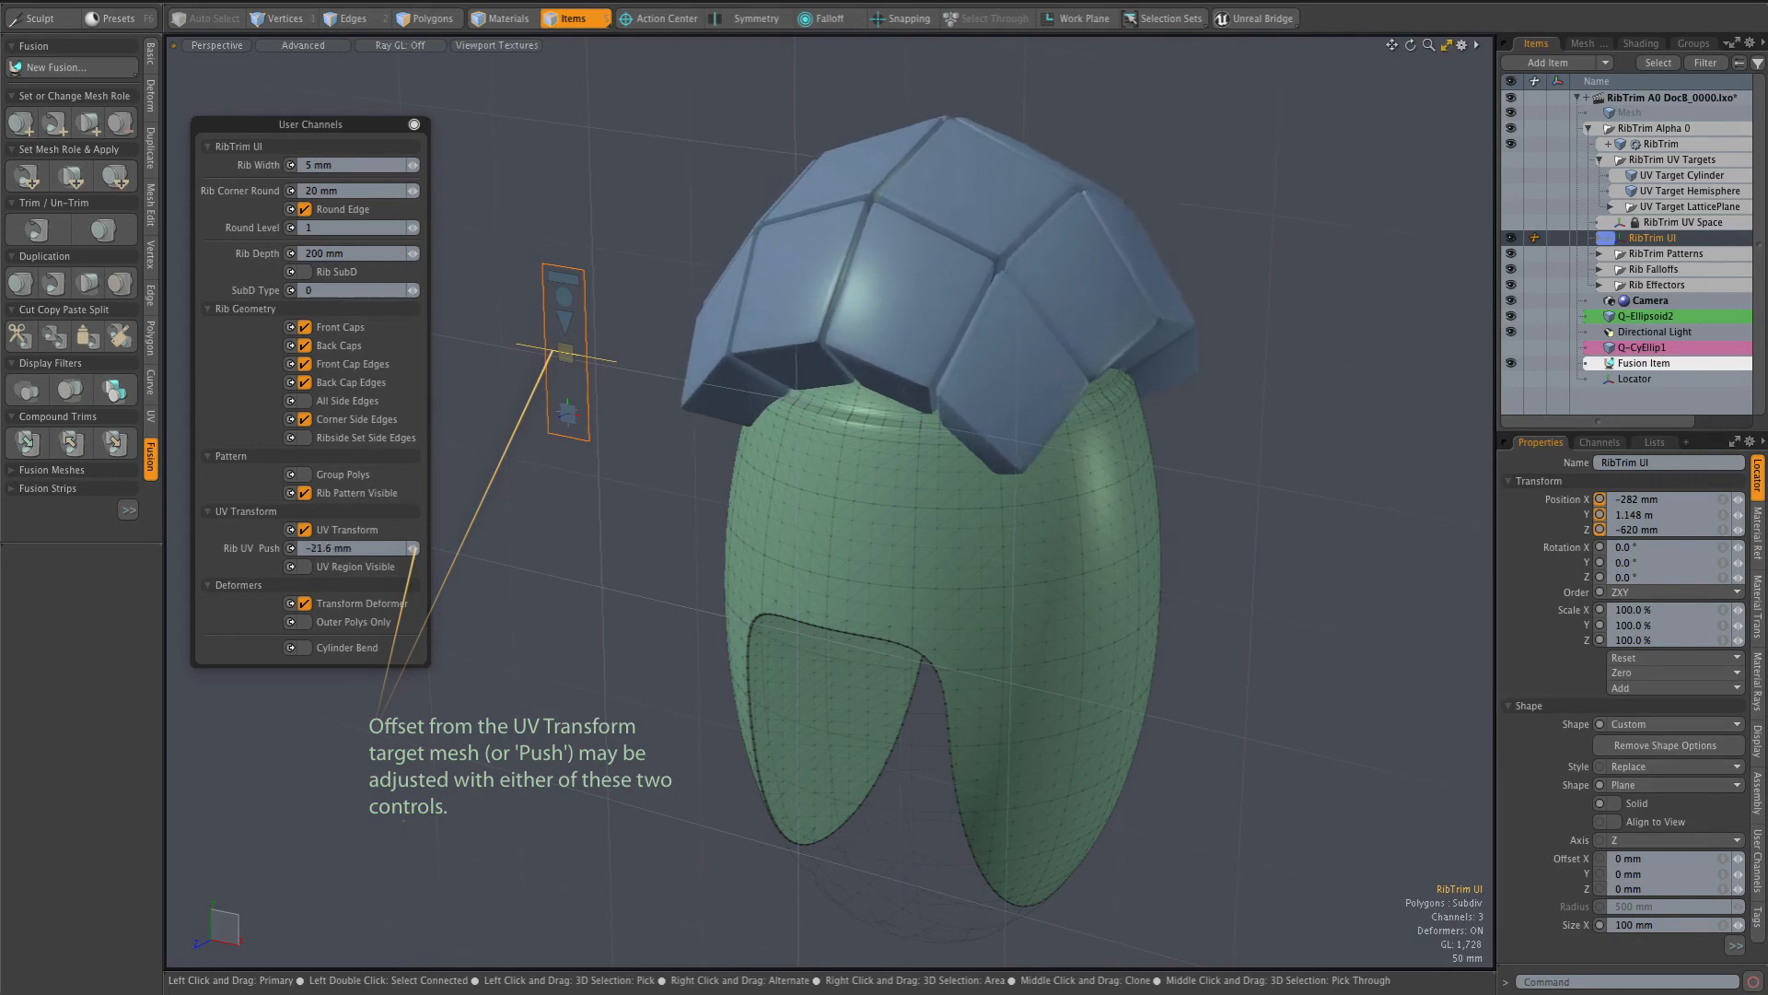
drag(338, 549, 328, 549)
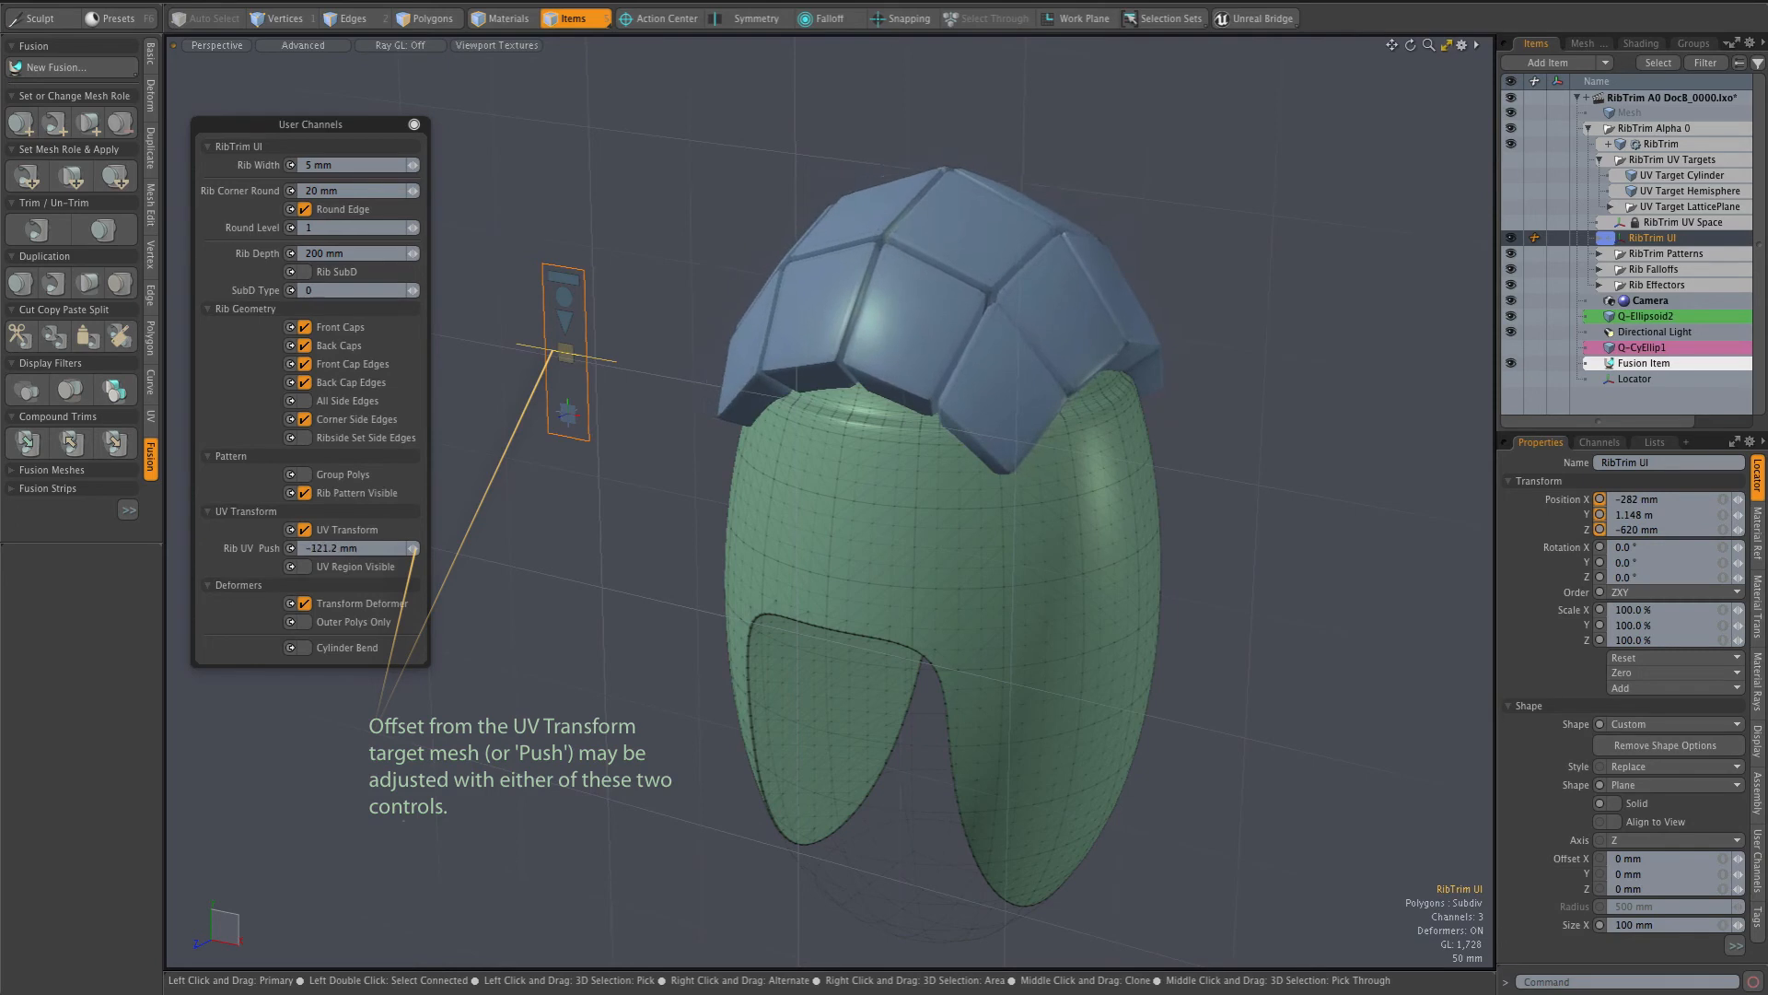
drag(350, 547, 383, 547)
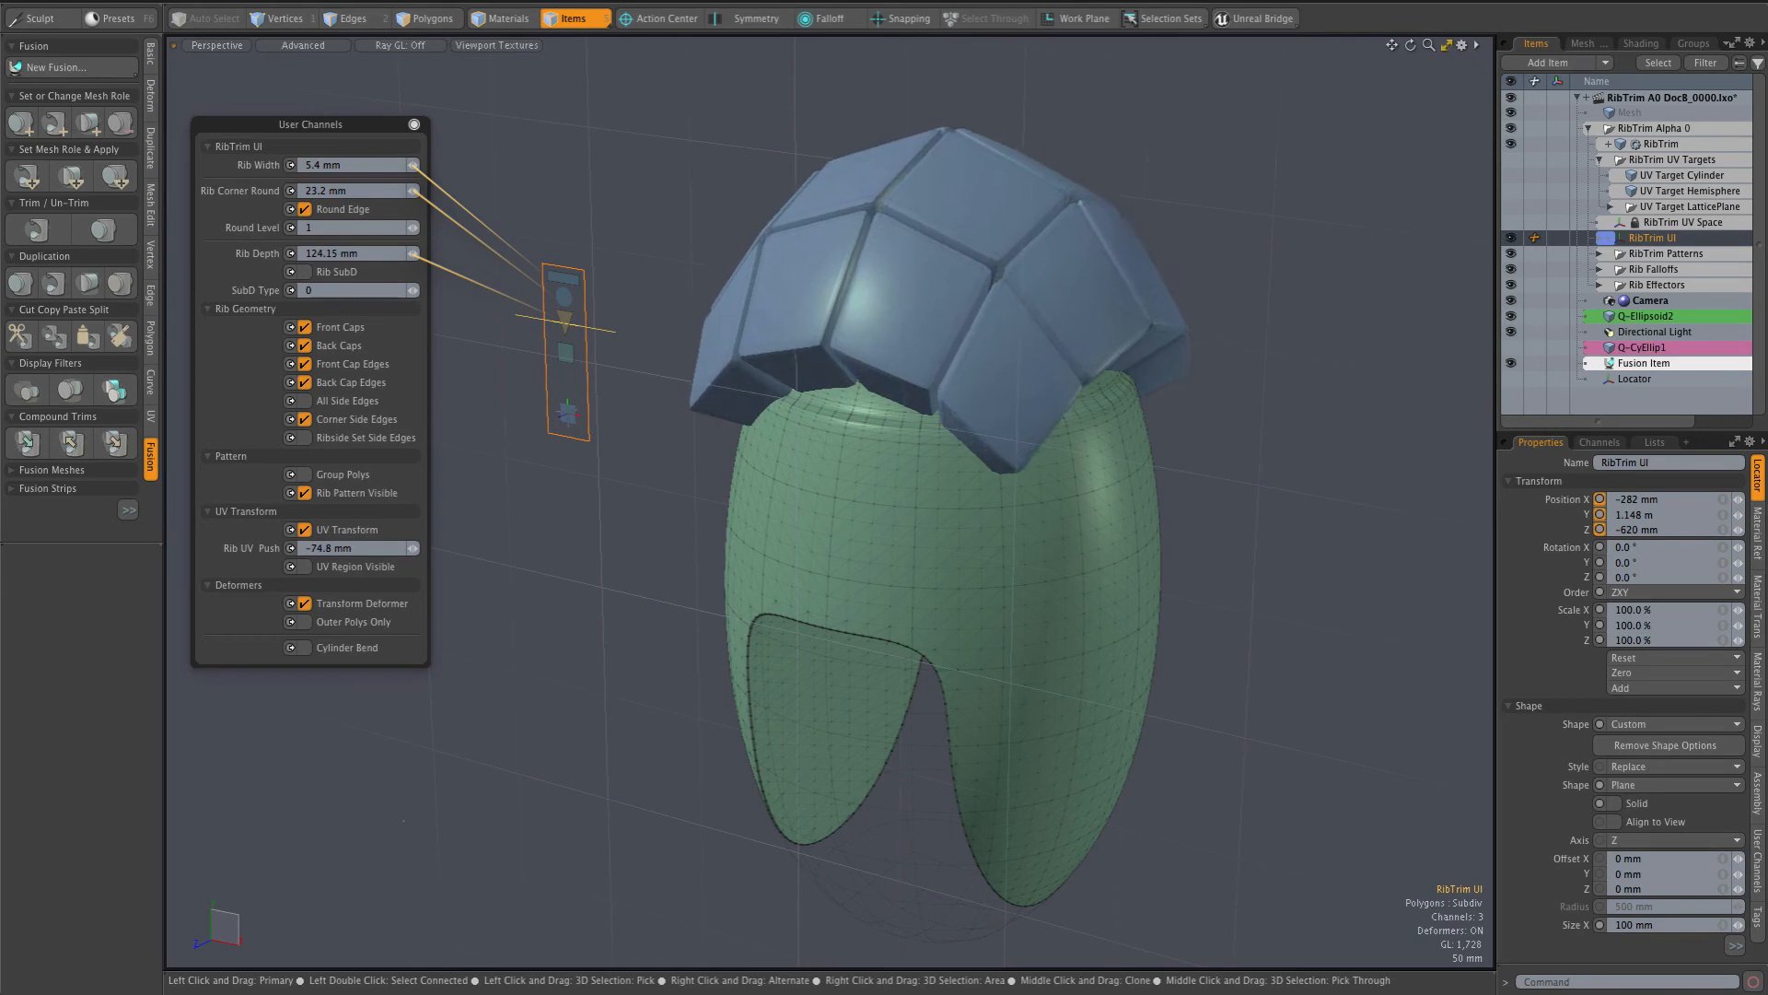
Set Rib Depth to about 164.74 mm and drop the RibTrim mesh onto the capsule.
click(339, 252)
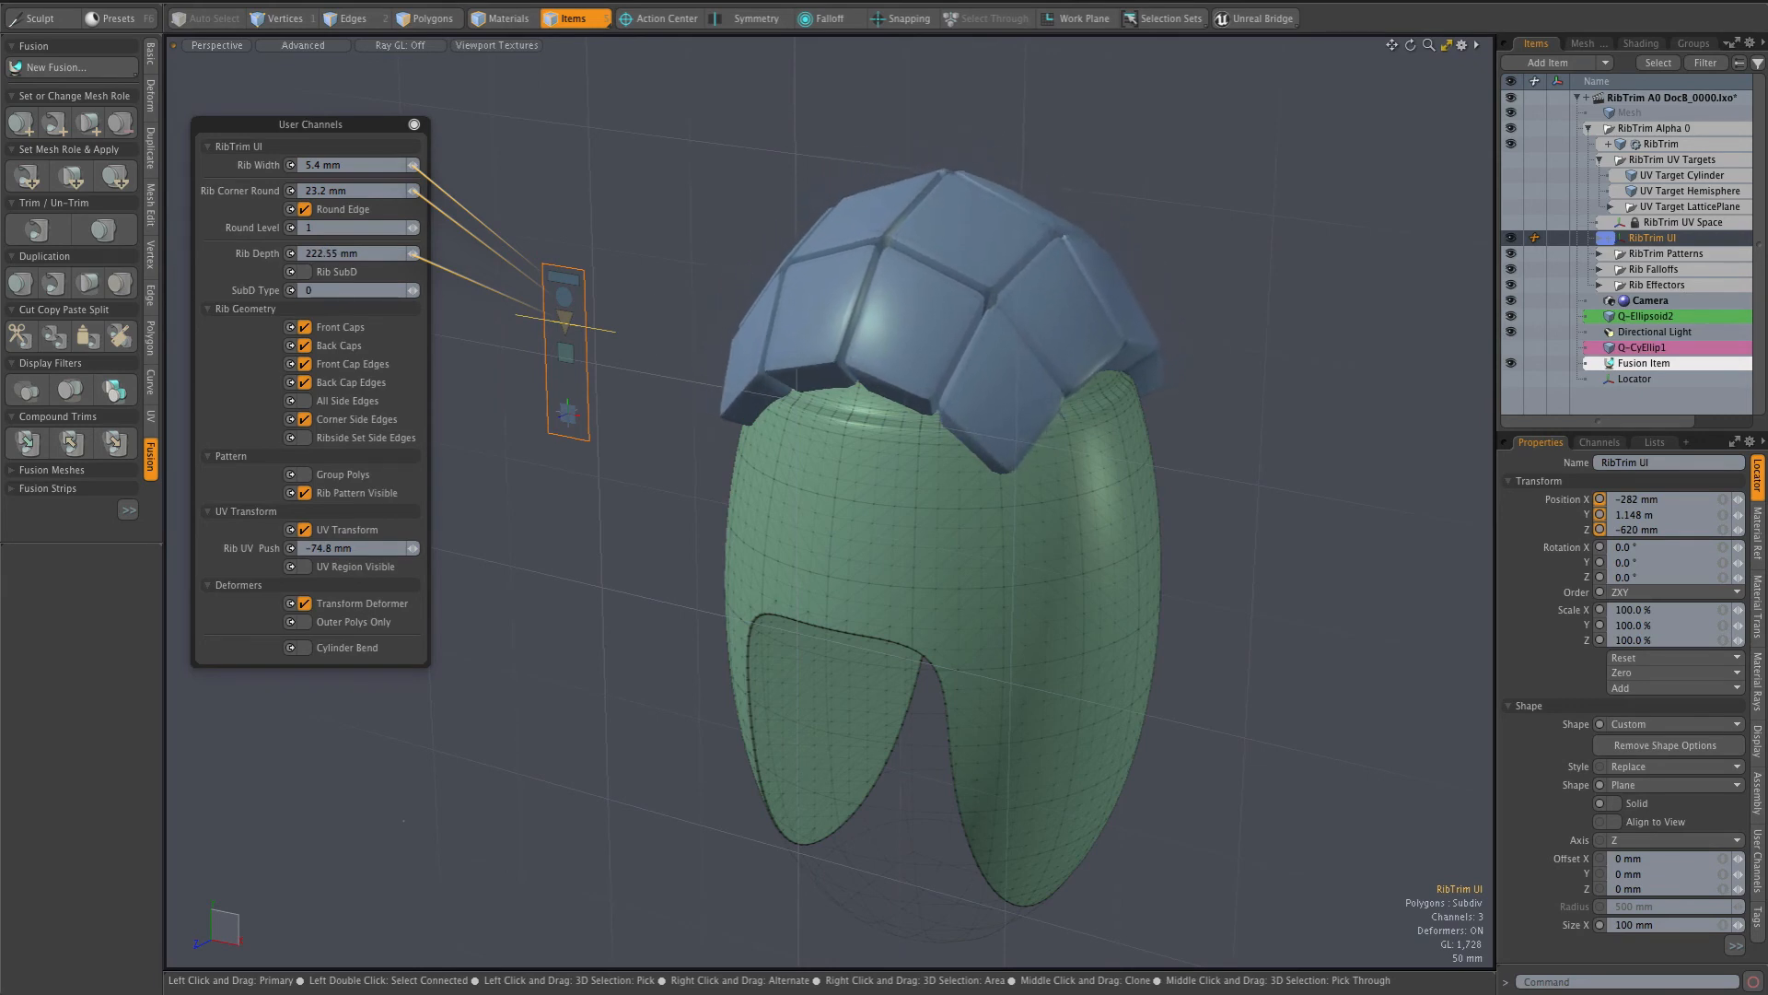
drag(350, 253, 339, 252)
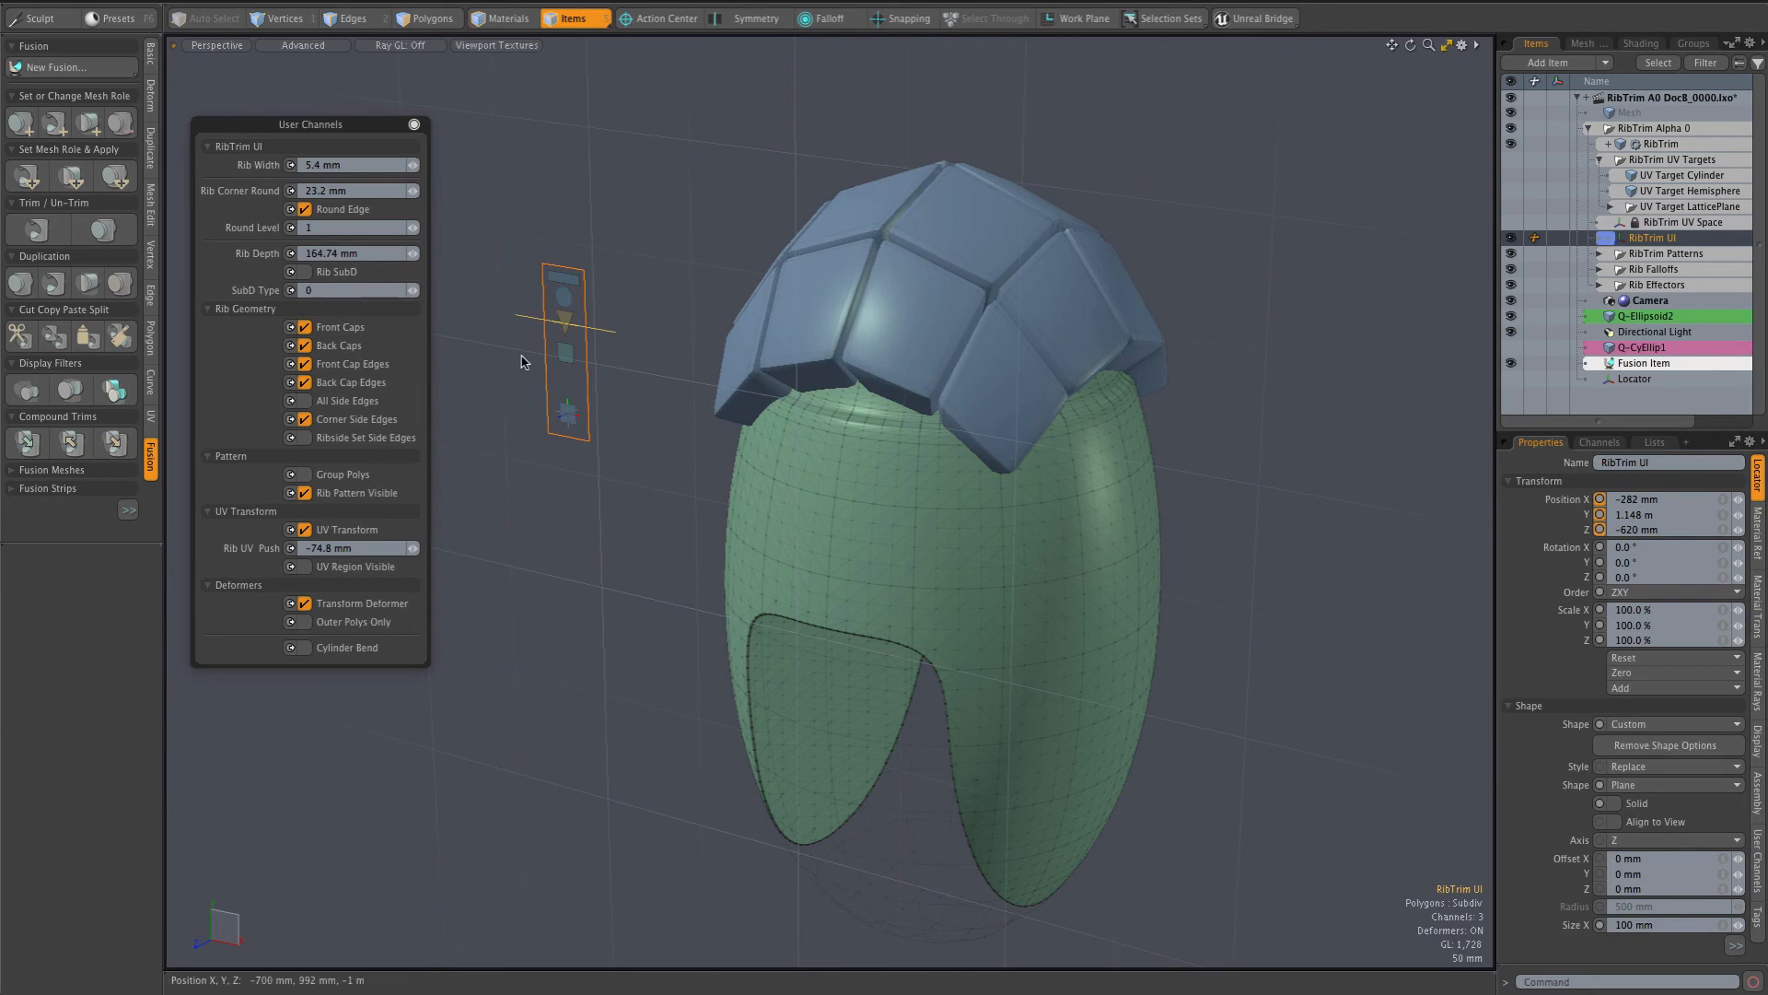
mouse_move(538, 364)
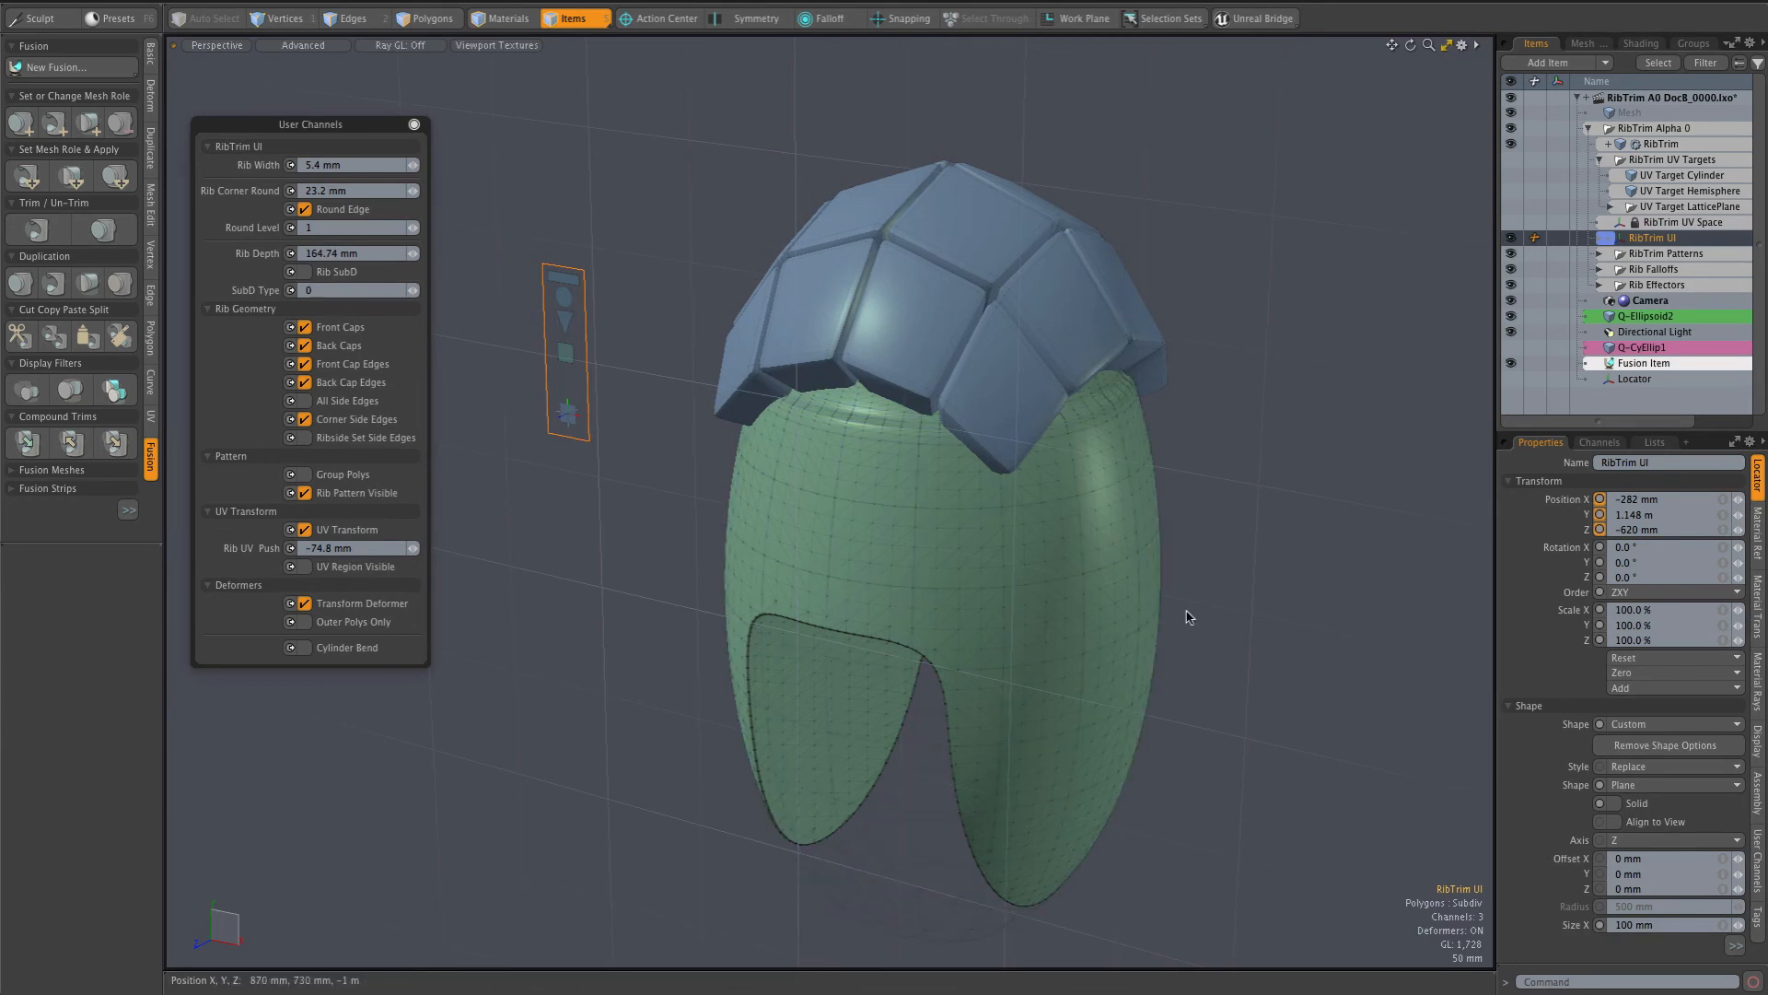
drag(1187, 617, 1199, 588)
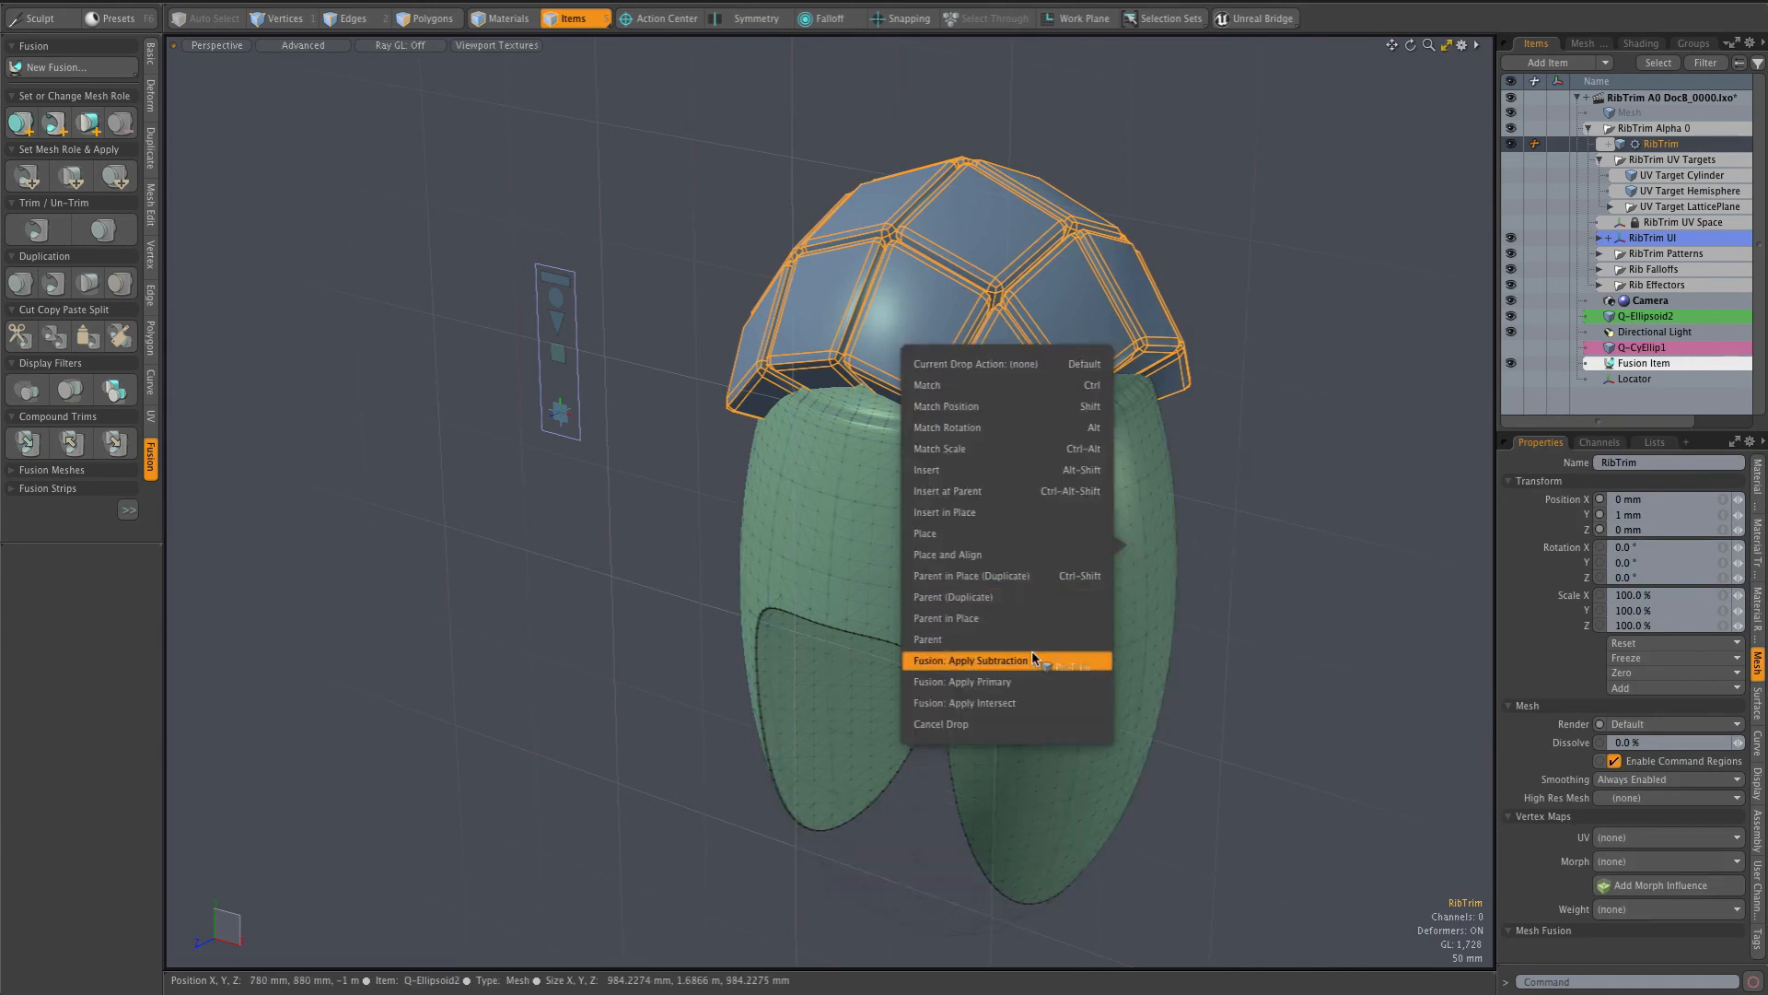
Choose Fusion: Apply Subtraction to carve the rib pattern into the capsule's domed top.
click(971, 660)
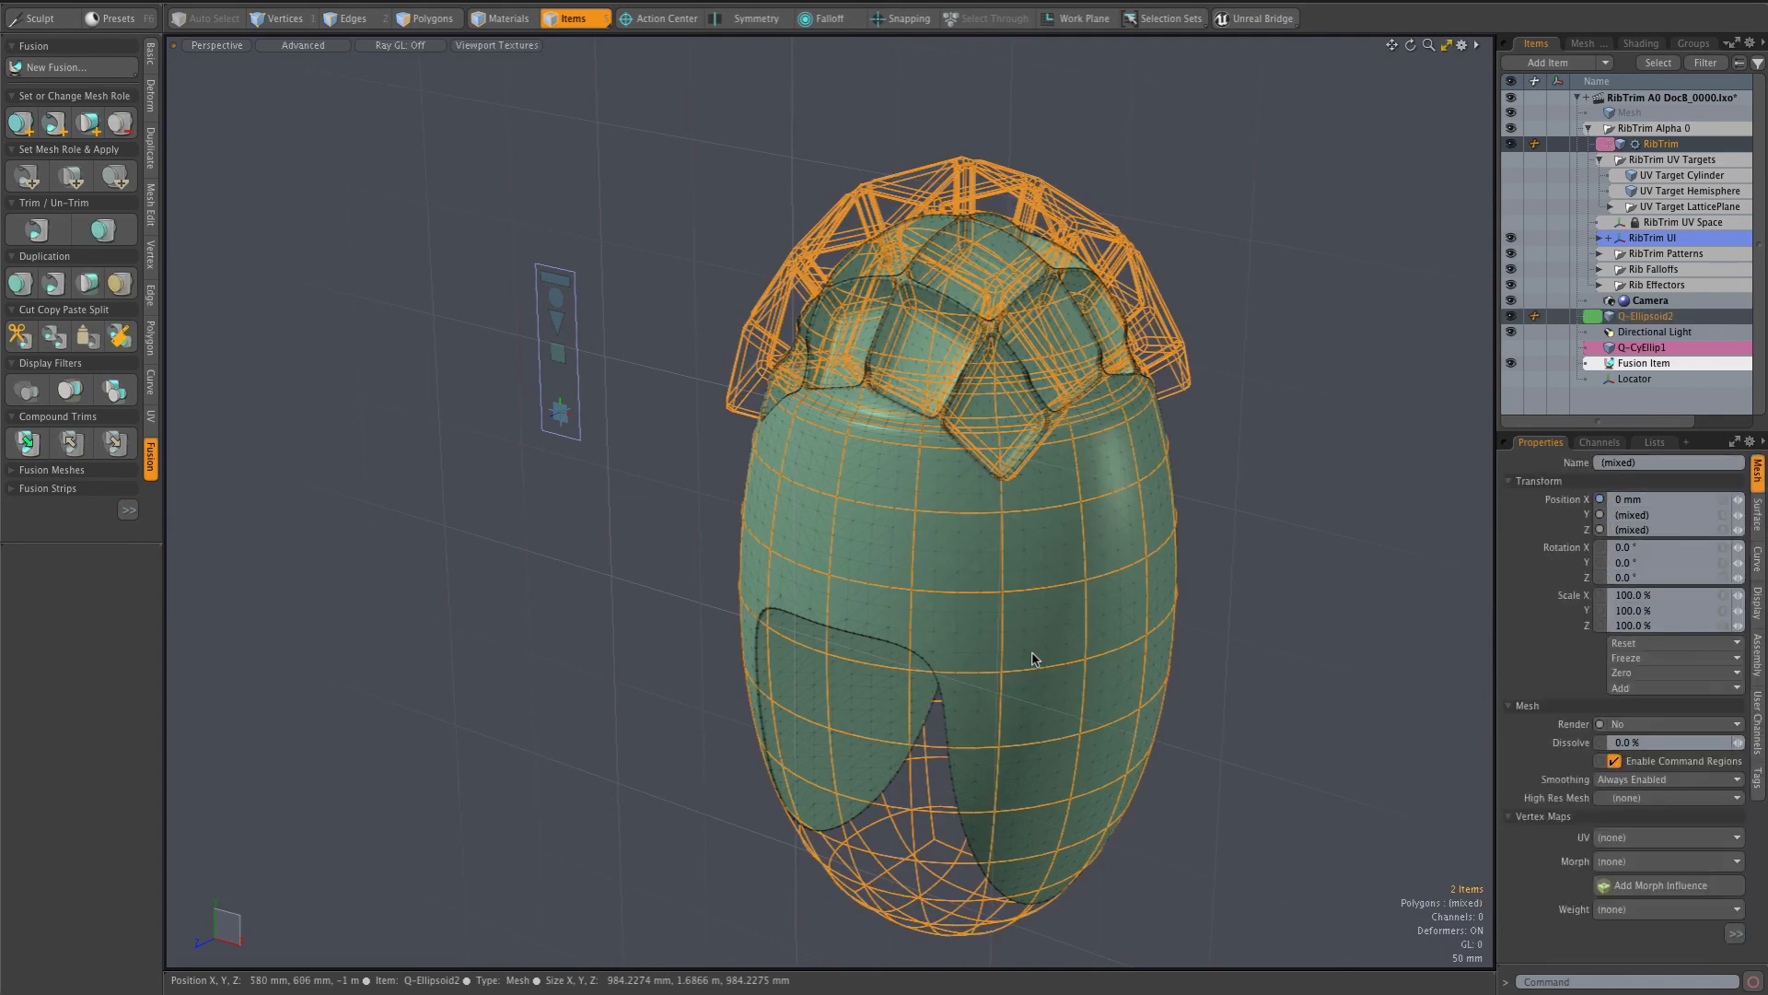
mouse_move(1273, 350)
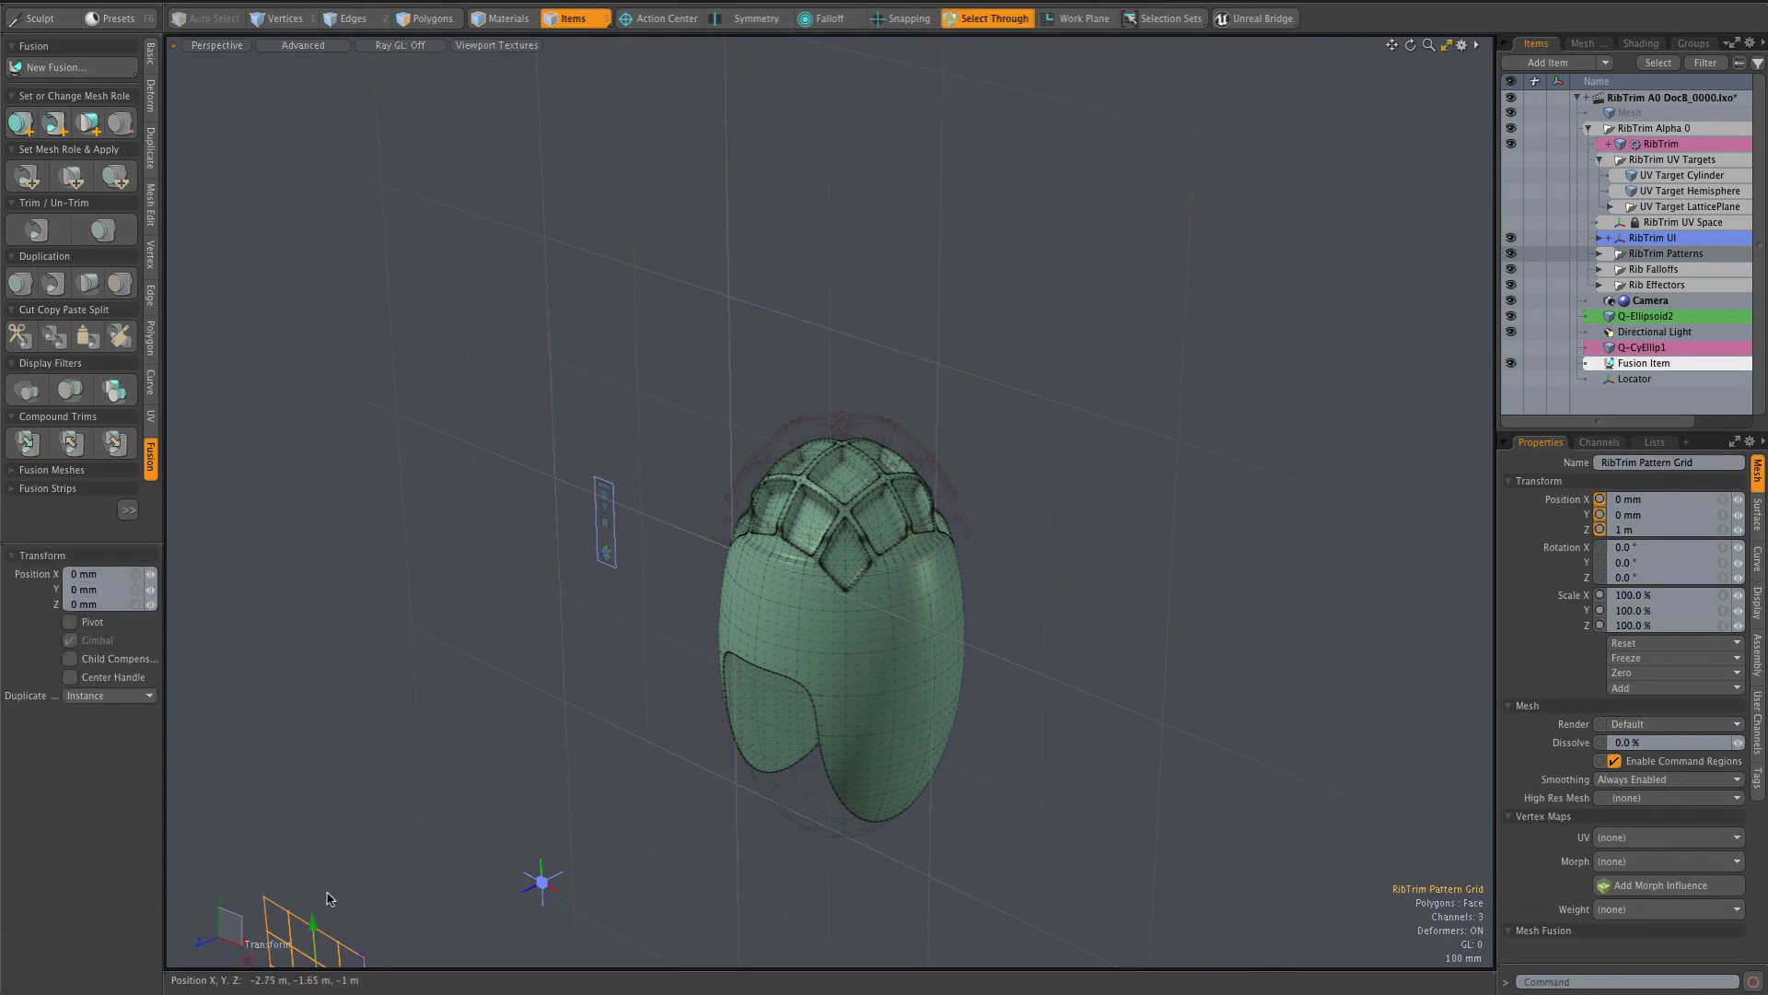
Raise the pattern grid and place it beside the capsule top, then enable Symmetry X.
drag(329, 902, 280, 580)
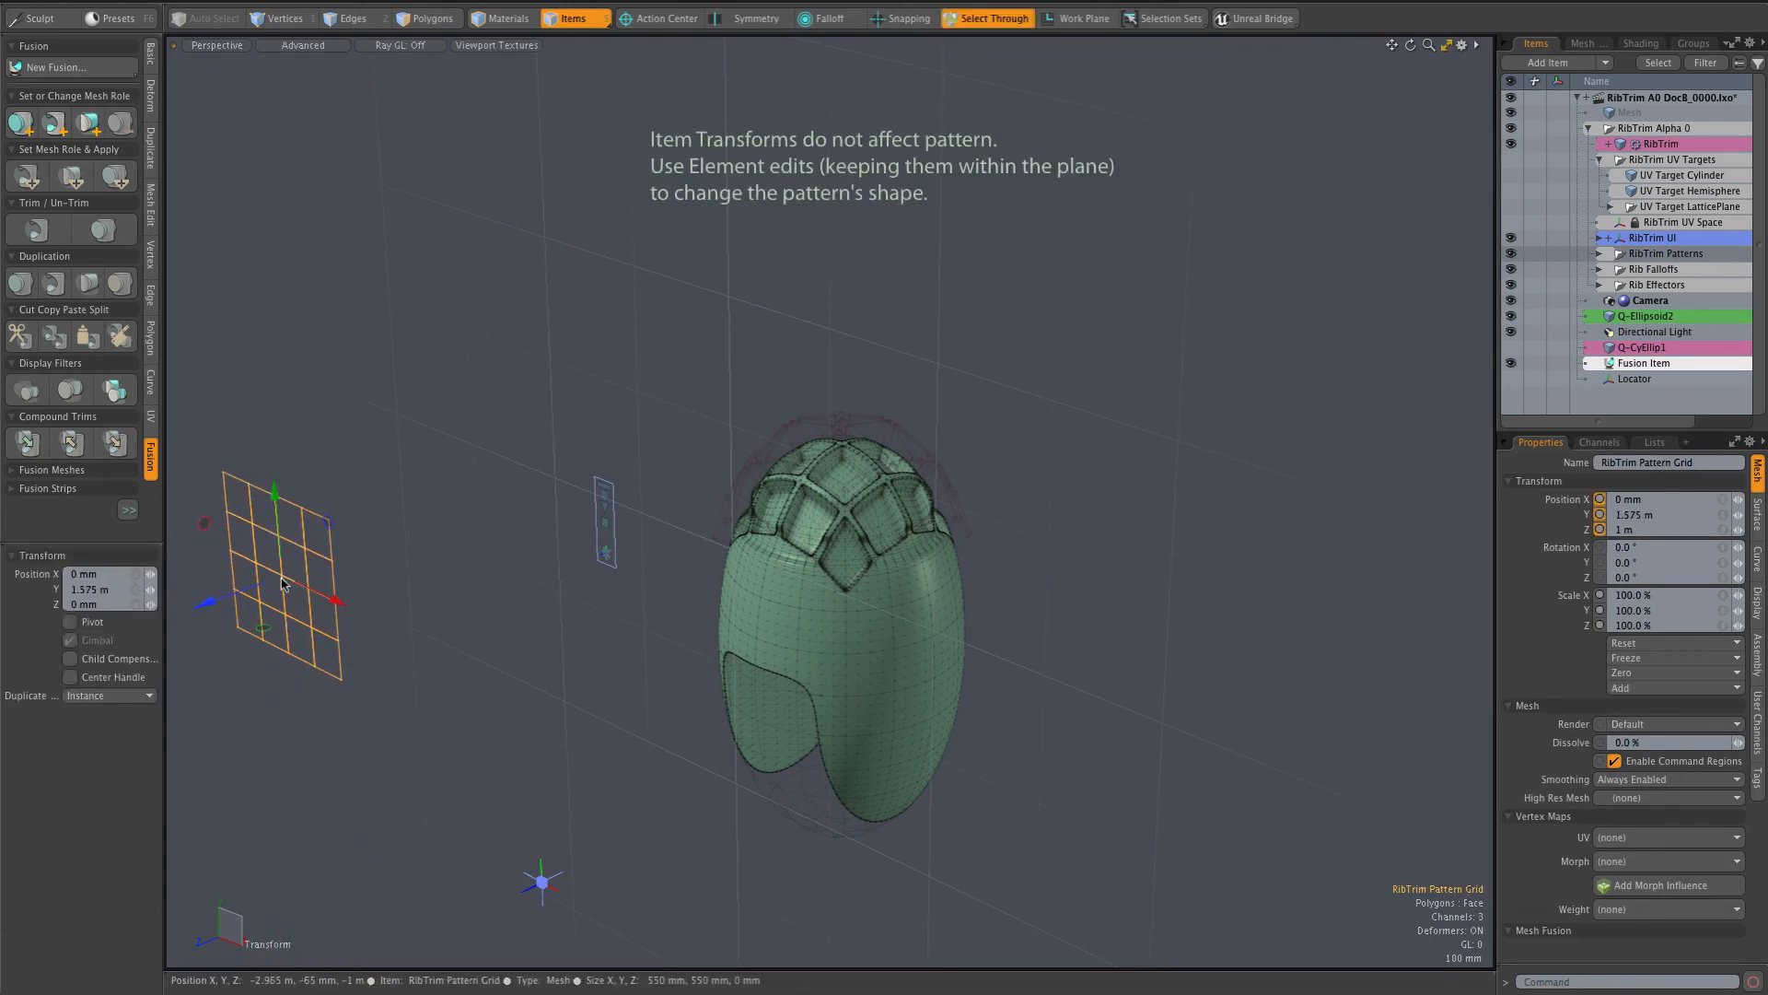
drag(282, 580, 643, 451)
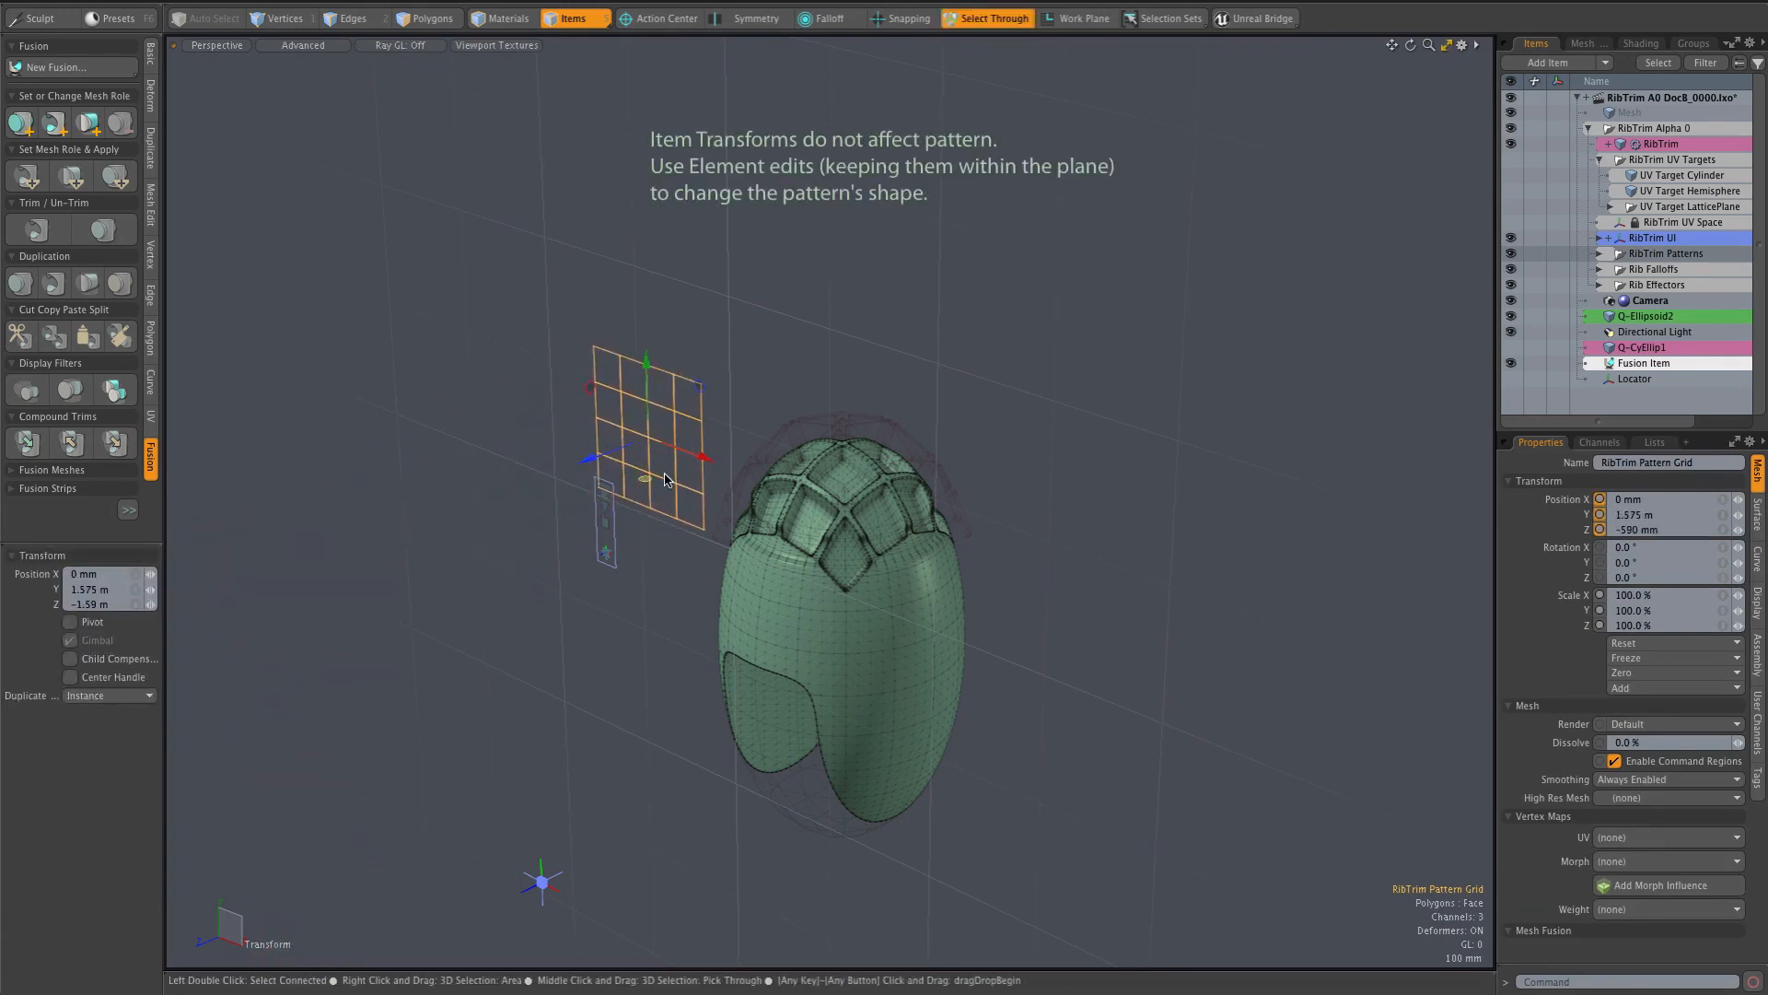
drag(707, 458, 520, 429)
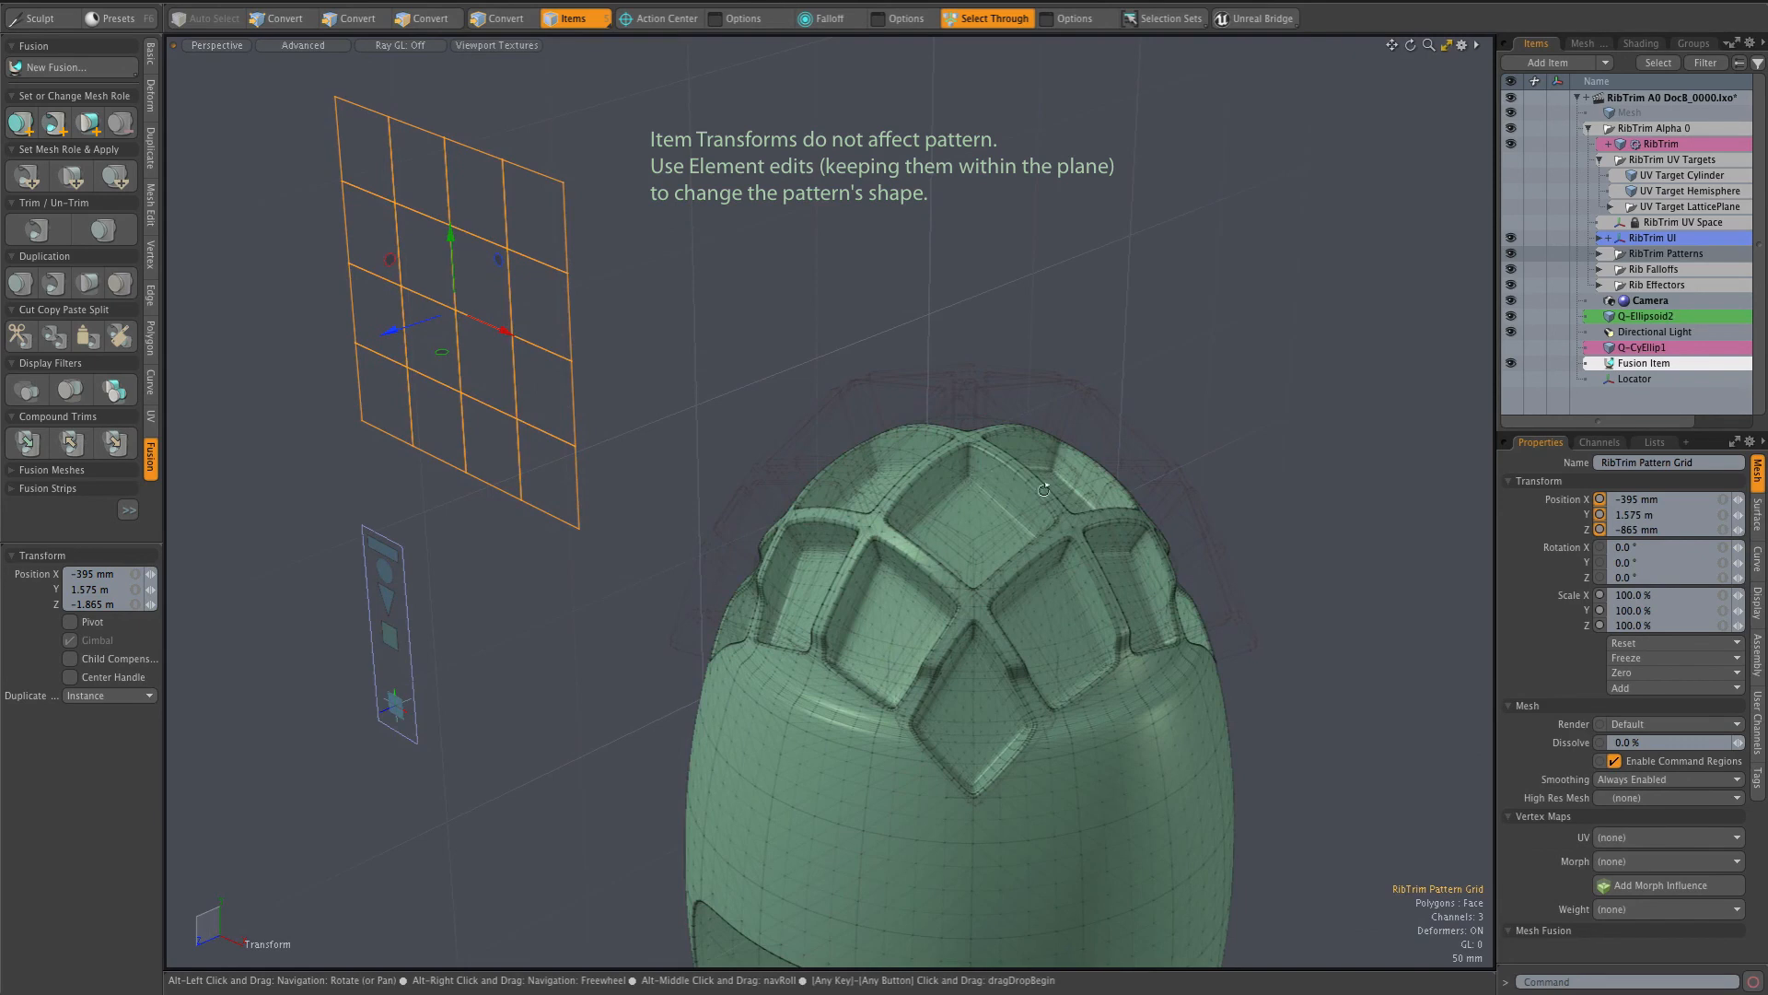
mouse_move(676, 269)
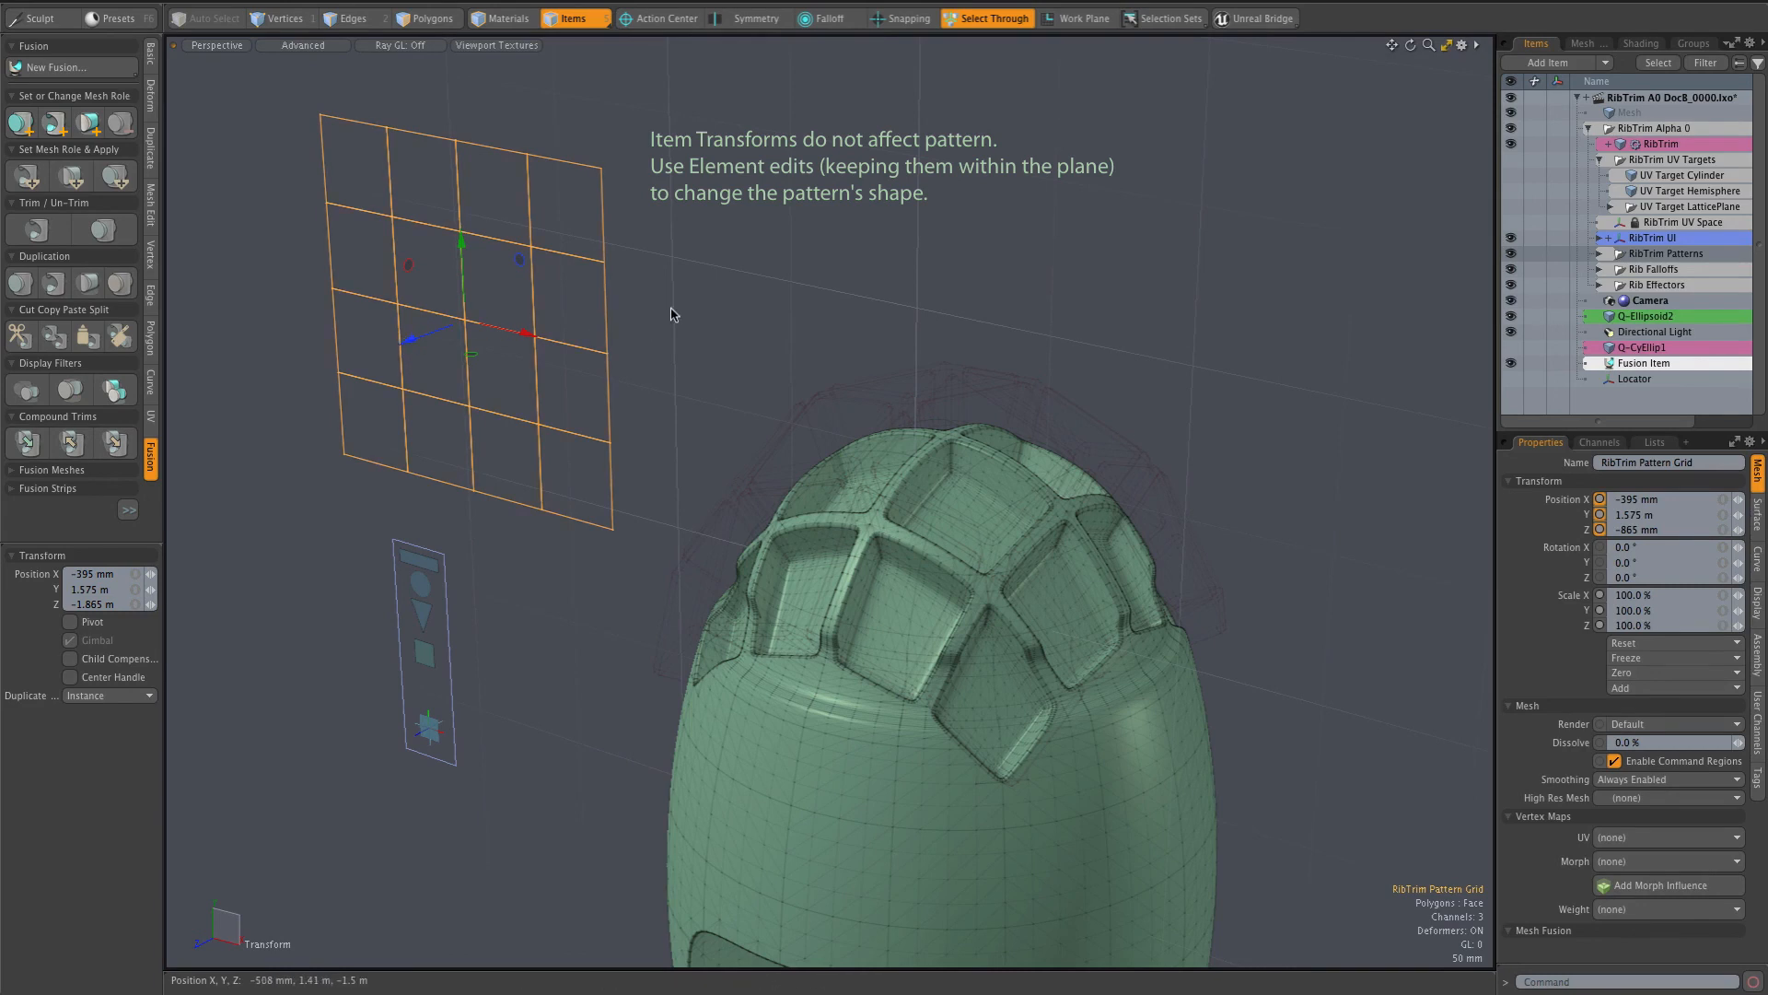
click(748, 18)
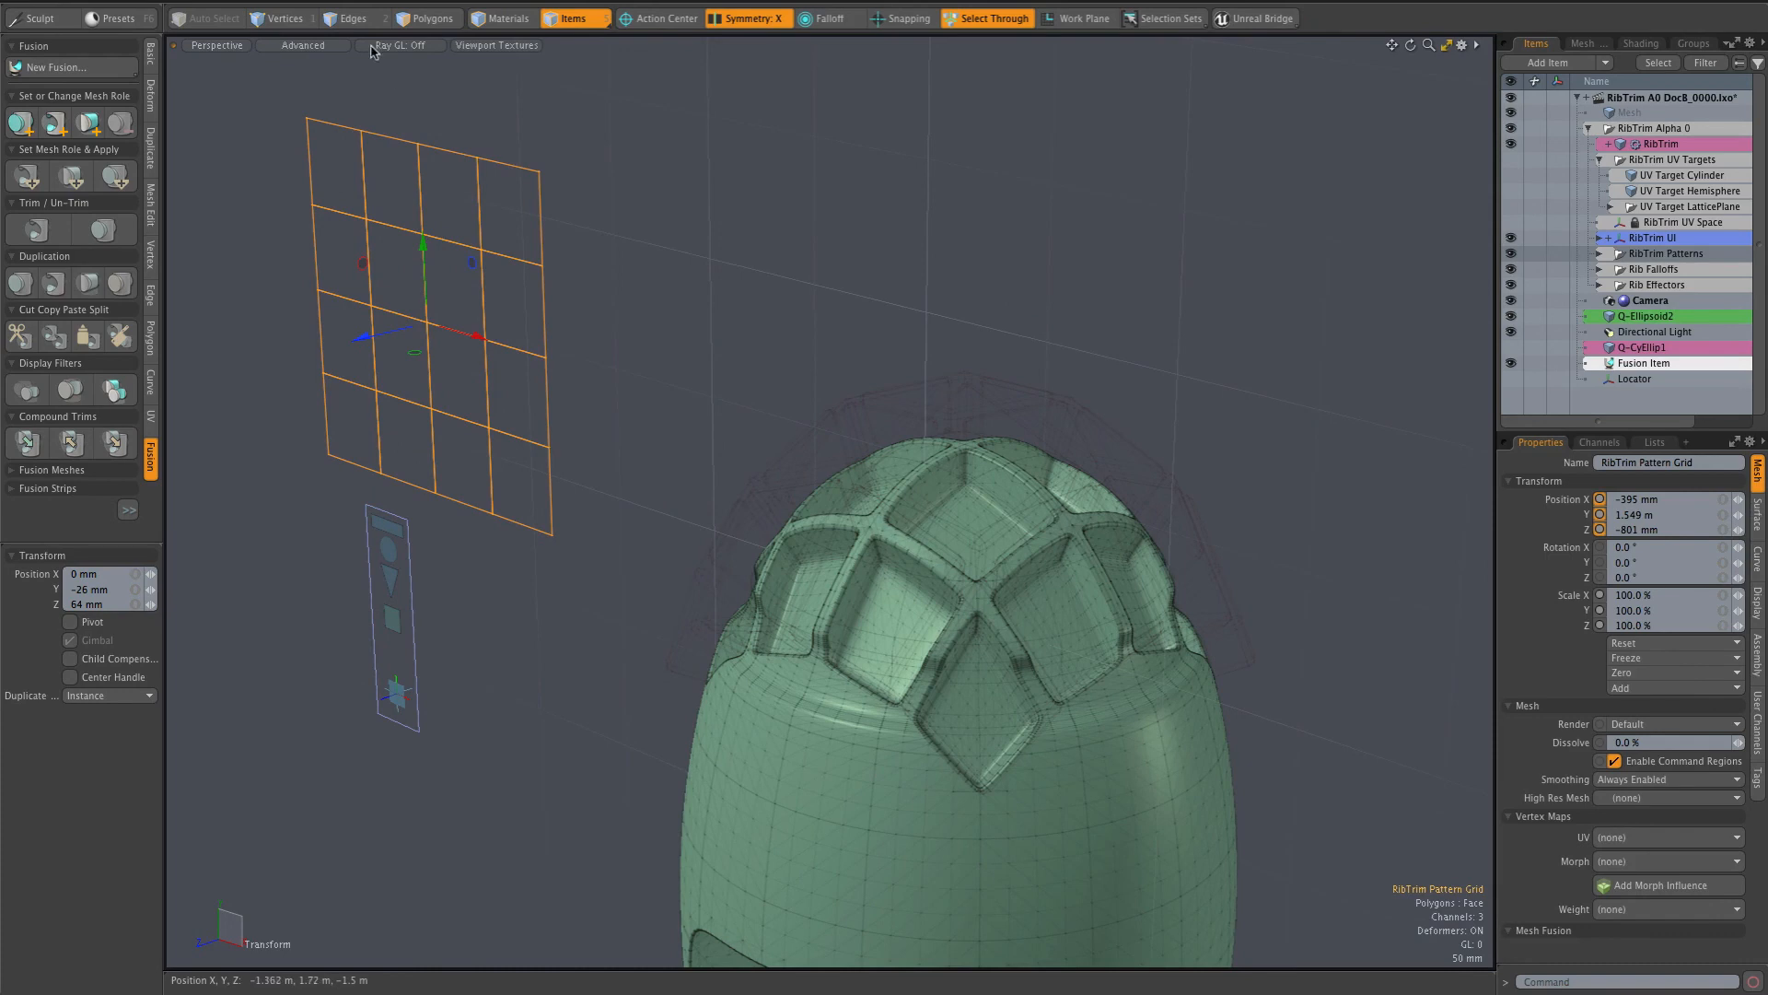
In Vertices mode, select the grid's outer border vertices and stretch them sideways.
click(287, 18)
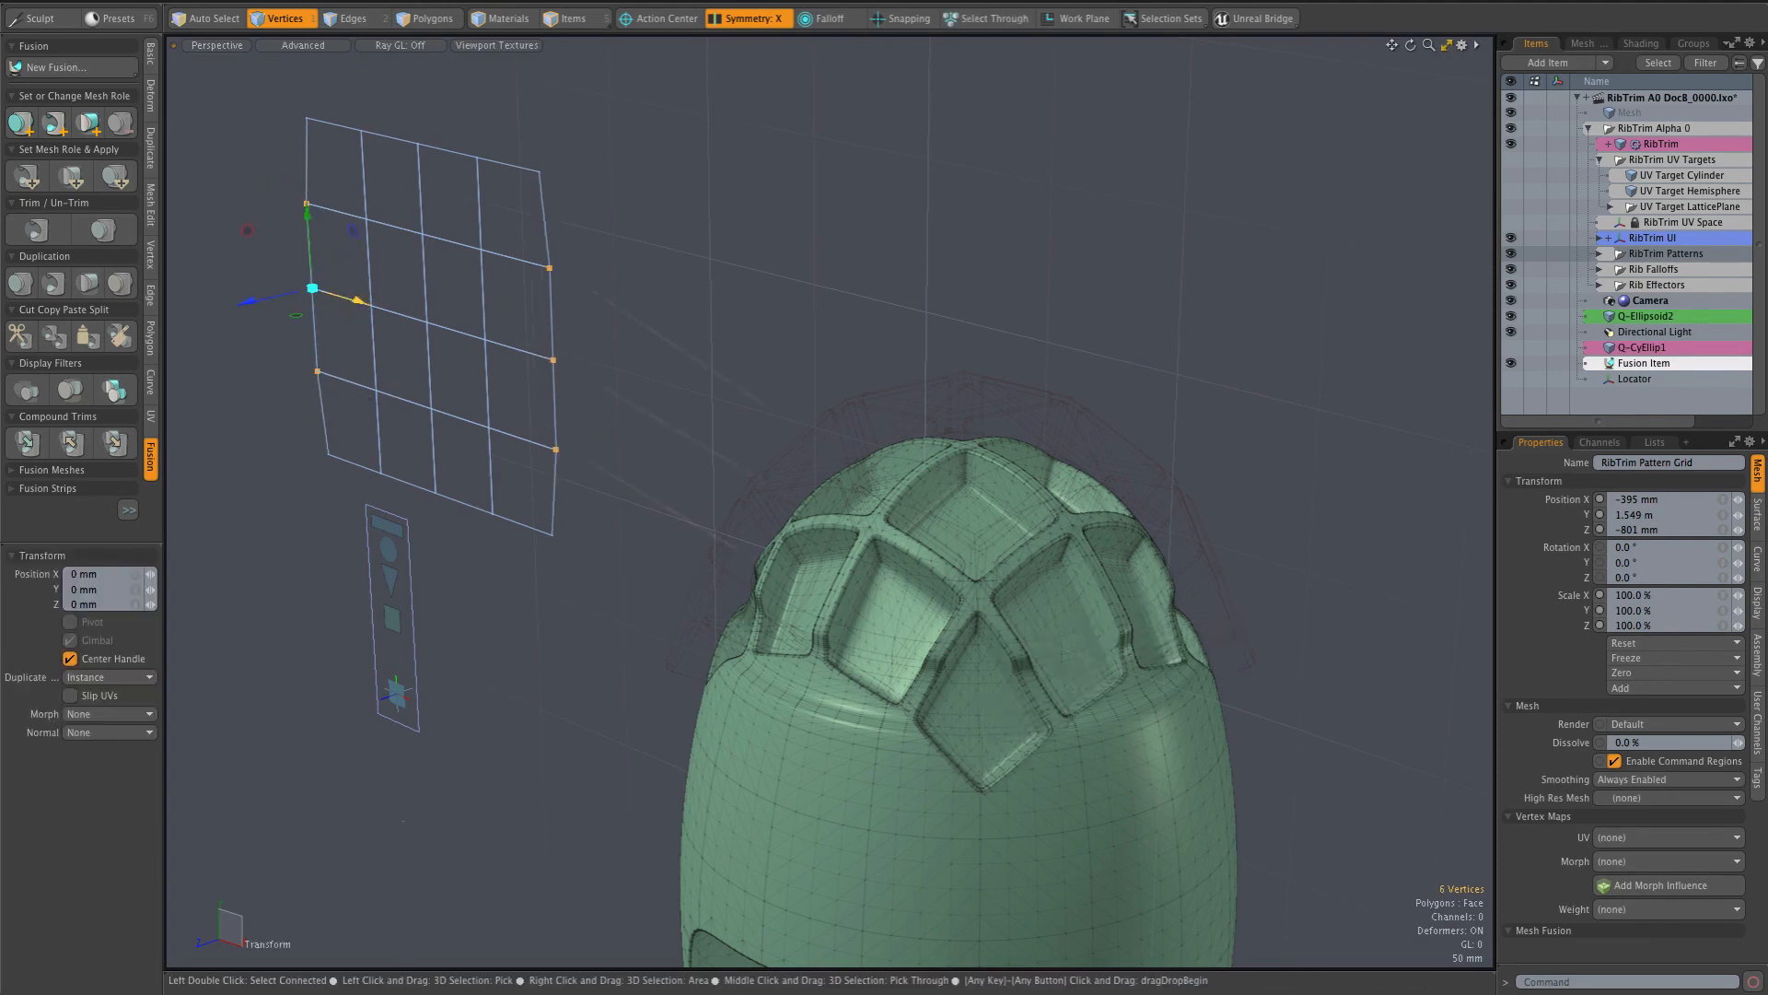
drag(319, 288, 248, 288)
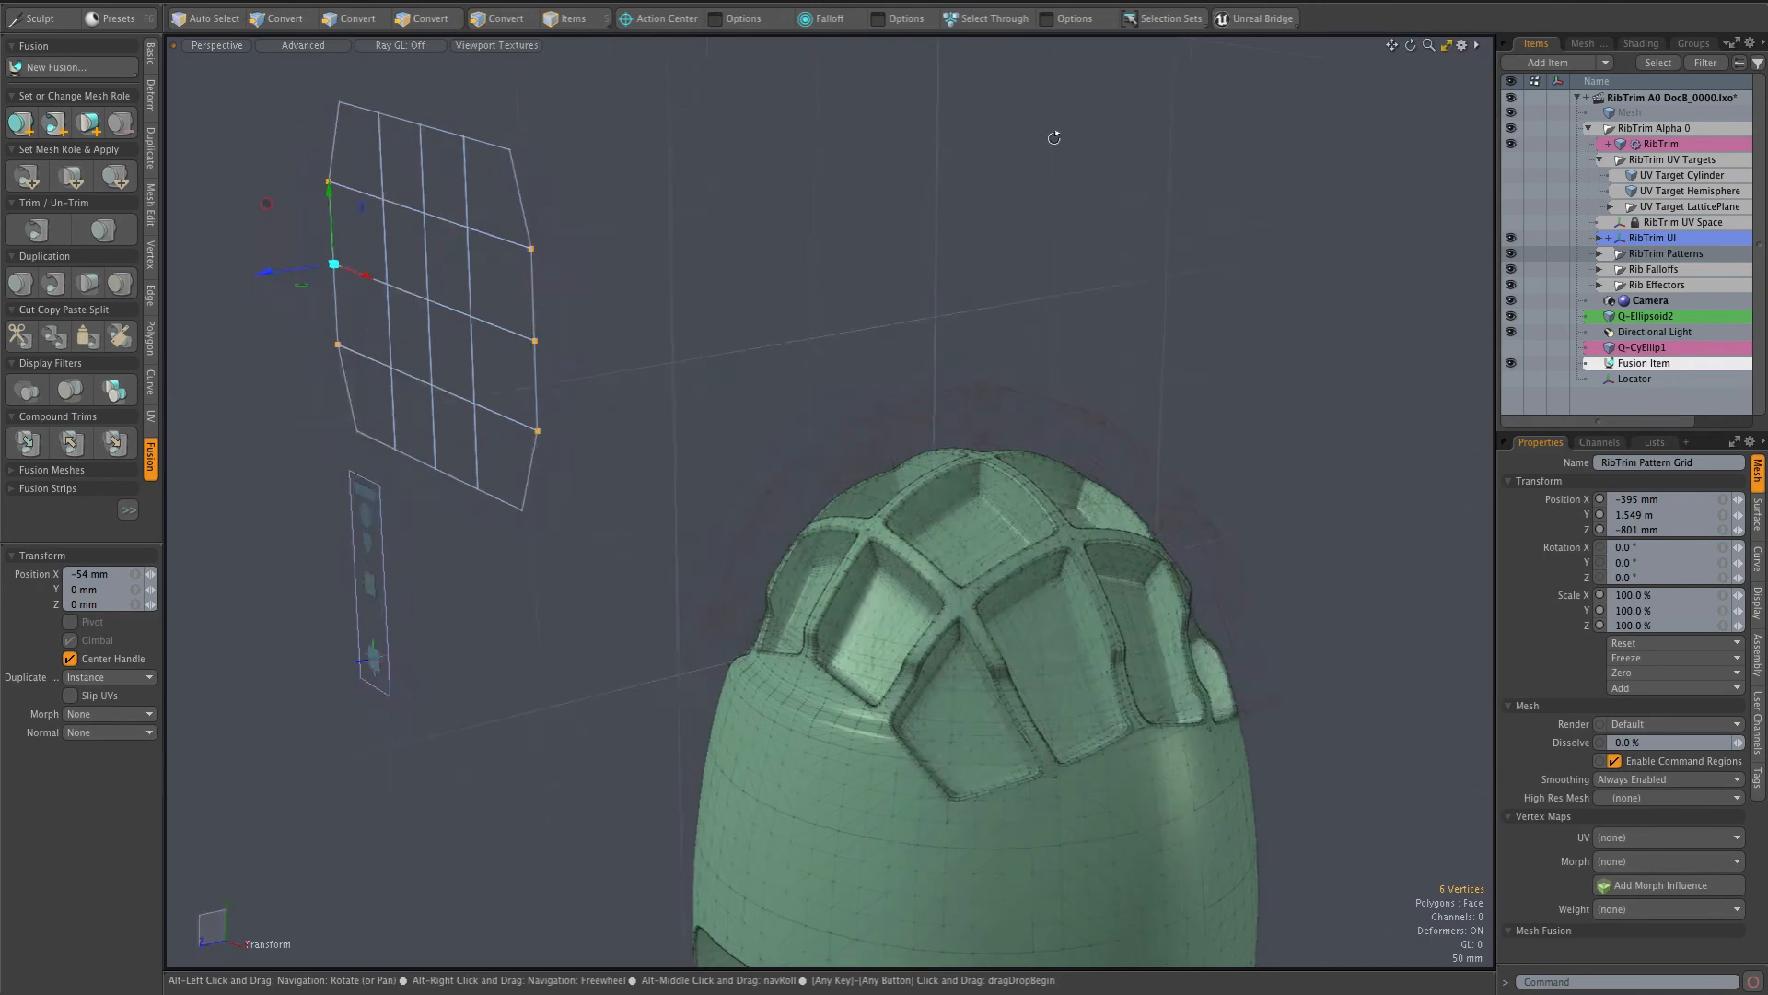
drag(1054, 137, 1136, 248)
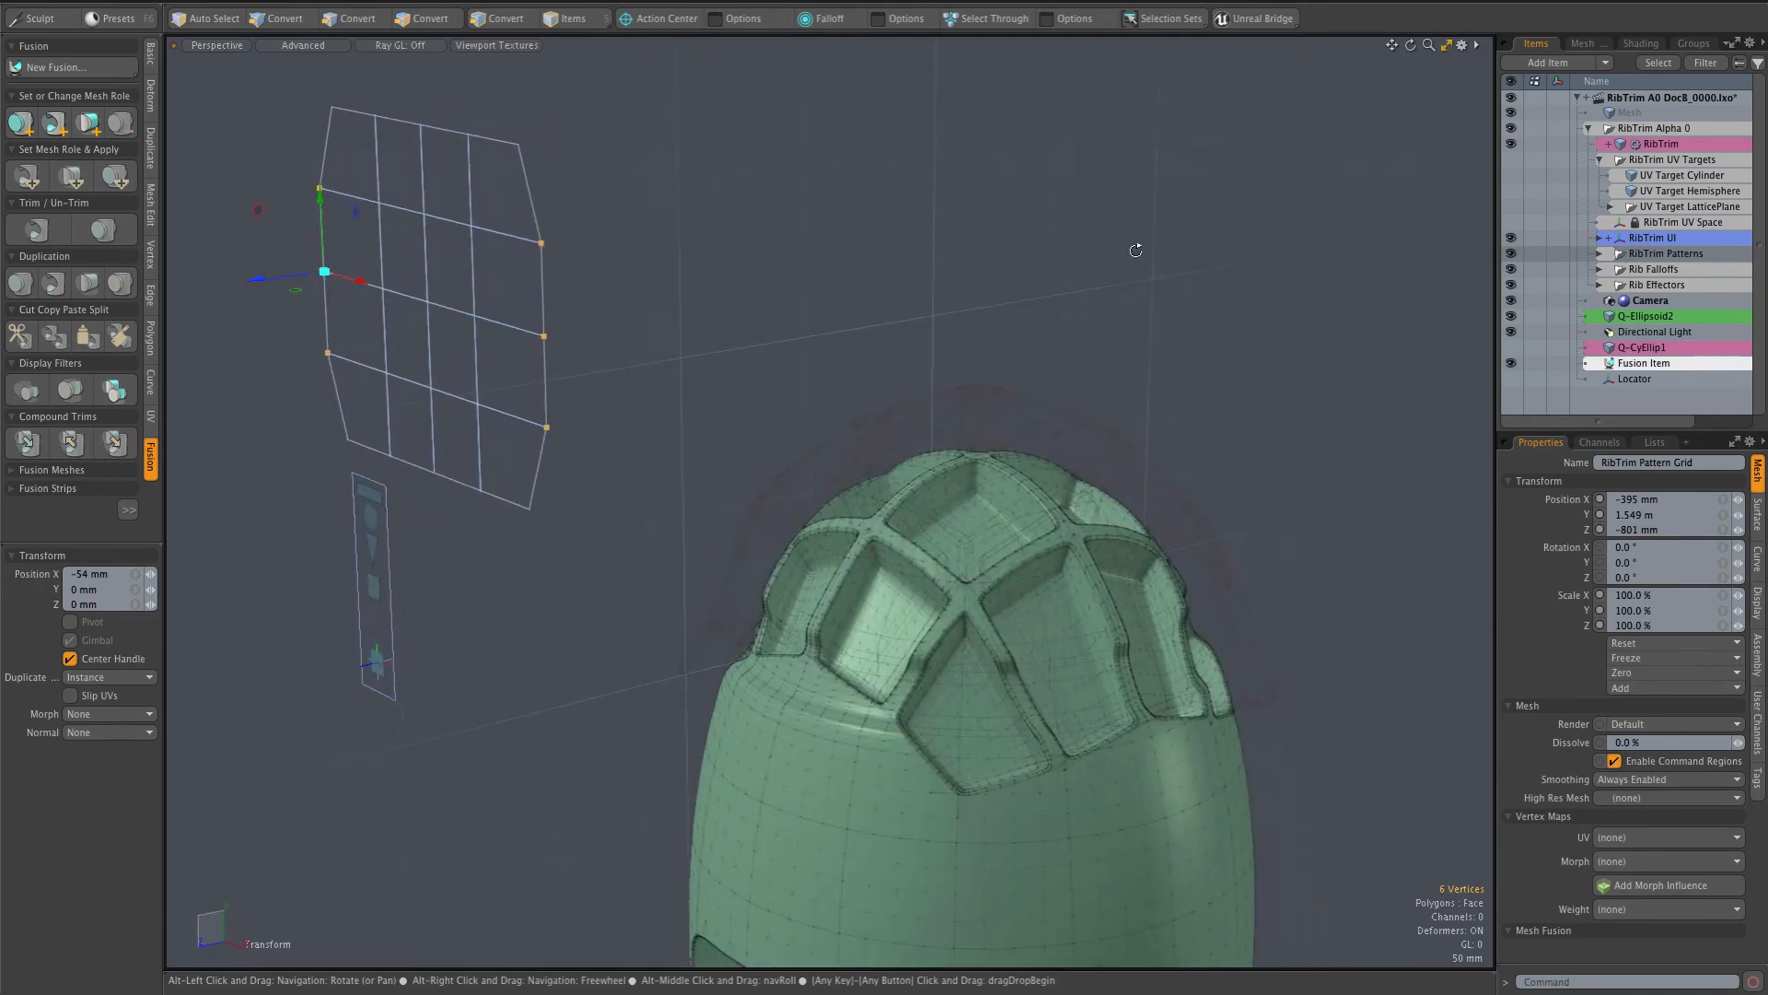
Pull two other grid vertices inward, reflowing the rib cells across the capsule dome.
click(279, 18)
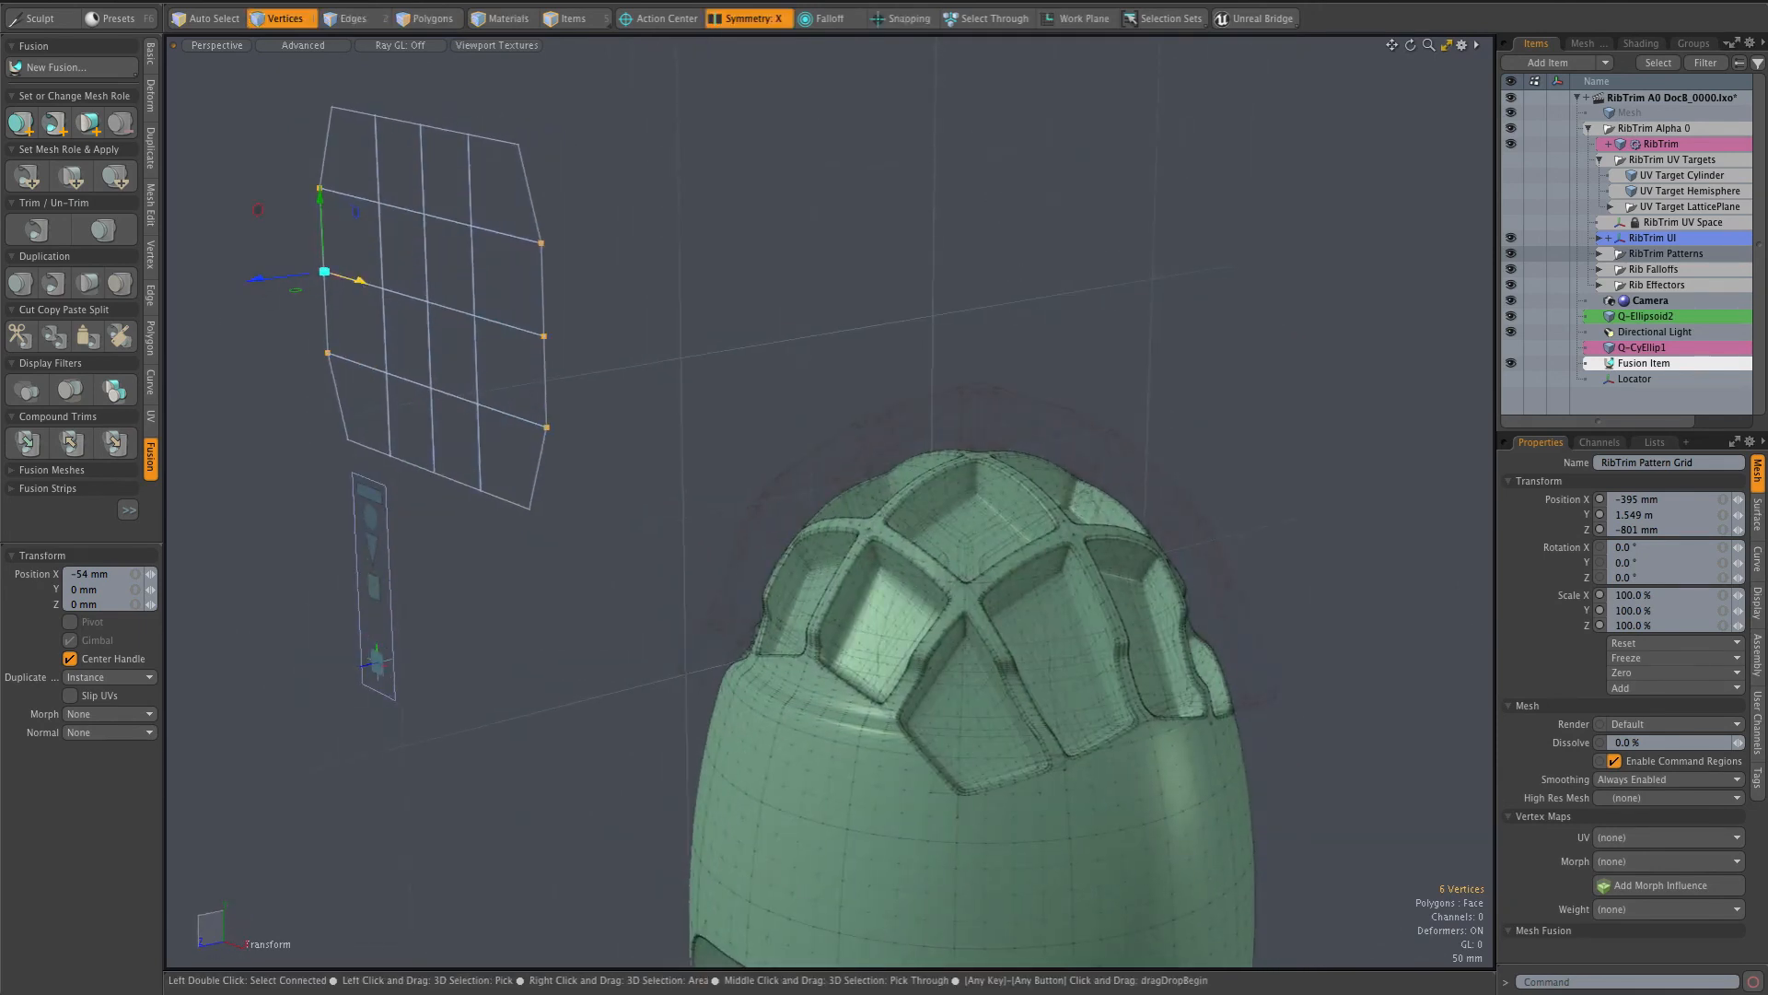
drag(376, 271, 363, 271)
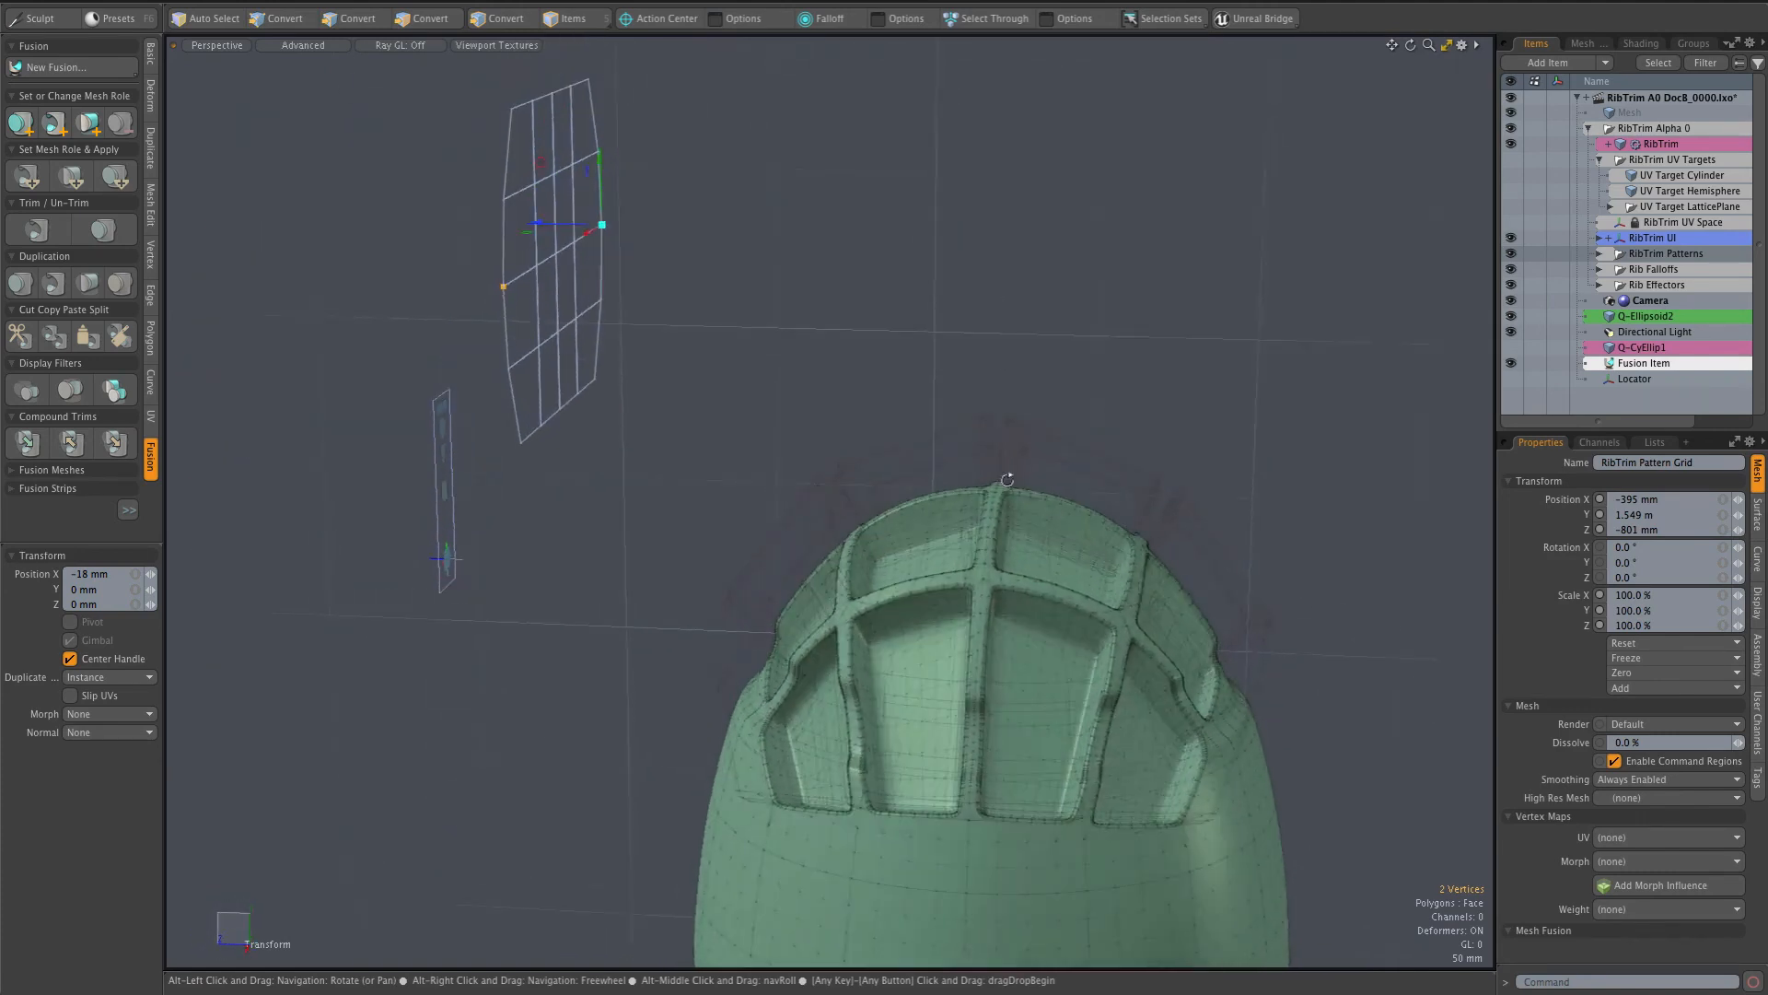
drag(1004, 479, 1218, 615)
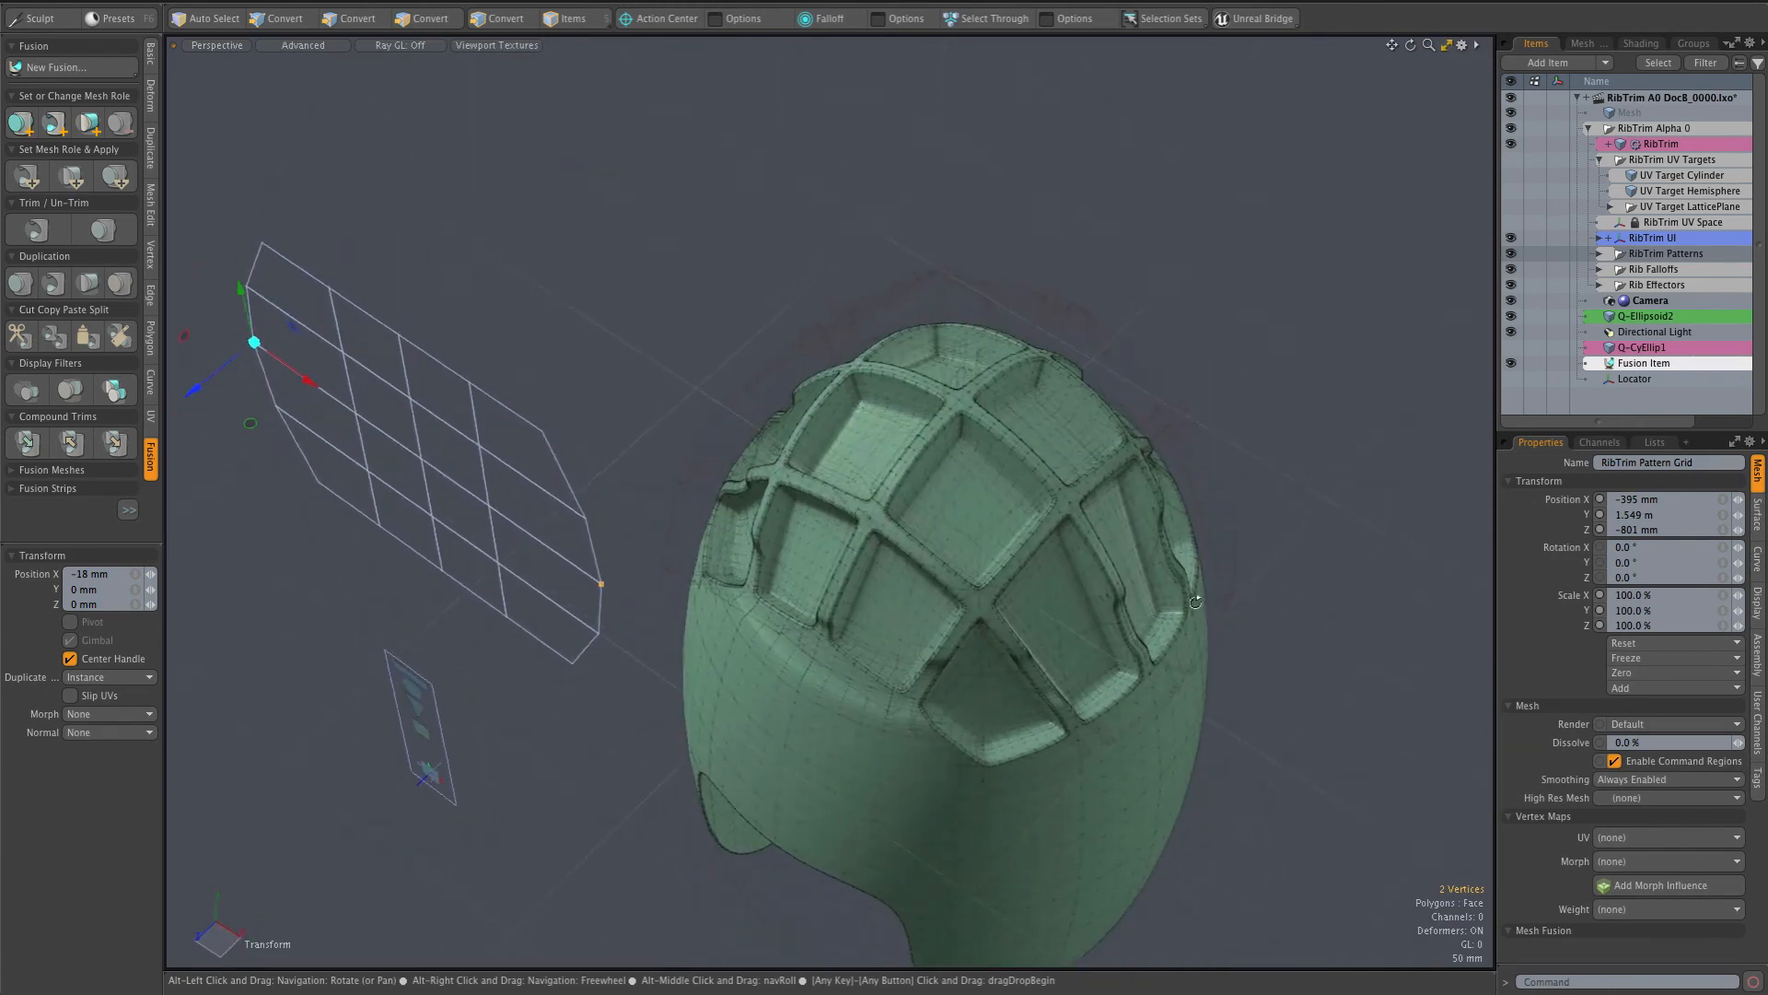
click(353, 18)
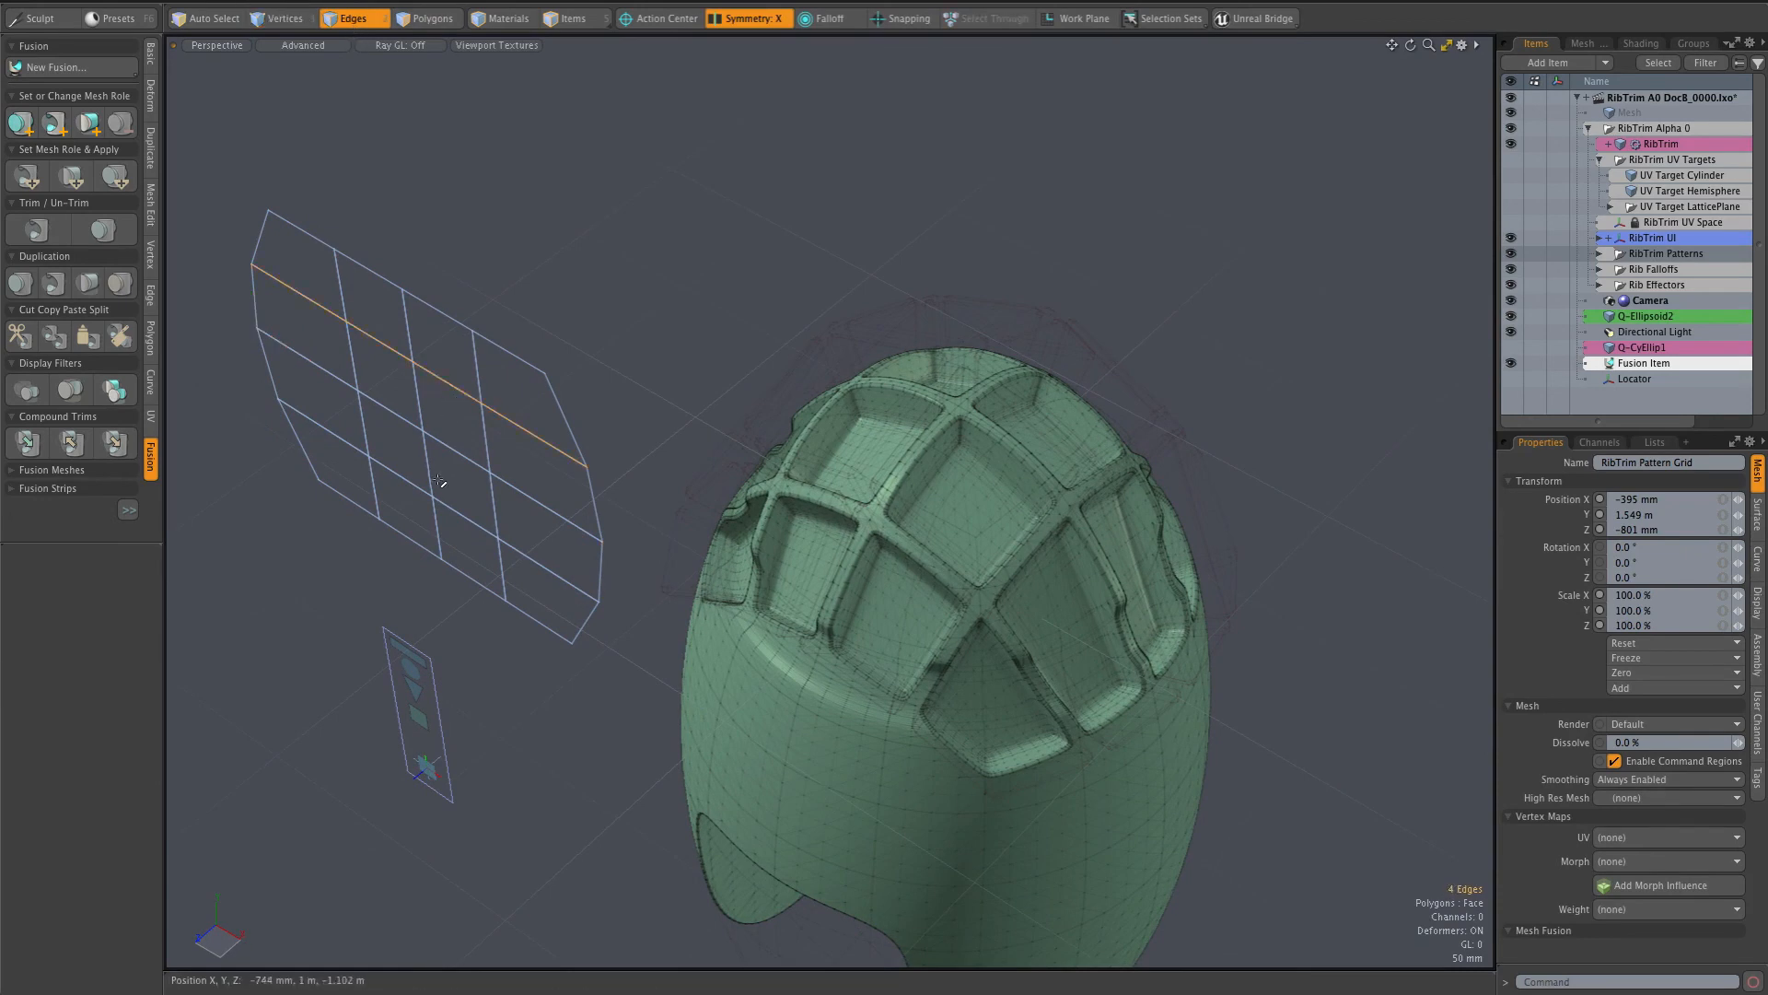
Scale two horizontal edge rows of the grid to 50% in Y, narrowing the rib bands.
click(423, 494)
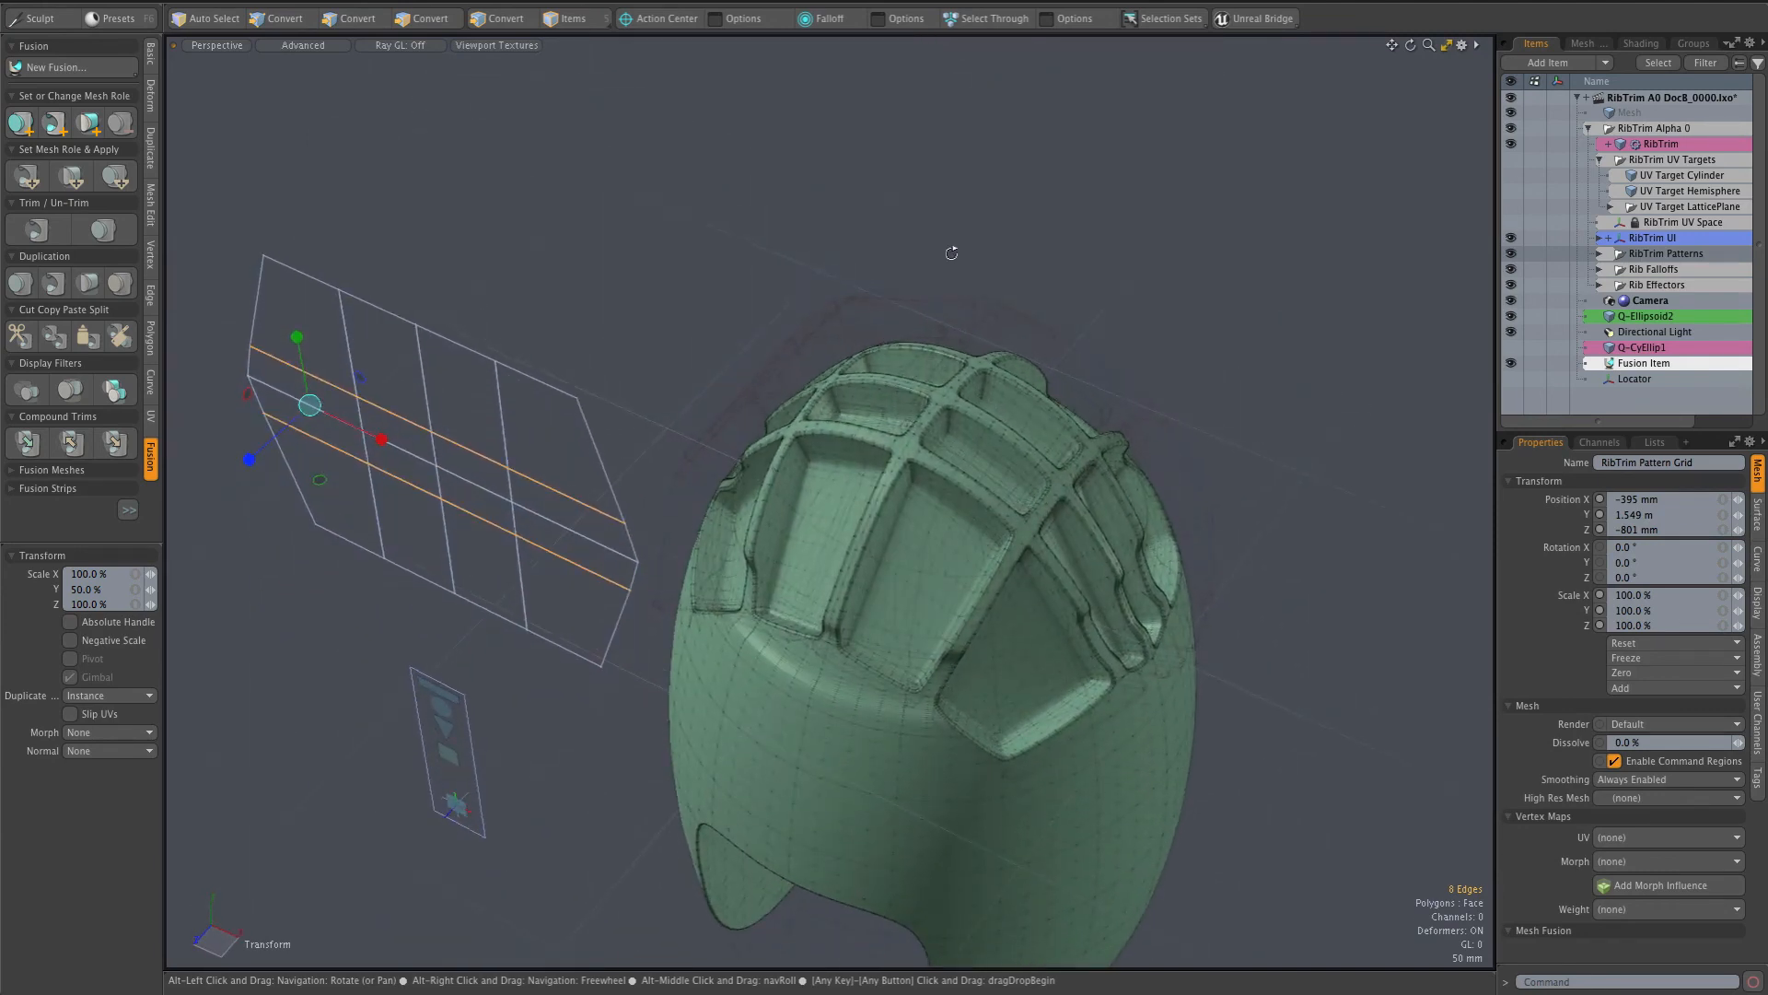
click(354, 18)
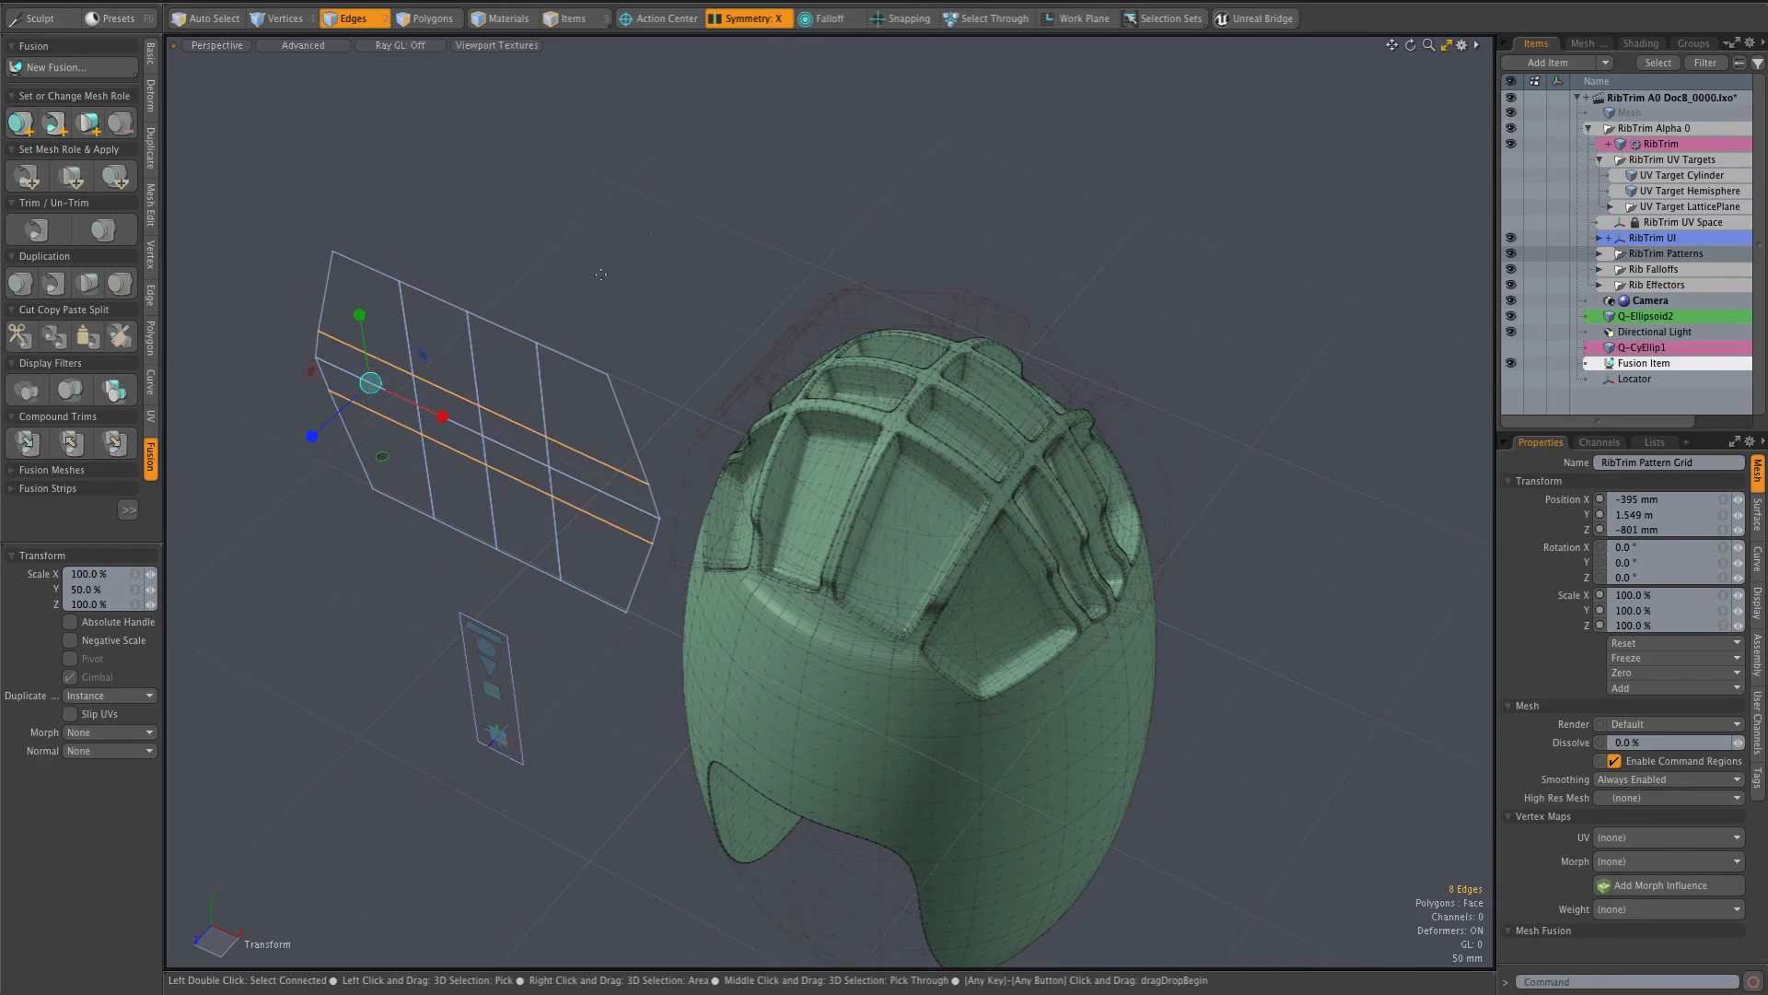
mouse_move(545, 415)
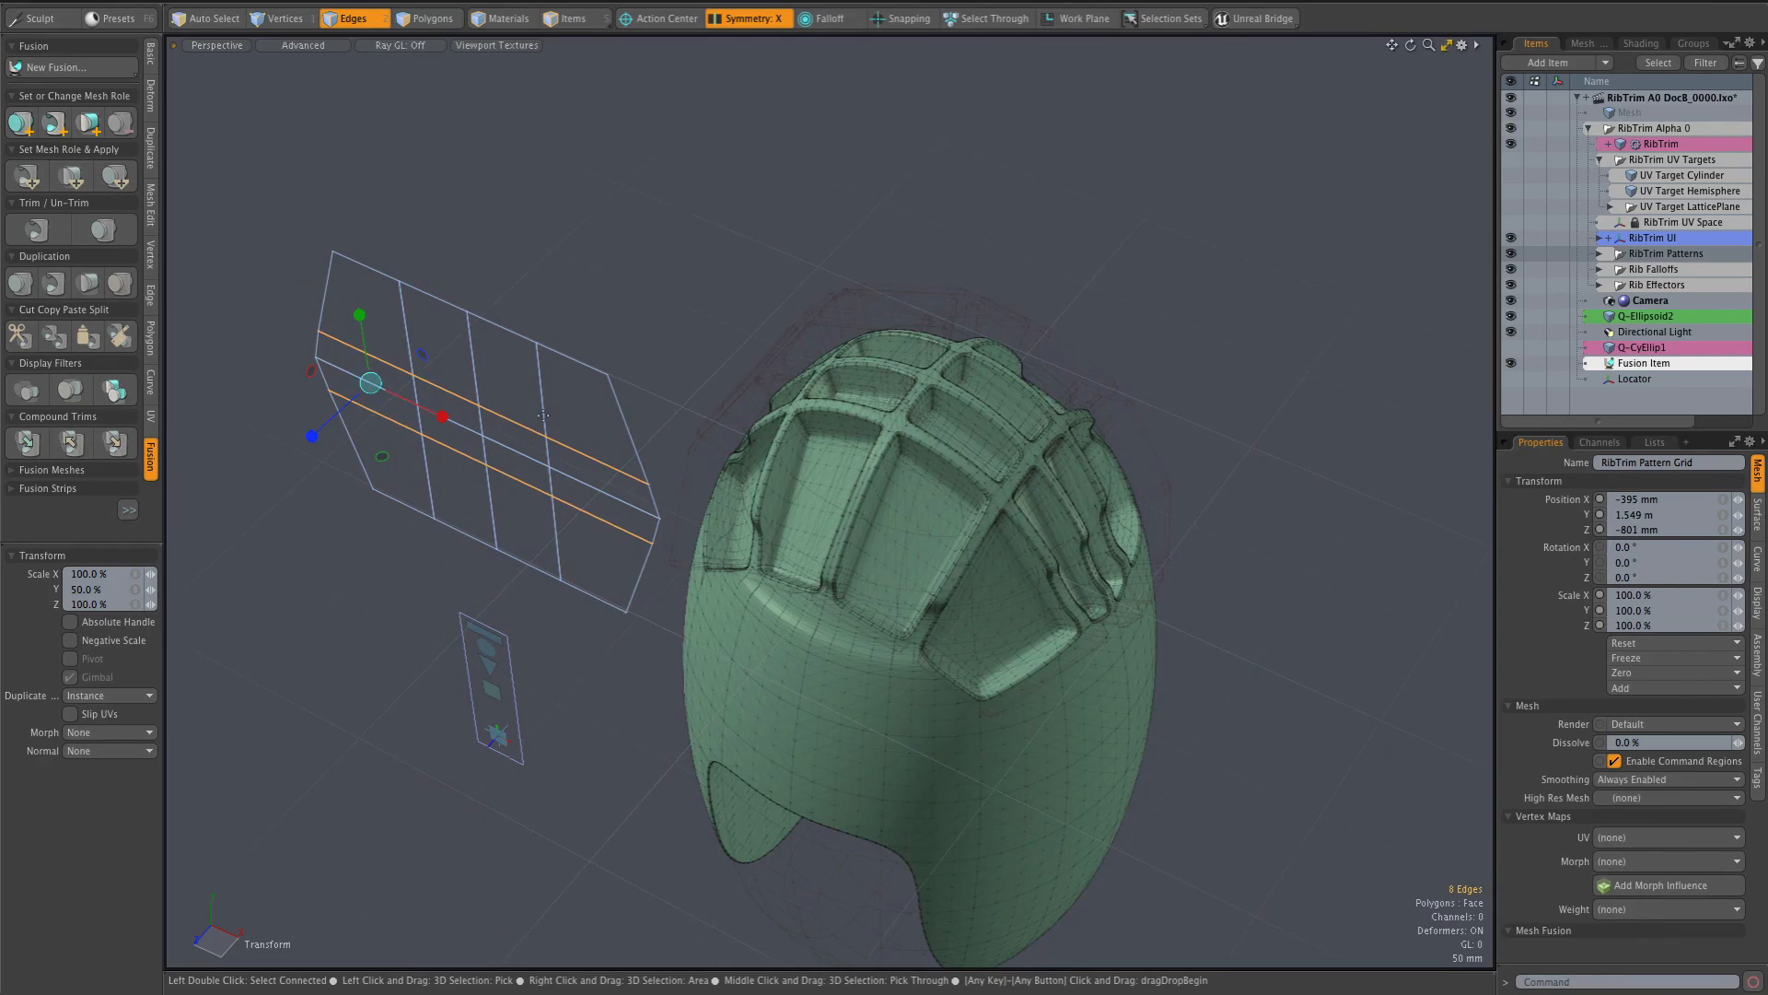